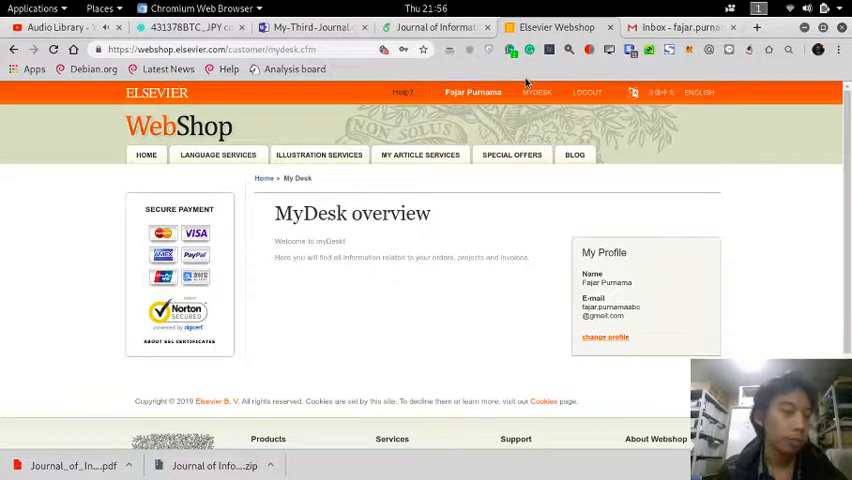
mouse_move(416, 100)
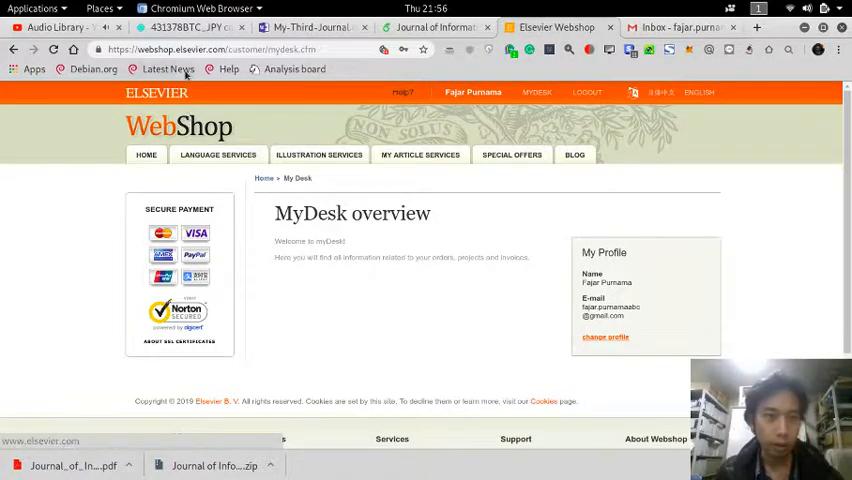
mouse_move(216, 154)
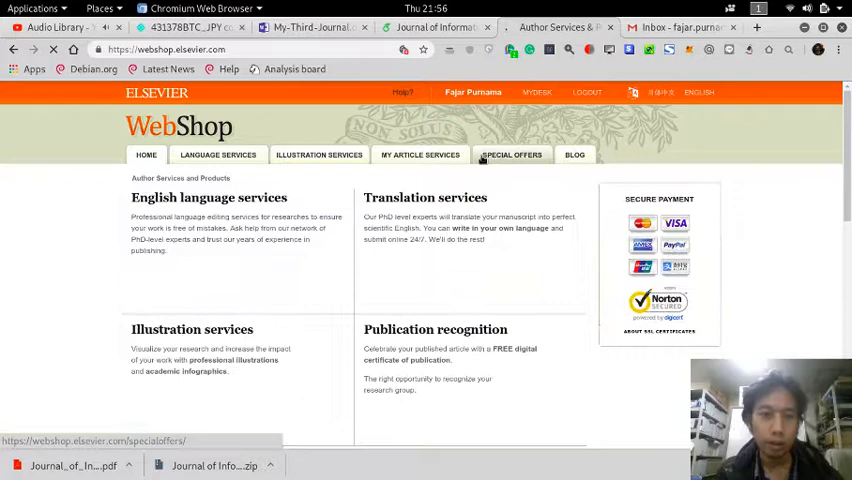
Step: Scroll through the Author Services and Products overview page
scroll(down, 3)
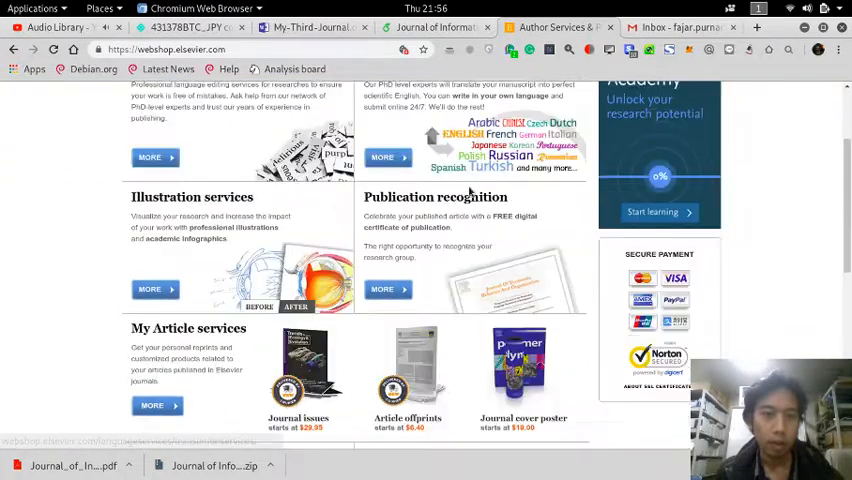
scroll(up, 3)
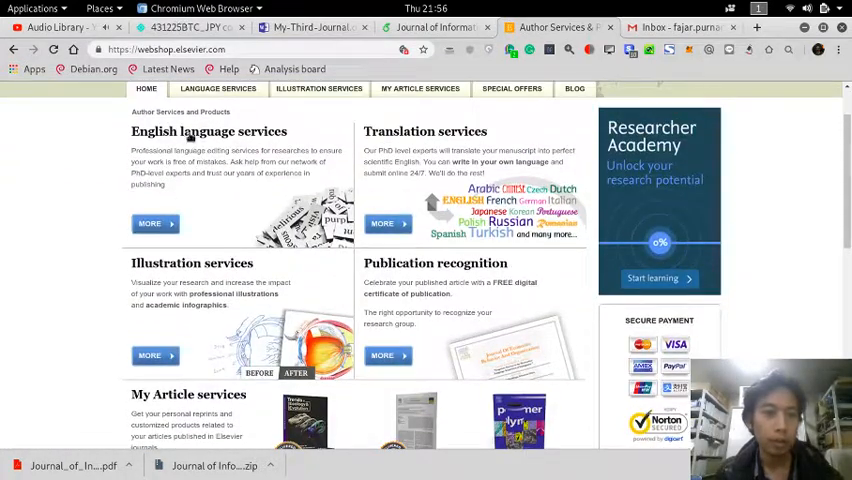
Step: Go to Language Services and view the English Language Editing service details
click(216, 88)
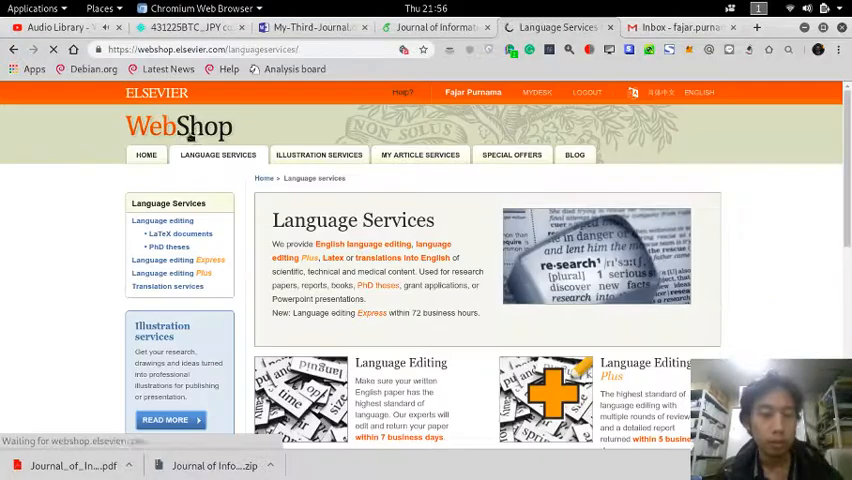
scroll(down, 3)
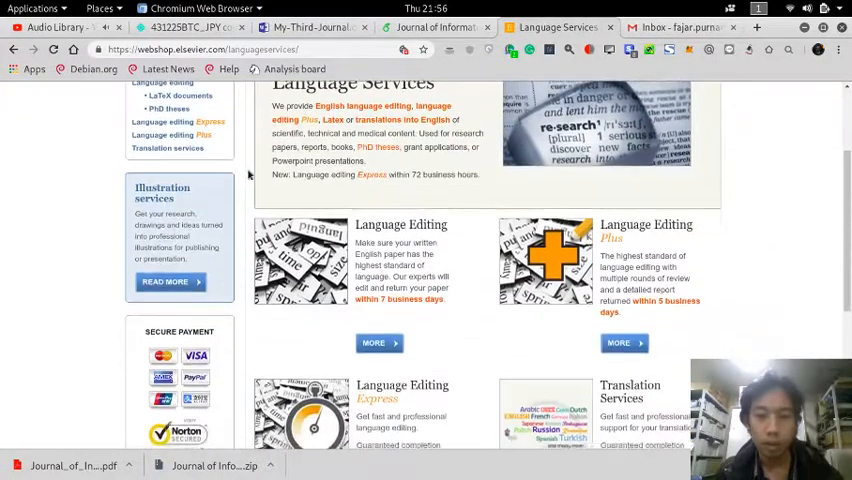
scroll(down, 3)
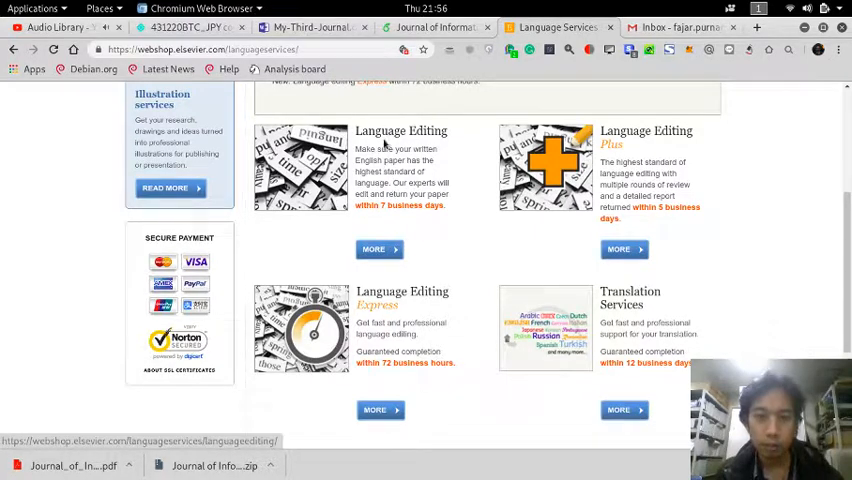
click(372, 250)
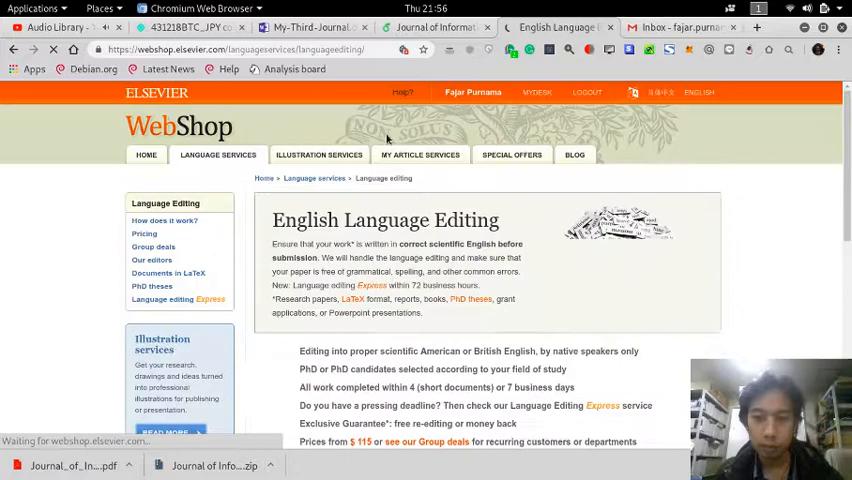
Step: Review the English Language Editing page and start a manuscript upload order
scroll(down, 3)
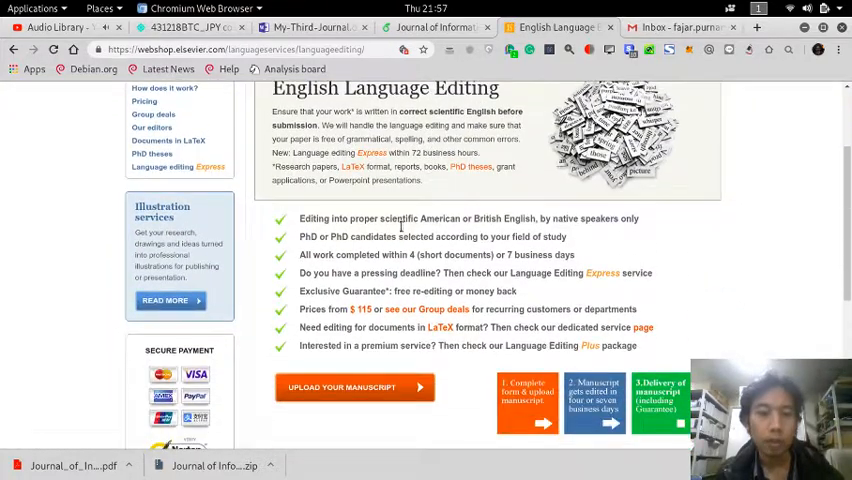
scroll(down, 3)
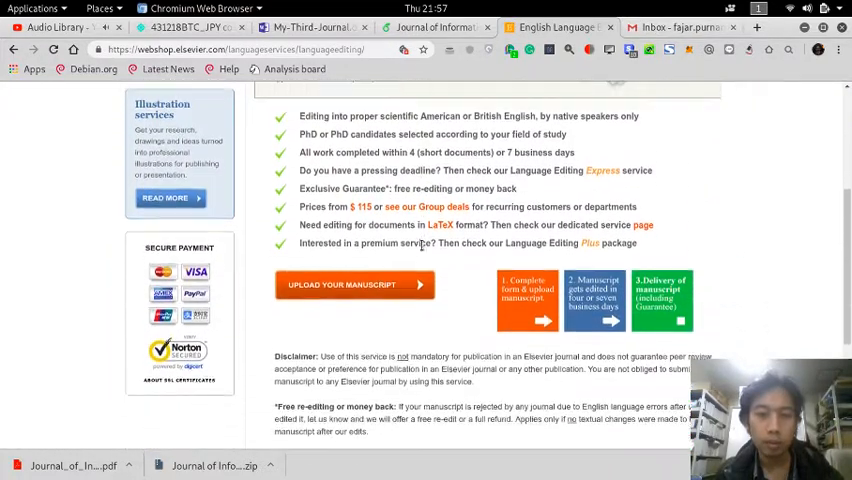
scroll(down, 3)
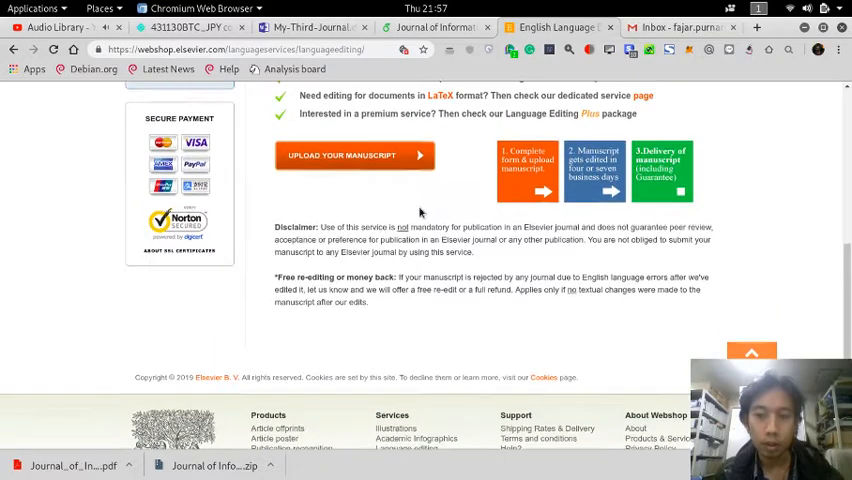
click(356, 156)
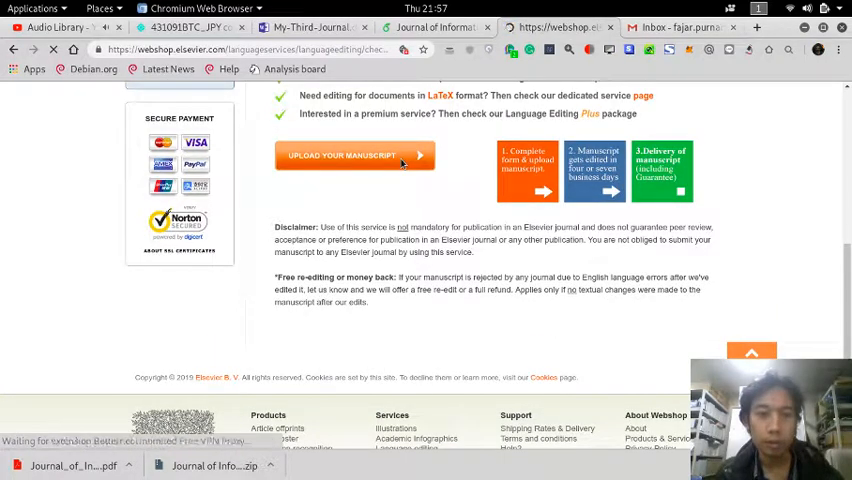
Step: Review the Upload your document form fields and terms for English Language Editing
click(340, 156)
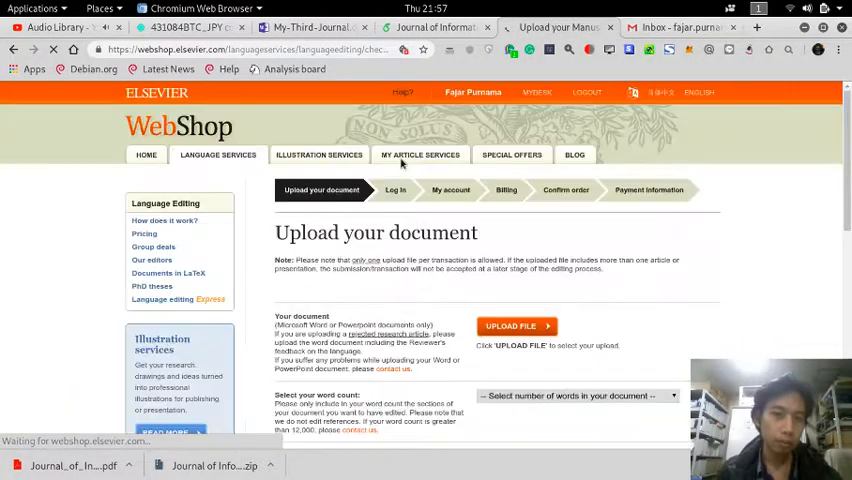
scroll(down, 3)
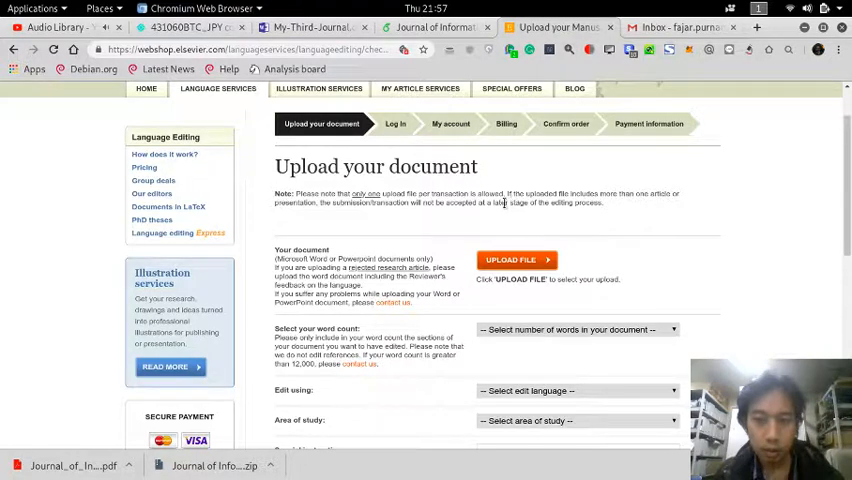
scroll(down, 3)
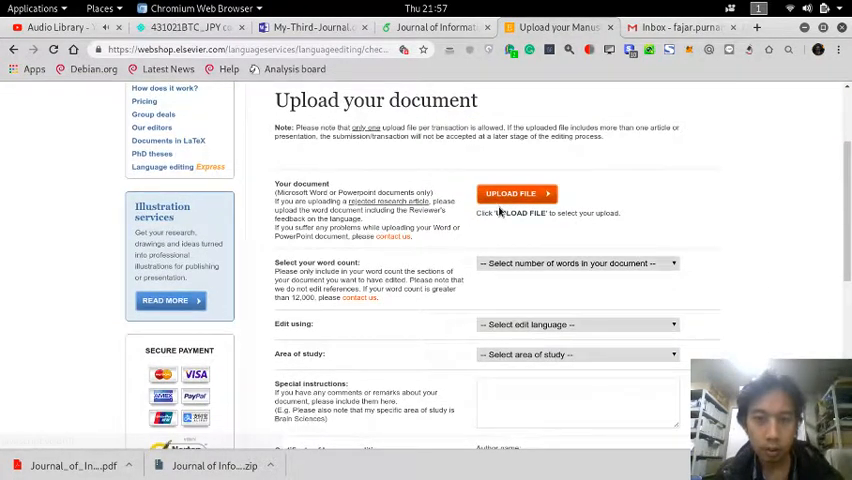
scroll(down, 3)
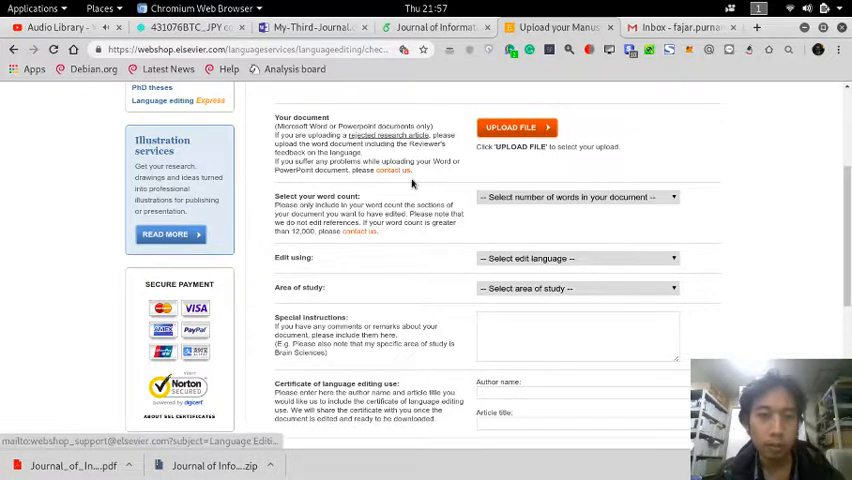
mouse_move(440, 196)
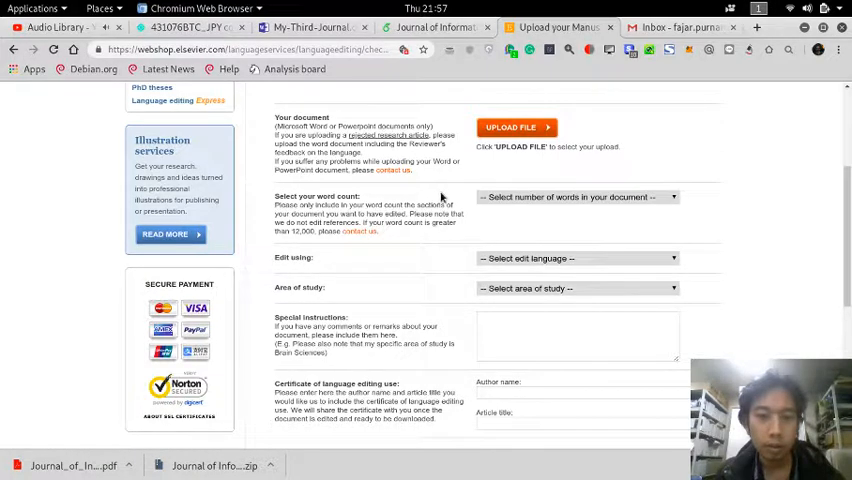
scroll(down, 3)
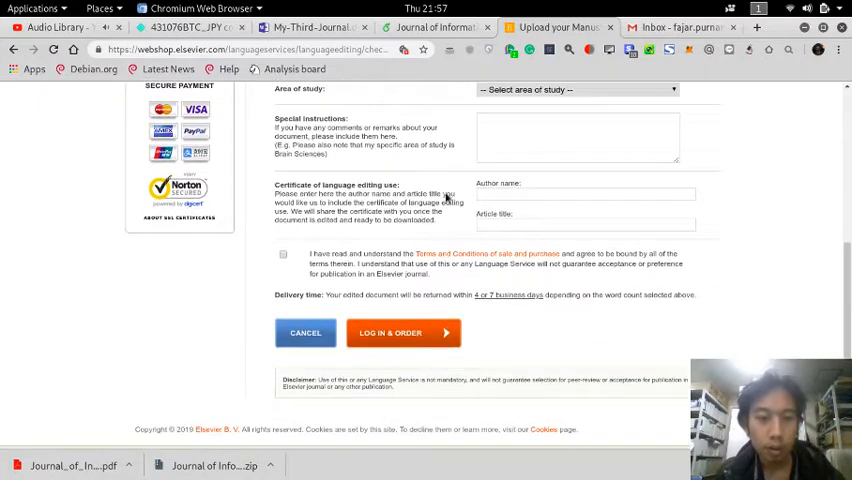
scroll(up, 3)
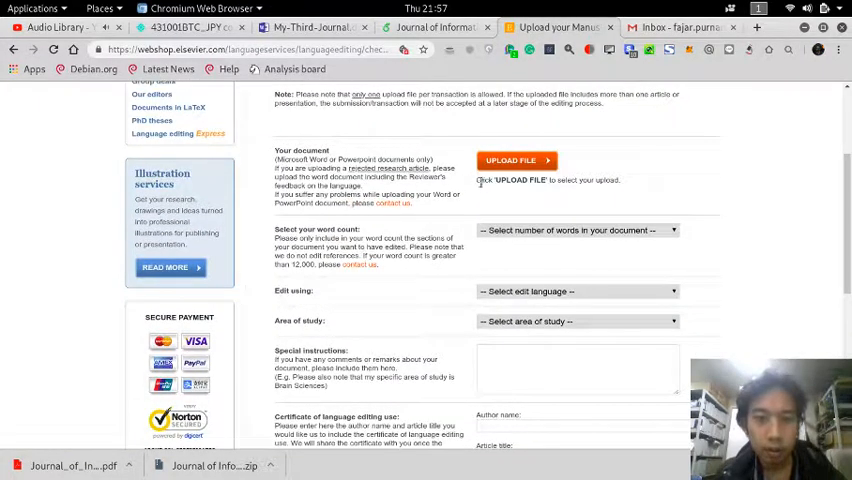
scroll(up, 3)
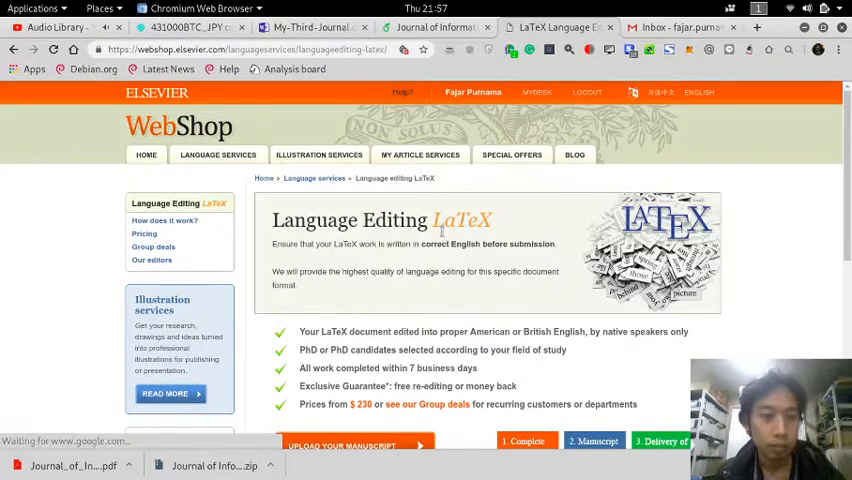
Step: Review the Language Editing LaTeX page description, turnaround and pricing from £230
scroll(down, 3)
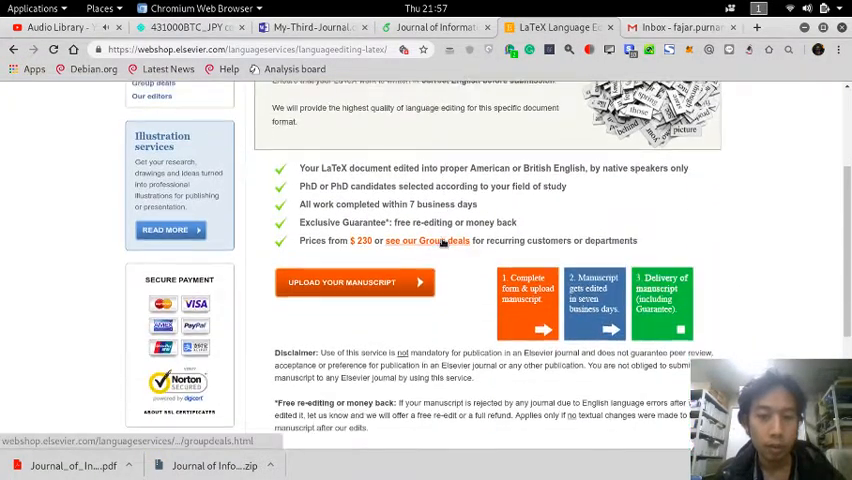
scroll(up, 3)
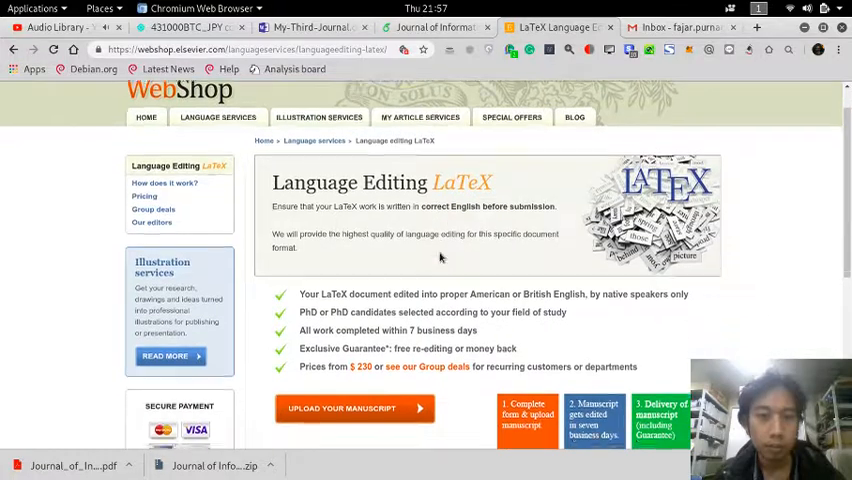
scroll(down, 3)
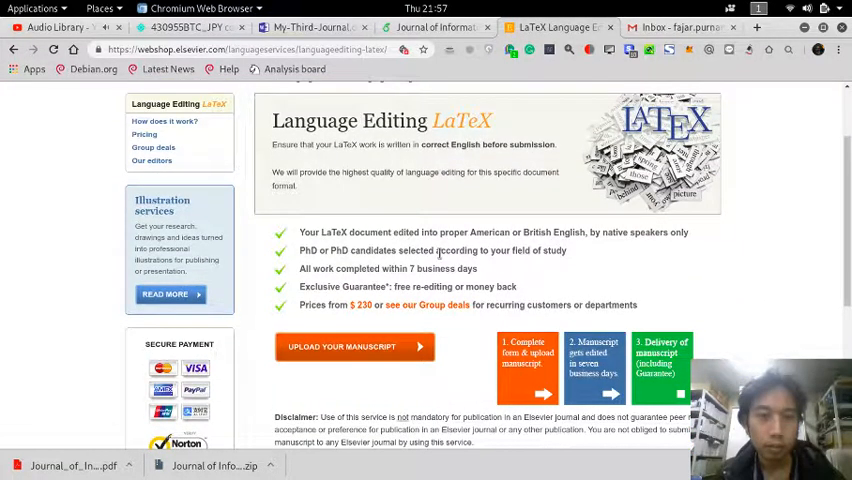
scroll(up, 3)
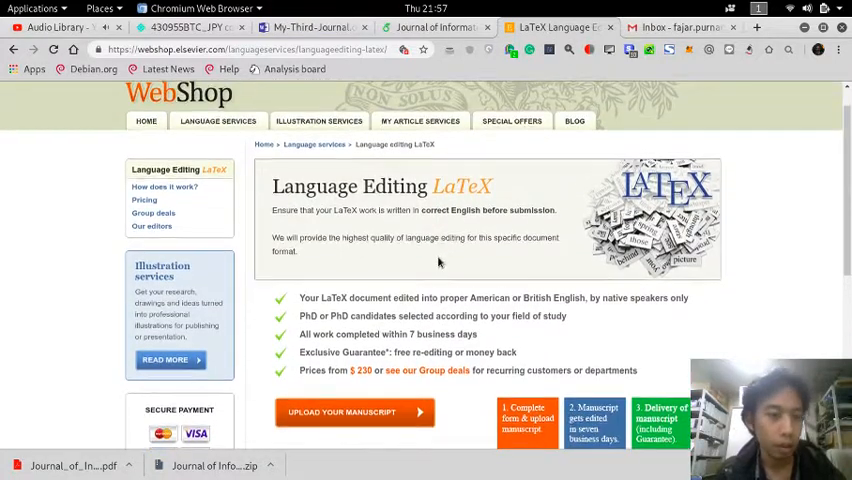
scroll(down, 3)
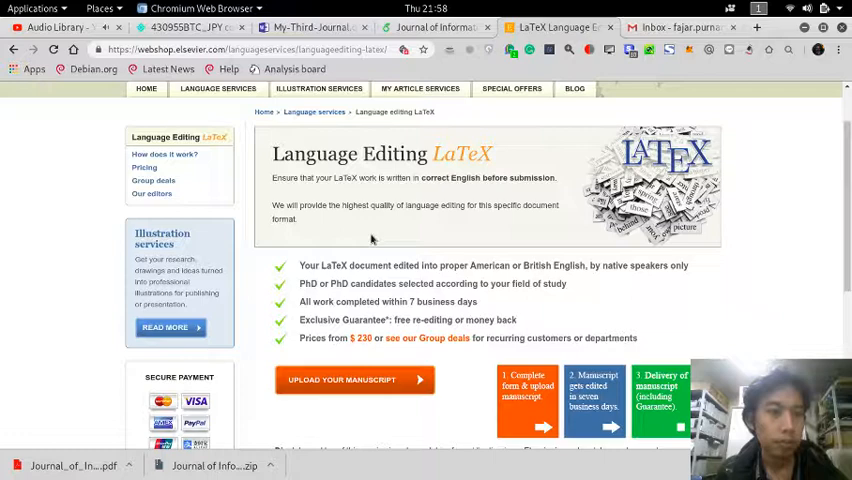
Step: Start a LaTeX language-editing order via Upload your manuscript
click(354, 380)
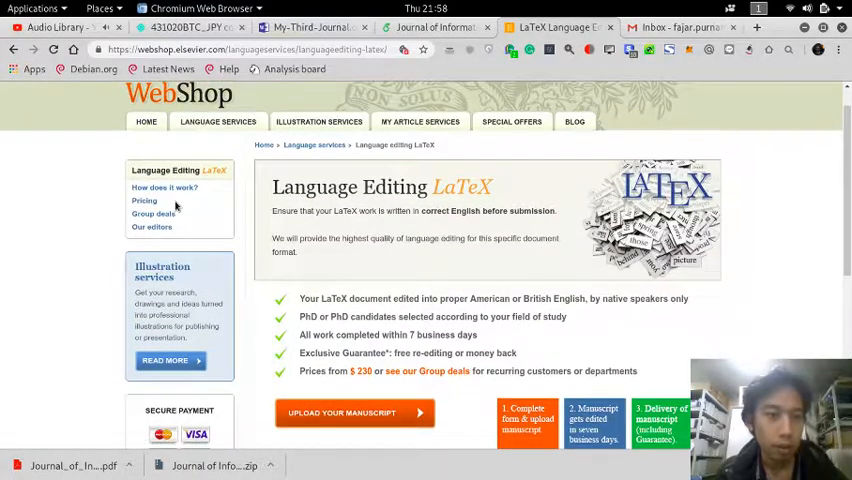
scroll(down, 3)
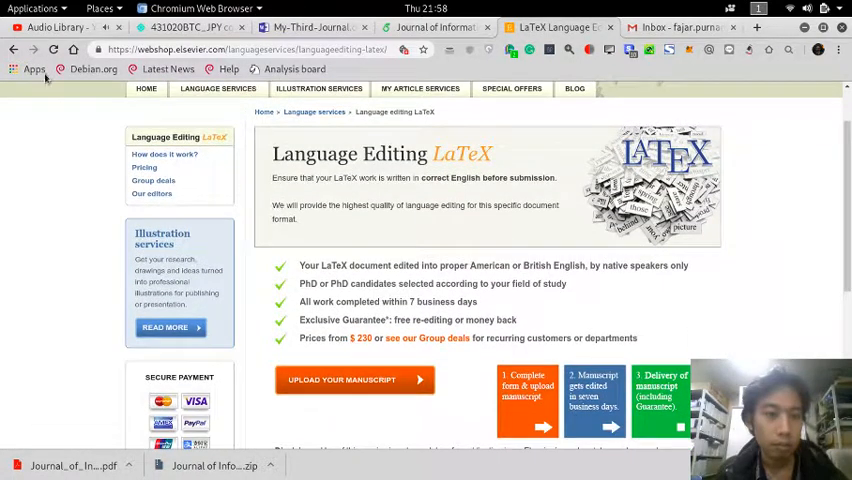
click(354, 380)
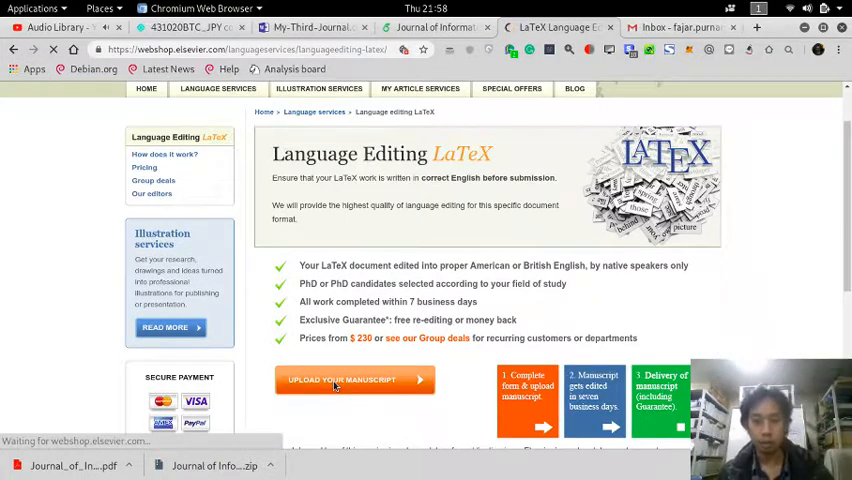
click(354, 380)
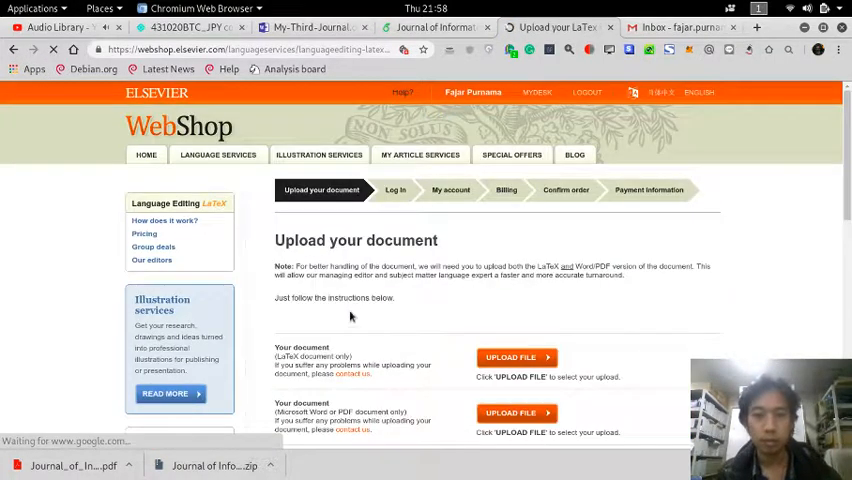
scroll(down, 3)
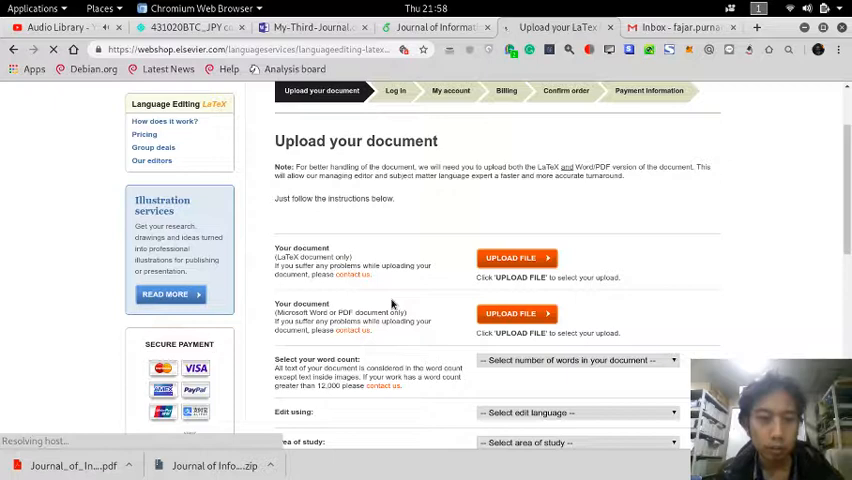
scroll(down, 3)
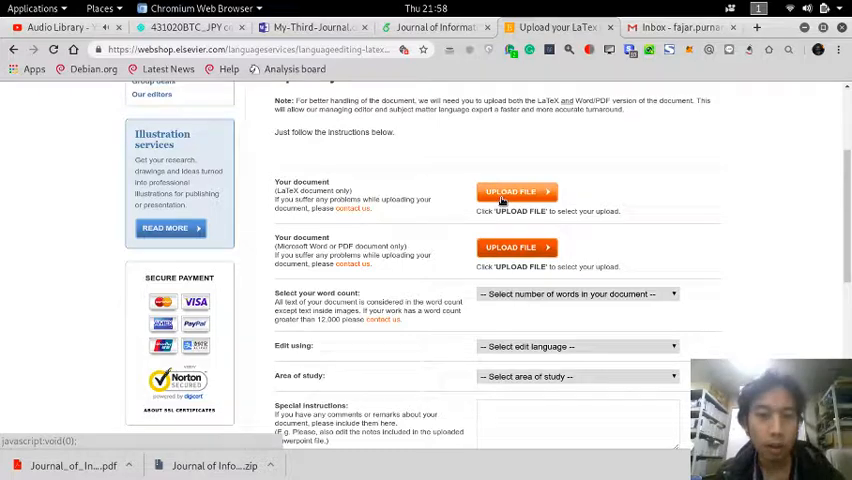
scroll(up, 3)
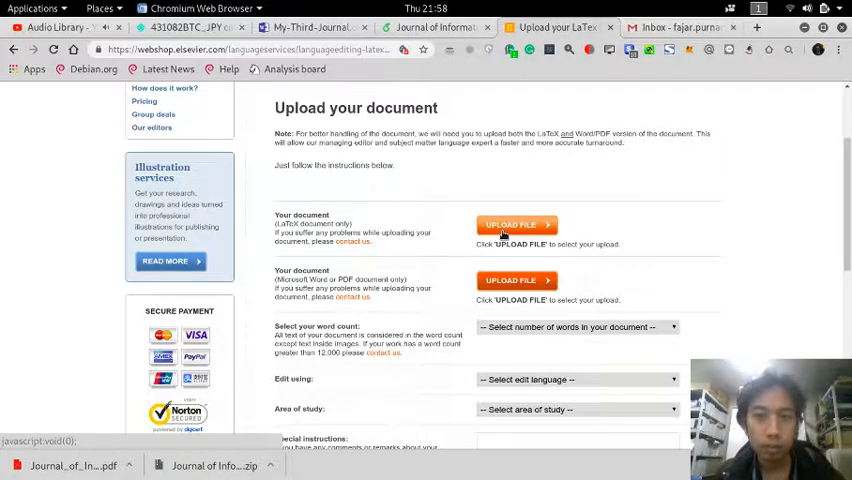
scroll(up, 3)
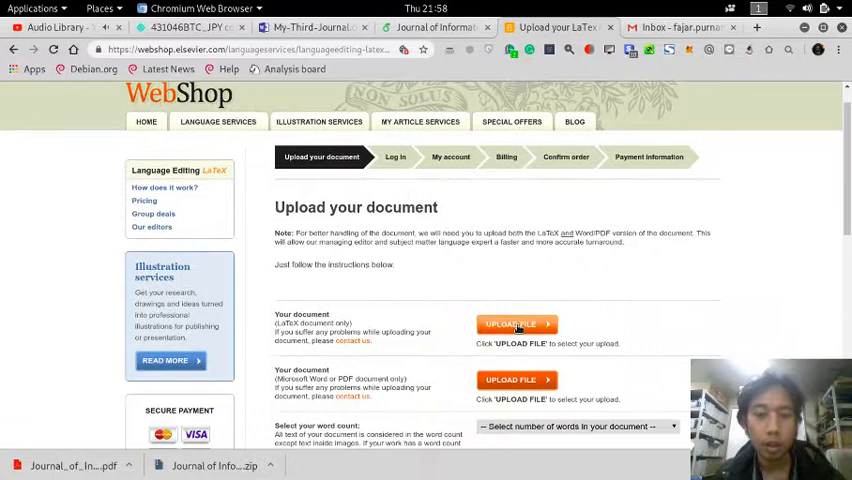
Step: Choose the Online Quiz zip archive from Research > Online-User-Reading-Pattern for upload
click(516, 324)
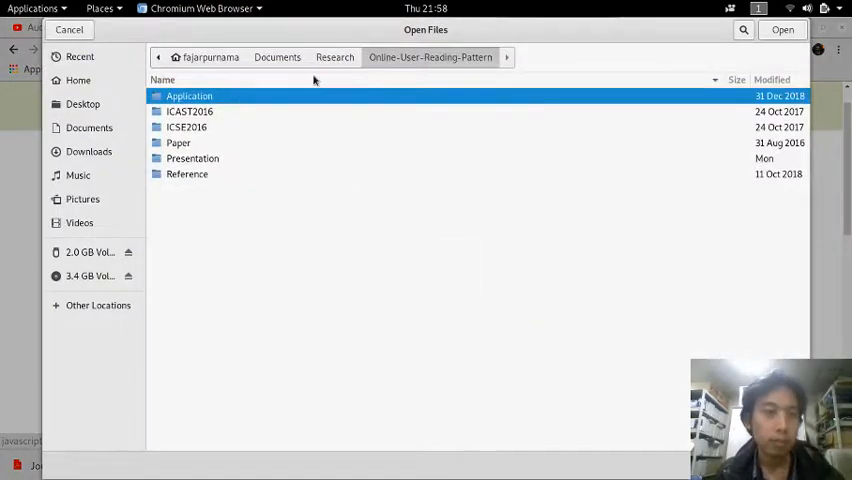
click(336, 56)
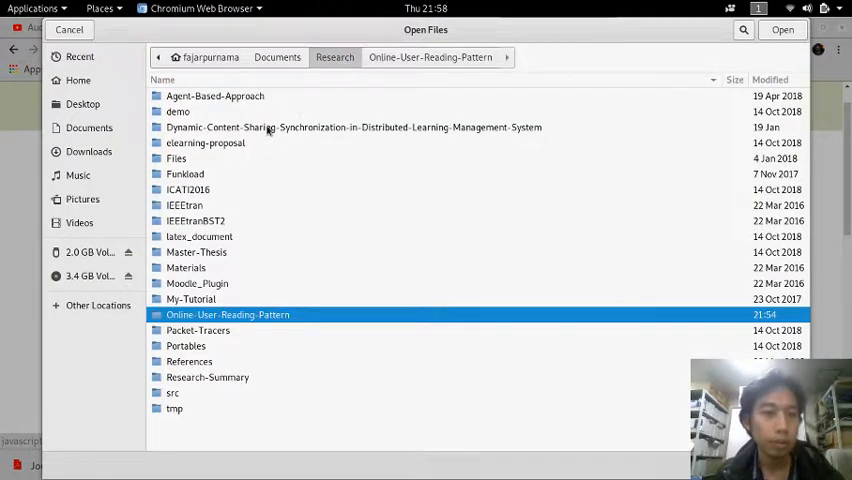
click(352, 128)
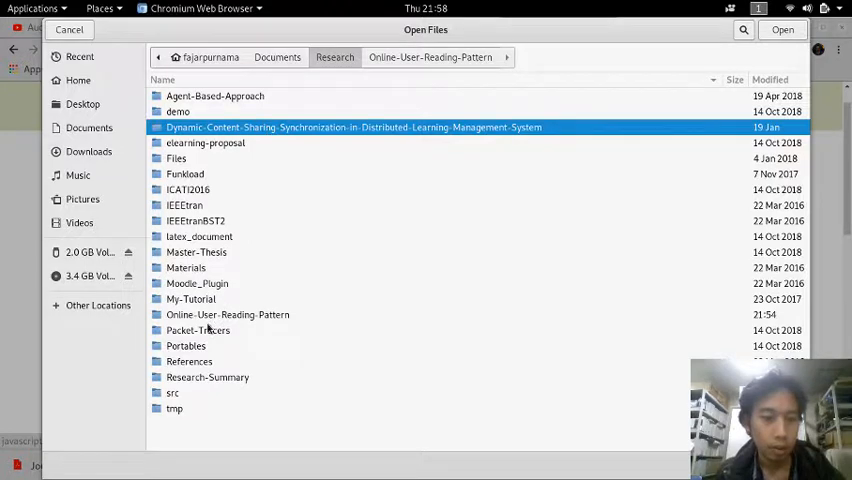
double_click(228, 314)
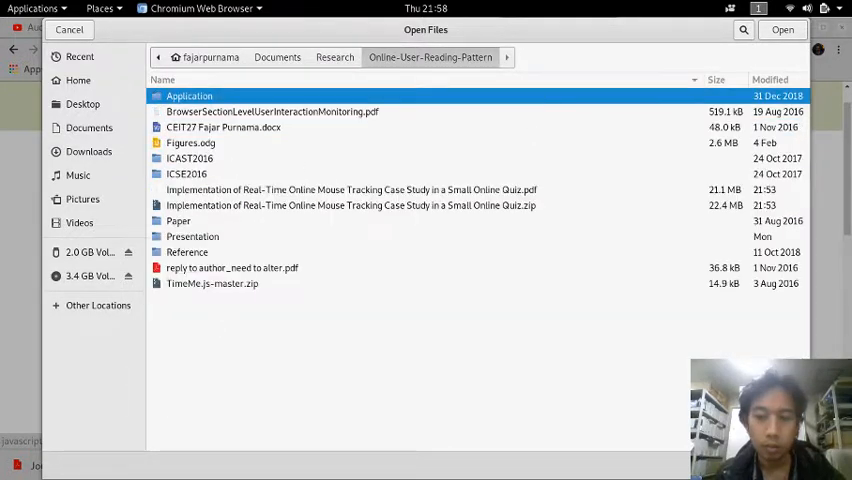
mouse_move(268, 280)
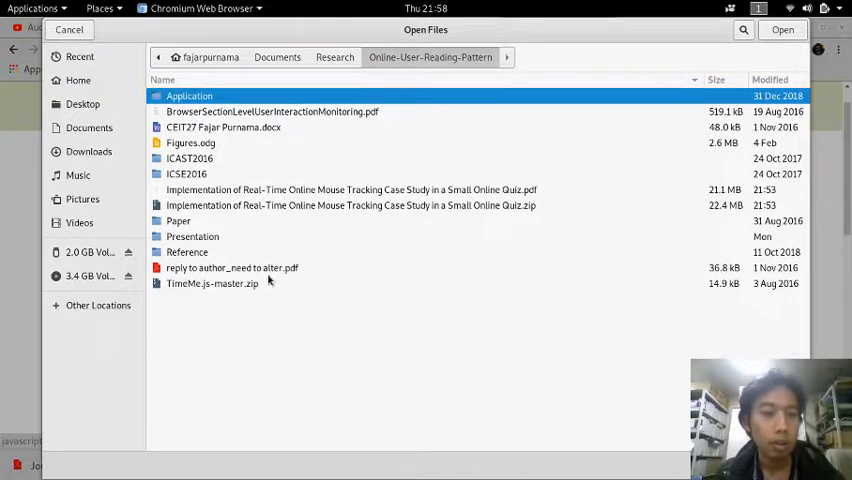
click(350, 204)
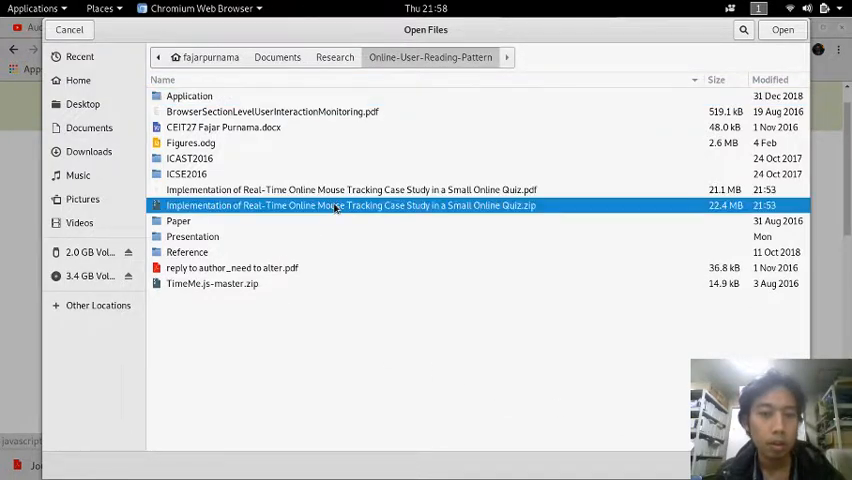
click(782, 28)
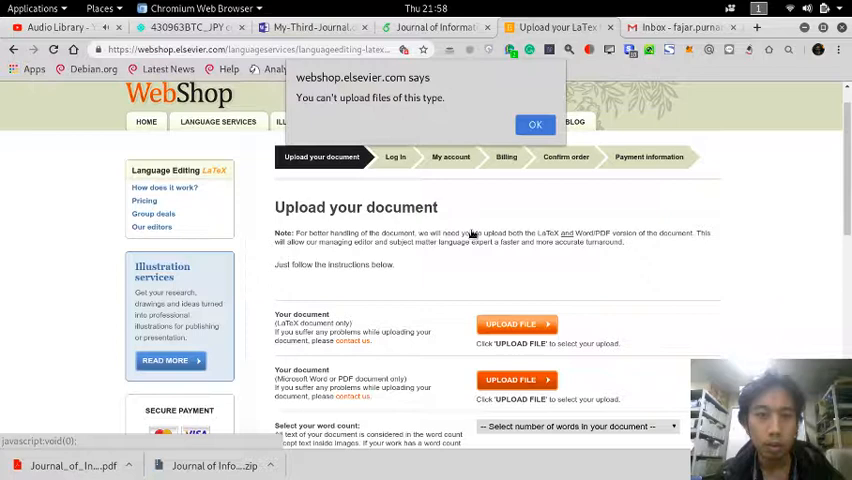
Step: Dismiss the unsupported file type alert and review the upload form again
click(536, 124)
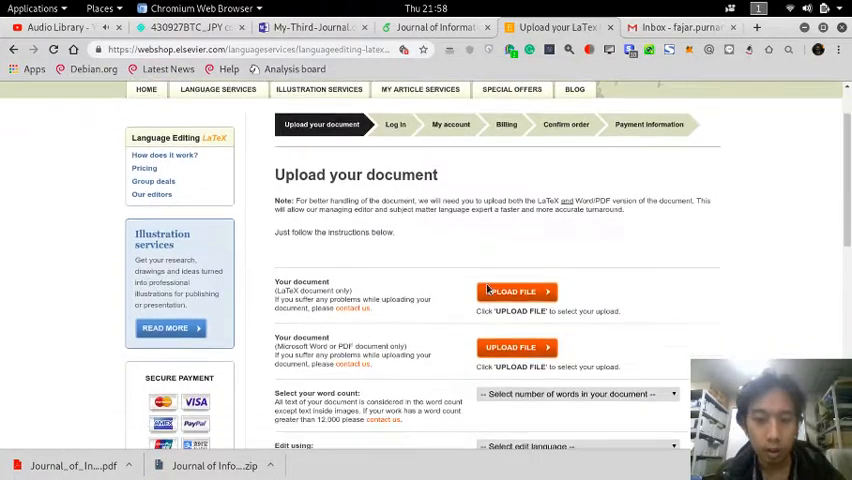
scroll(down, 3)
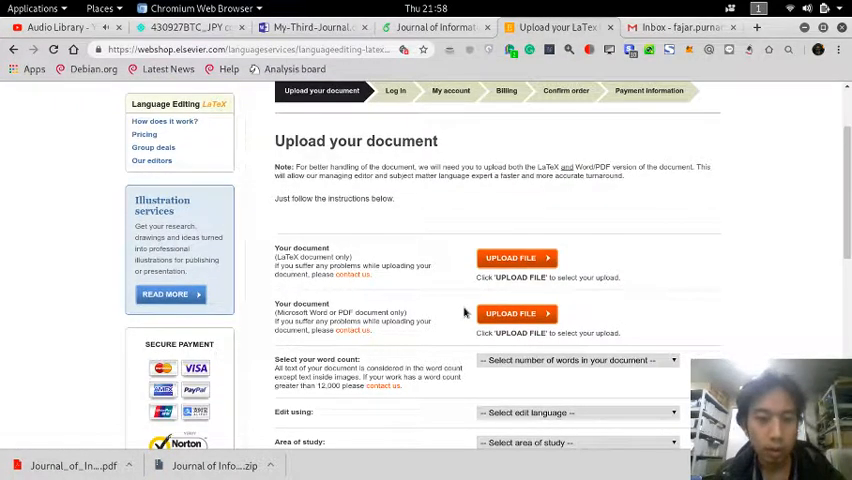
scroll(down, 3)
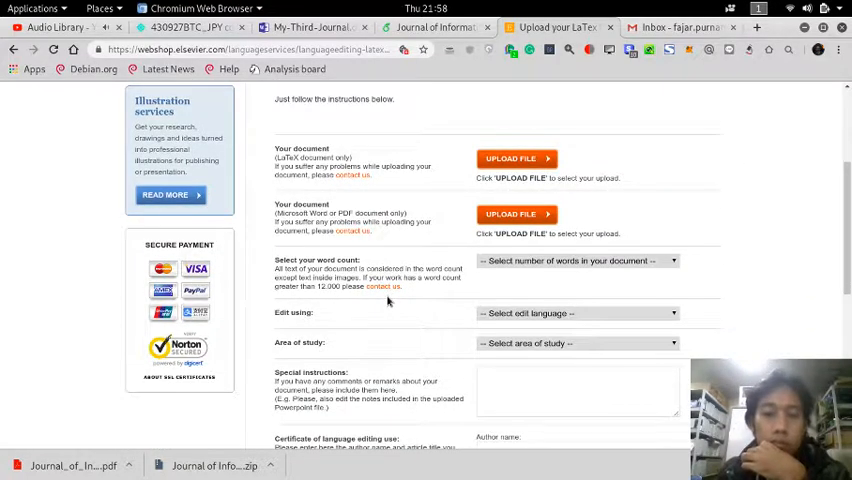
scroll(down, 3)
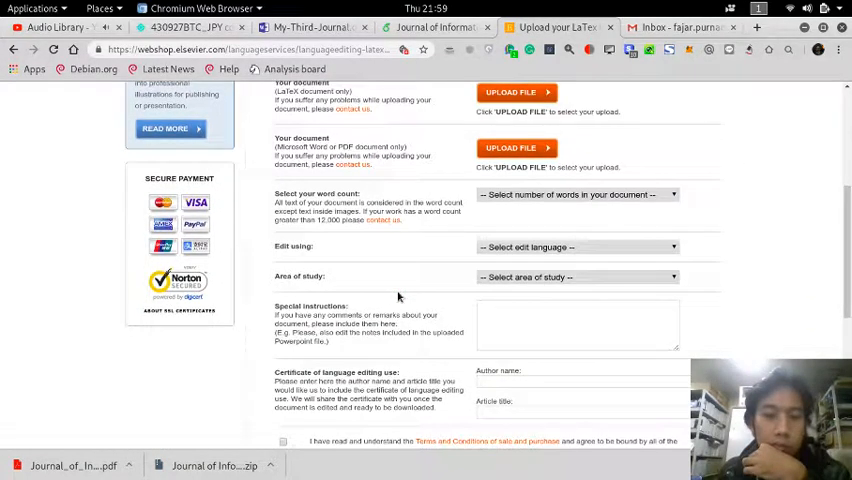
scroll(down, 3)
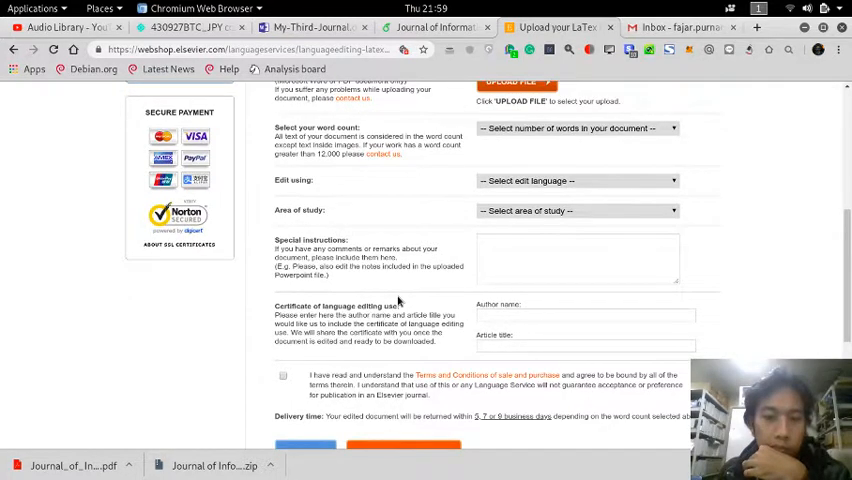
scroll(down, 3)
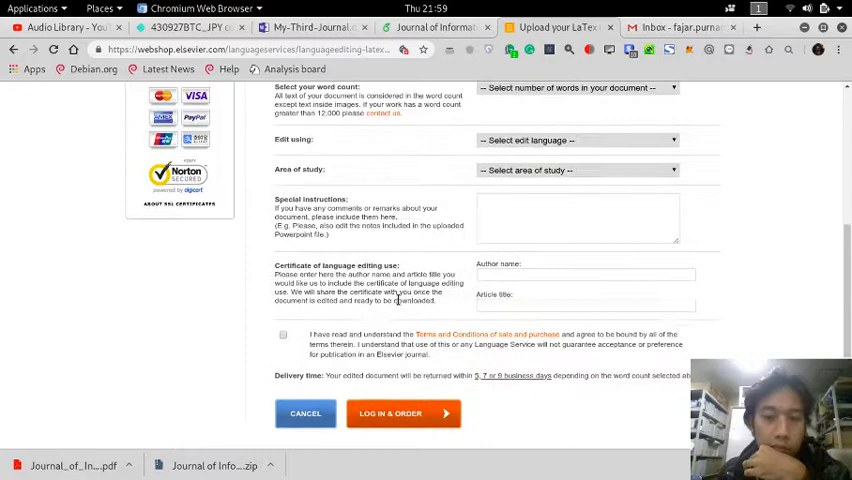
scroll(up, 3)
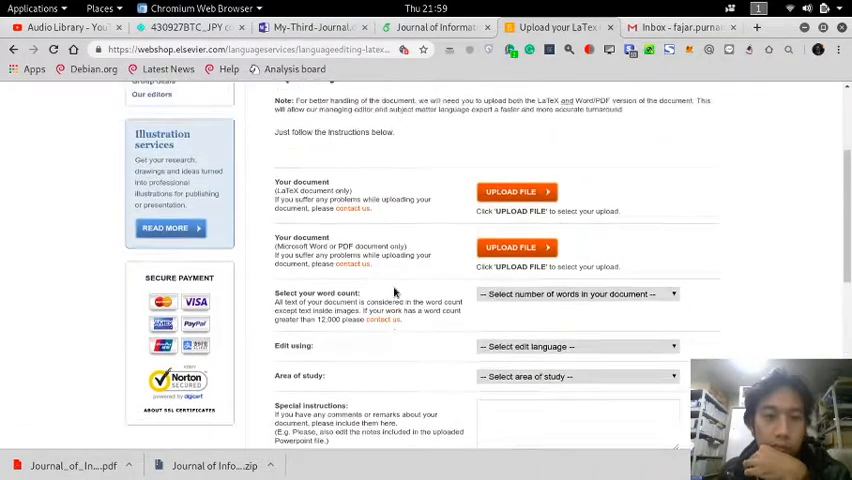
scroll(up, 3)
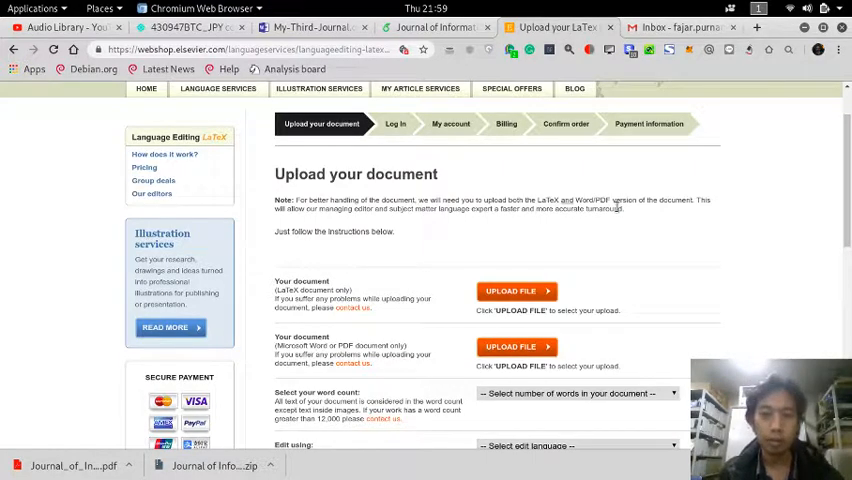
Step: Consult the bundledoc man page, then switch to the lpm-template folder in Files
key(Super)
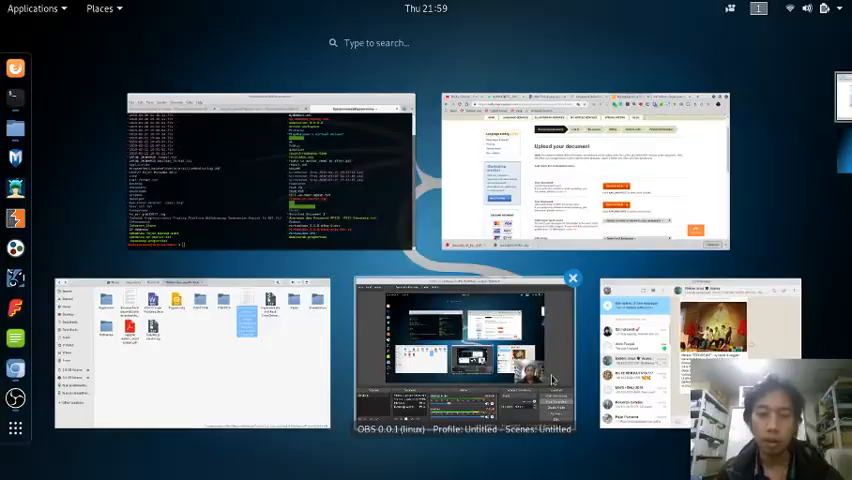
click(460, 350)
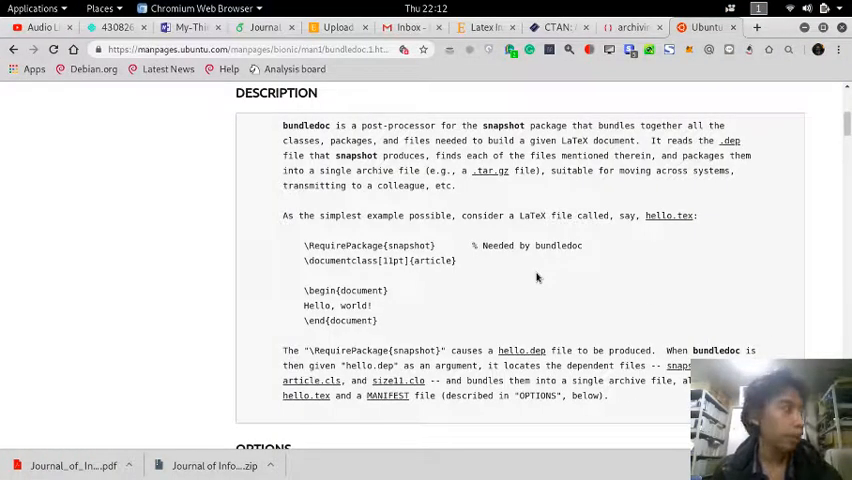
double_click(370, 244)
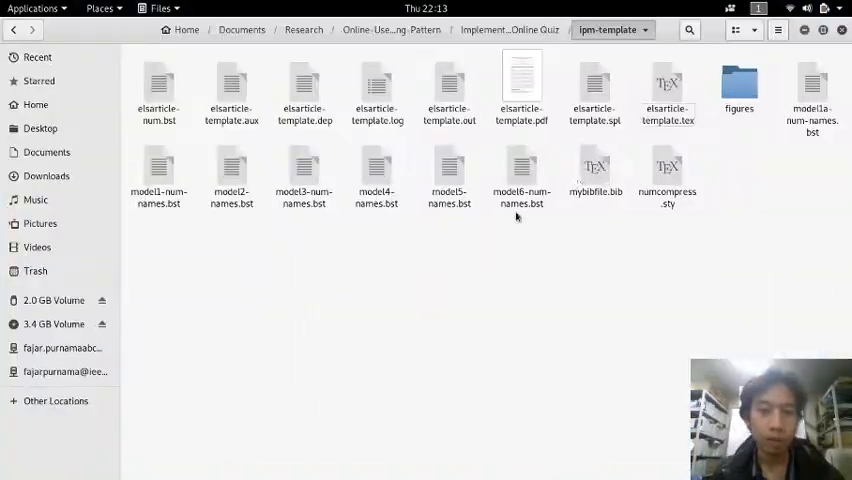
Step: Open elsarticle-template.tex and bring the lpm-template terminal to the front
double_click(668, 90)
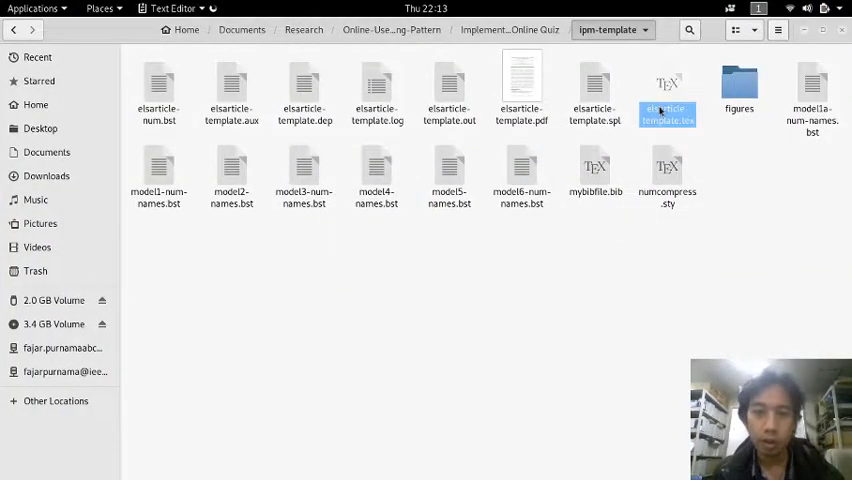
double_click(668, 96)
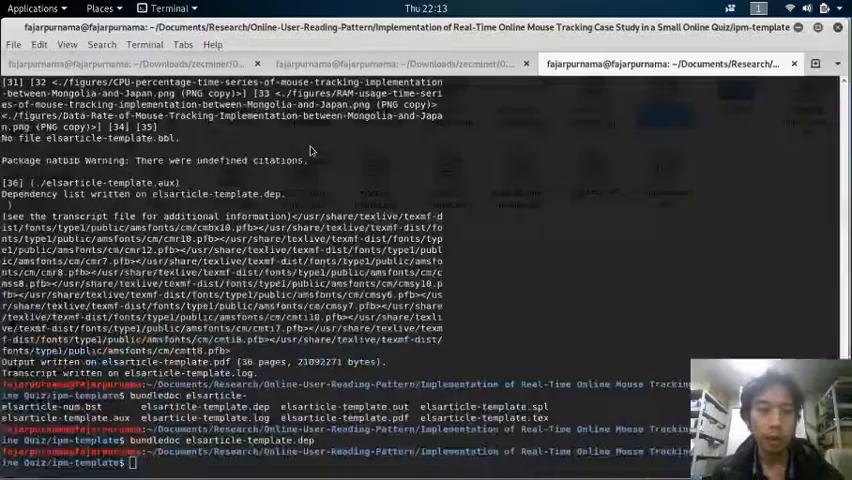
Step: Compile elsarticle-template.tex with pdflatex and prepare 'bundledoc elsarticle-template.dep'
text(pdflatex elsarticle-template.tex)
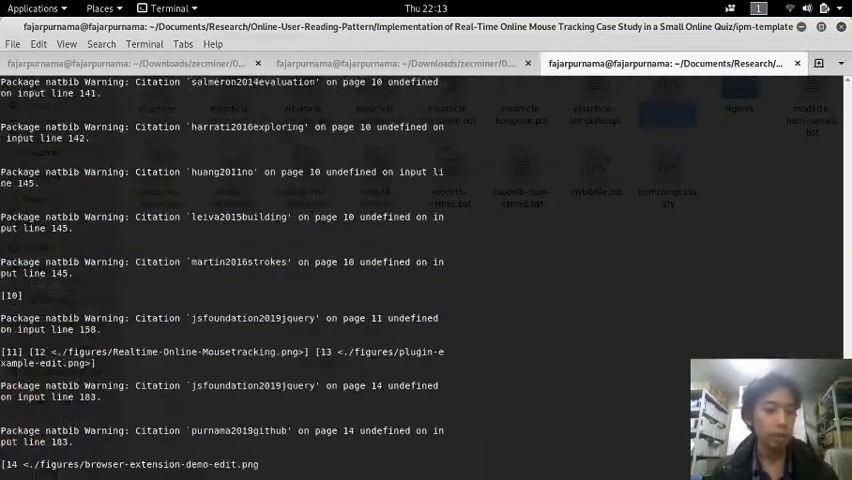
scroll(down, 3)
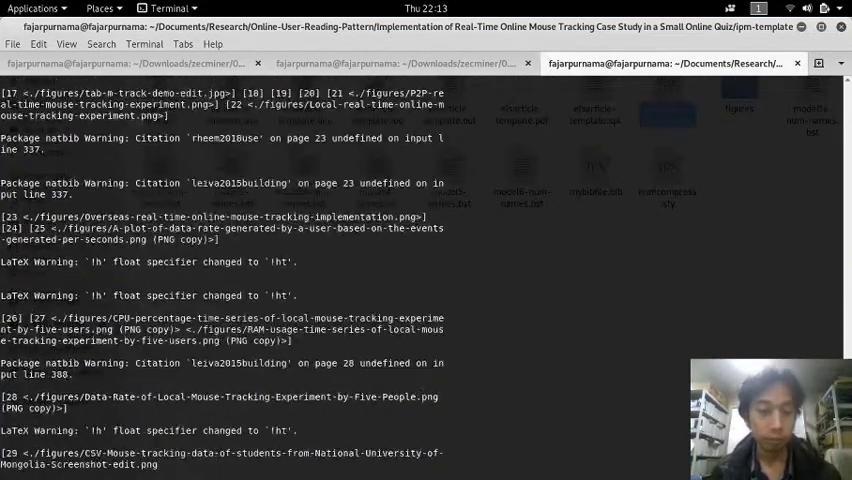
scroll(down, 3)
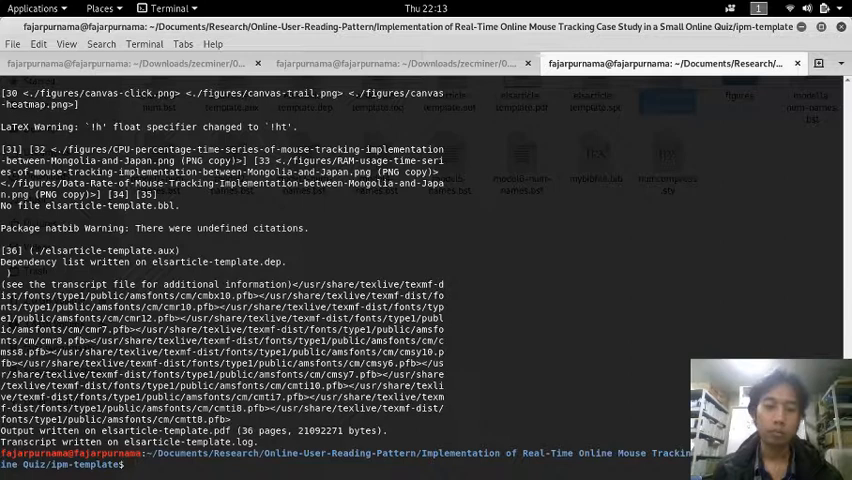
text(bundledoc elsarticle-template.dep)
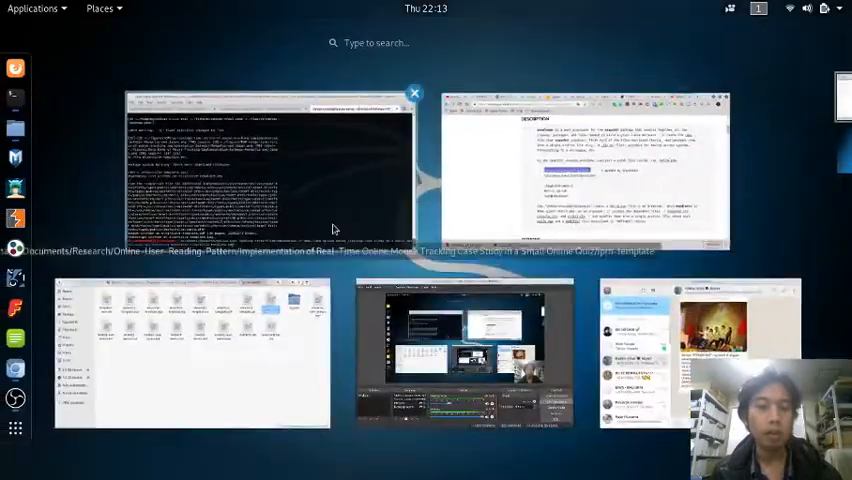
Step: Check the bundledoc man page and run bundledoc to create elsarticle-template.tar.gz
click(290, 170)
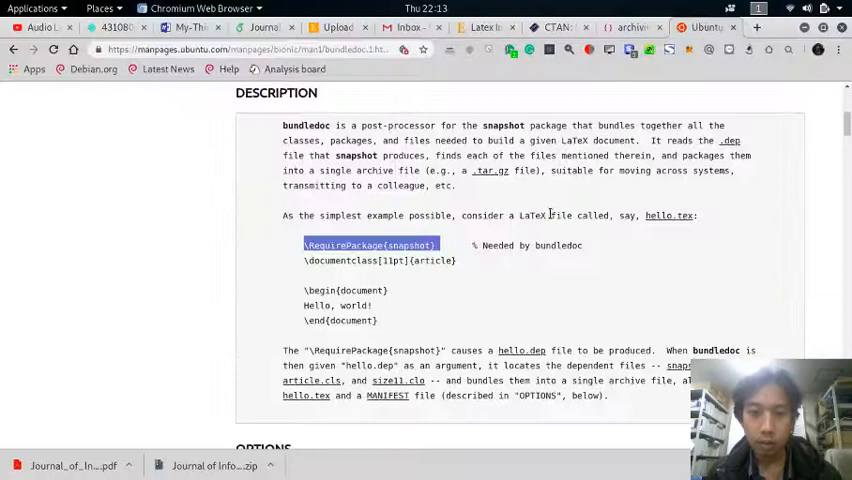
mouse_move(608, 396)
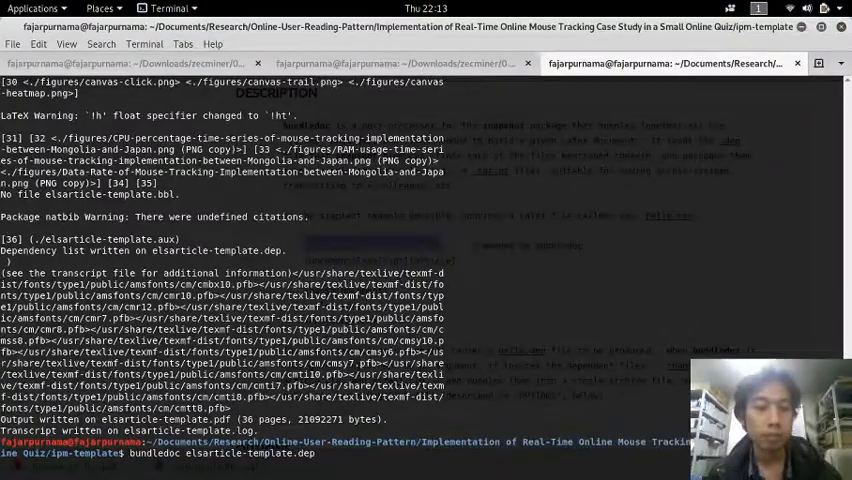
key(Return)
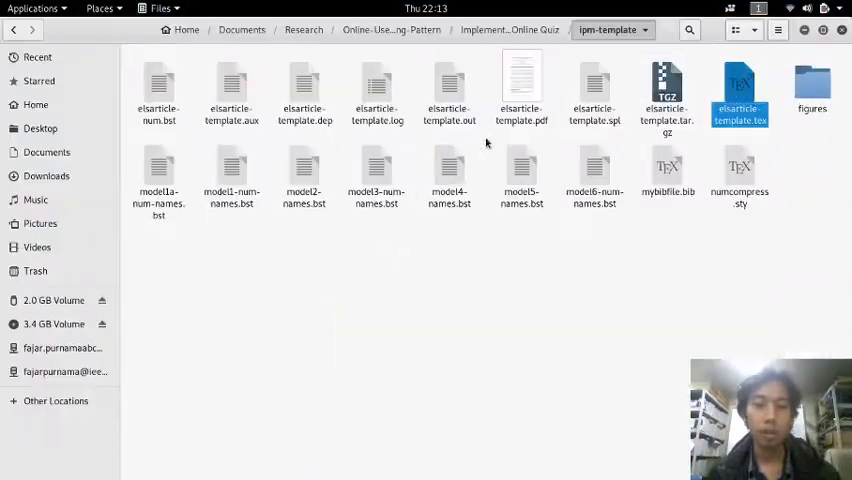
Step: Browse elsarticle-template.tar.gz in Archive Manager down to its figures folder
double_click(666, 96)
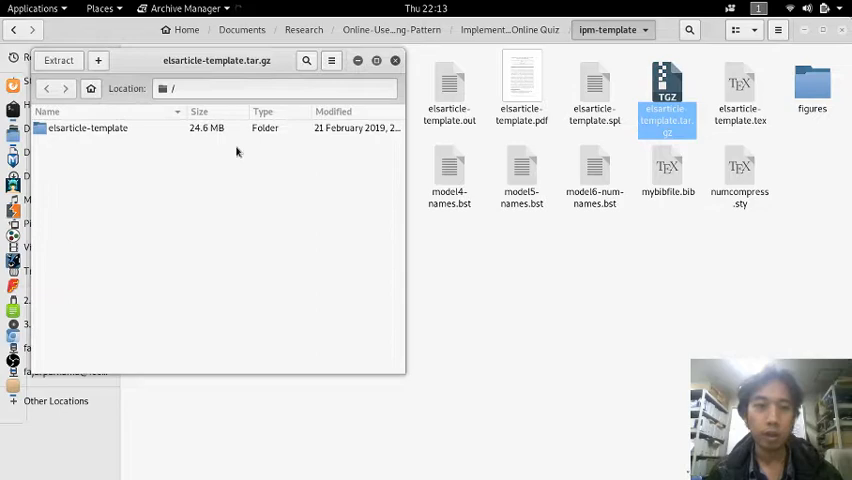
double_click(88, 128)
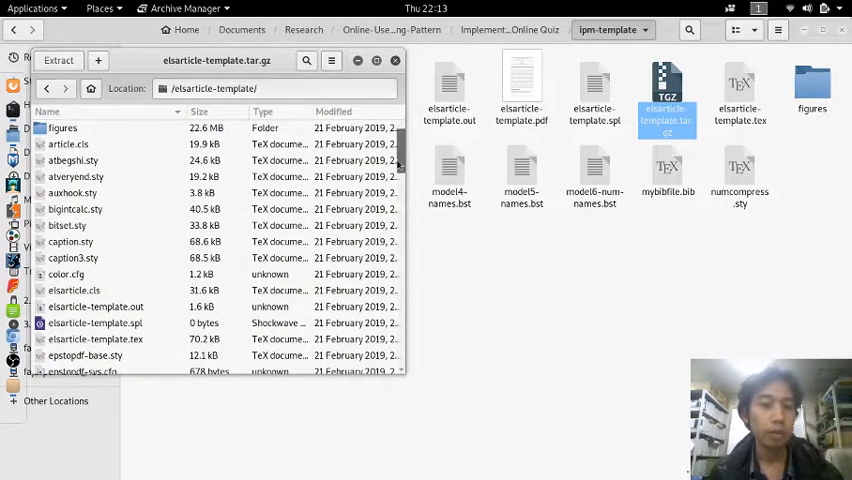
click(64, 128)
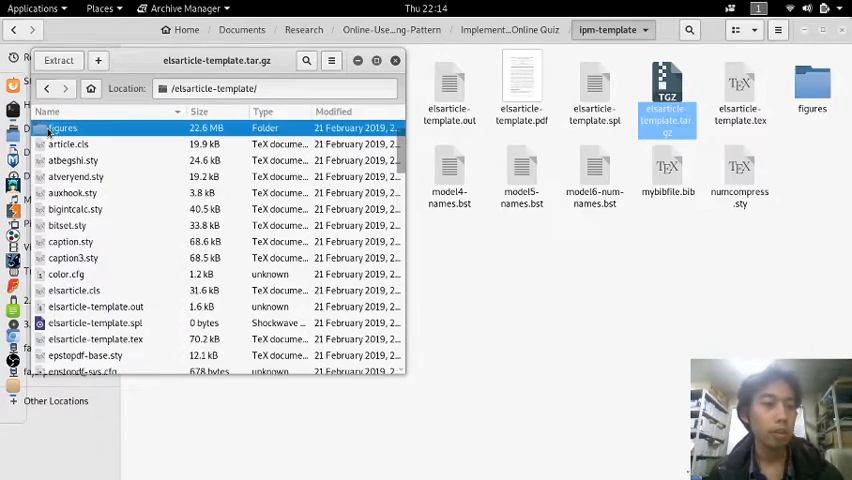
double_click(64, 128)
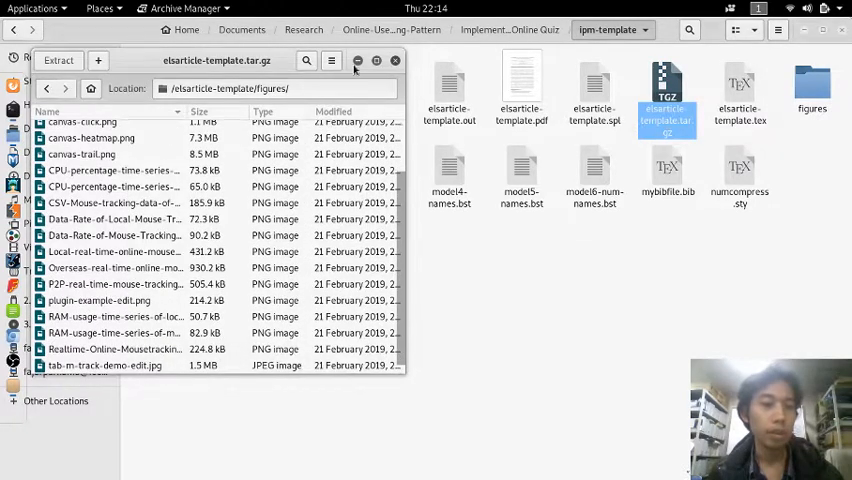
key(super)
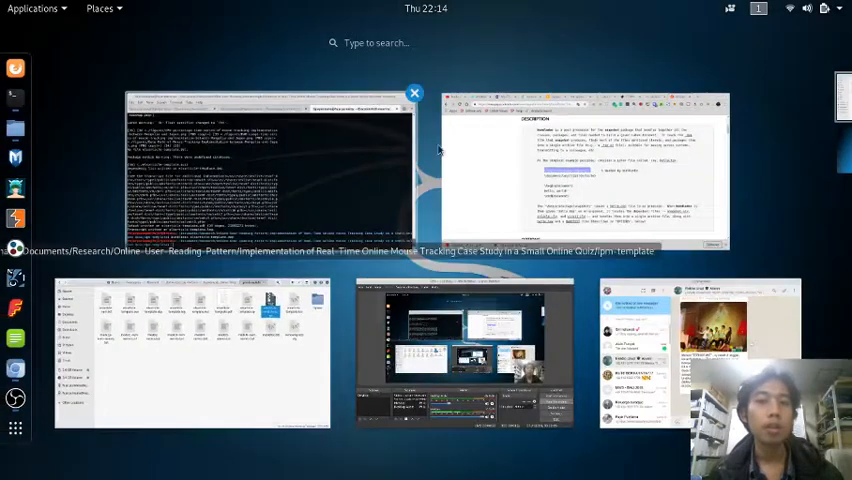
Step: Attempt to upload the .tex file from lpm-template and dismiss the unsupported file type warning
click(576, 170)
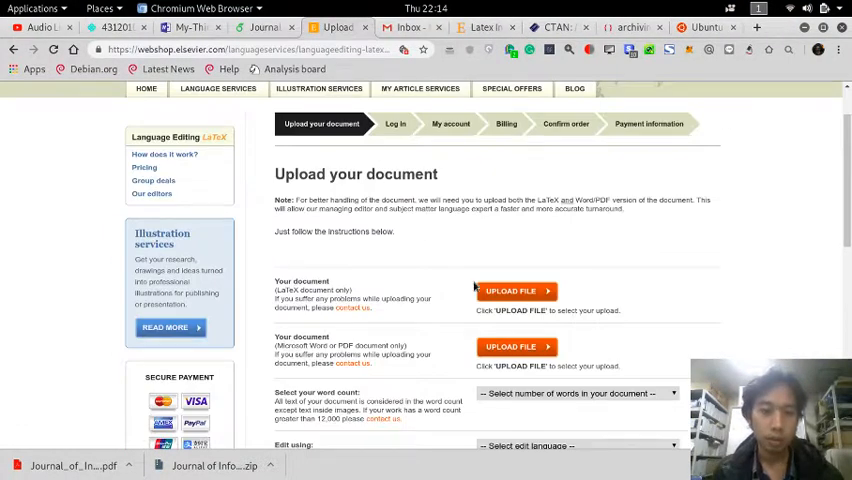
click(510, 292)
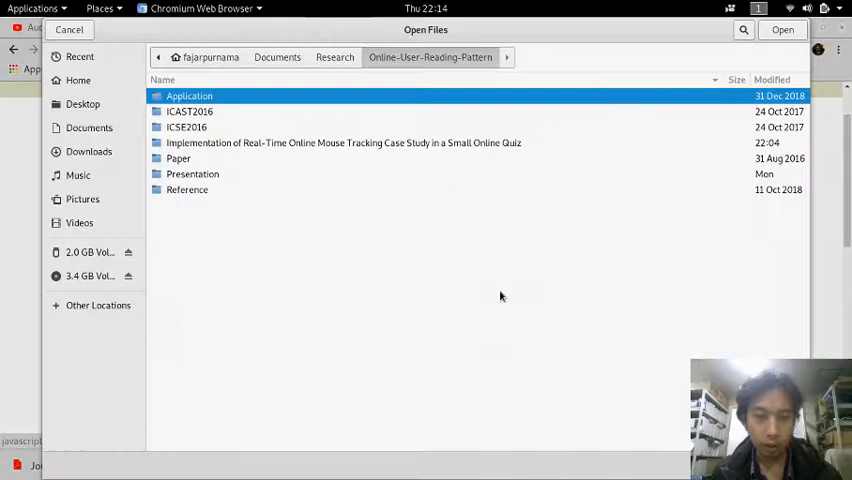
mouse_move(216, 148)
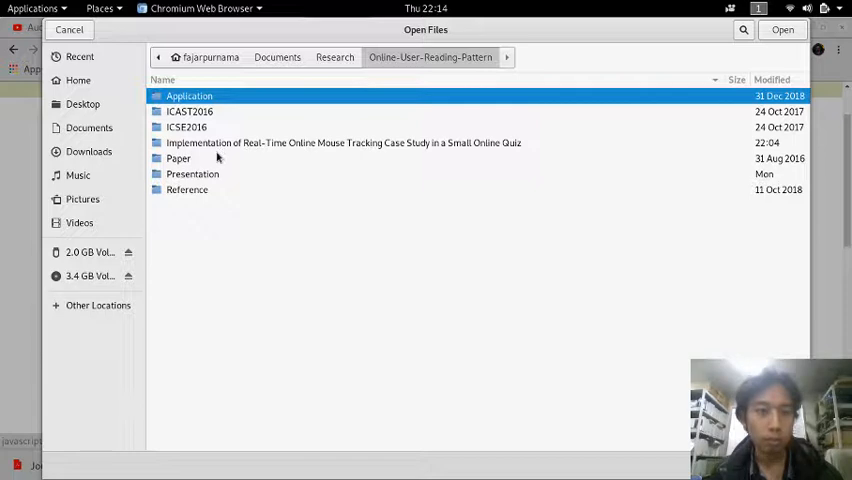
double_click(344, 144)
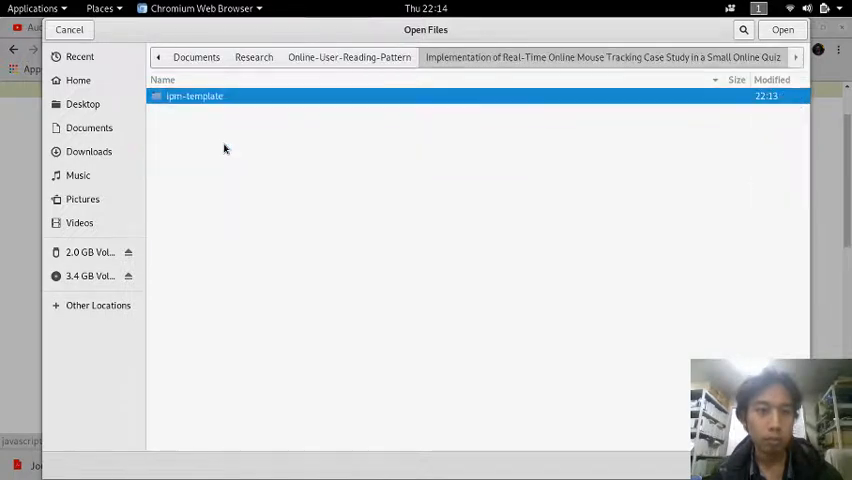
double_click(196, 96)
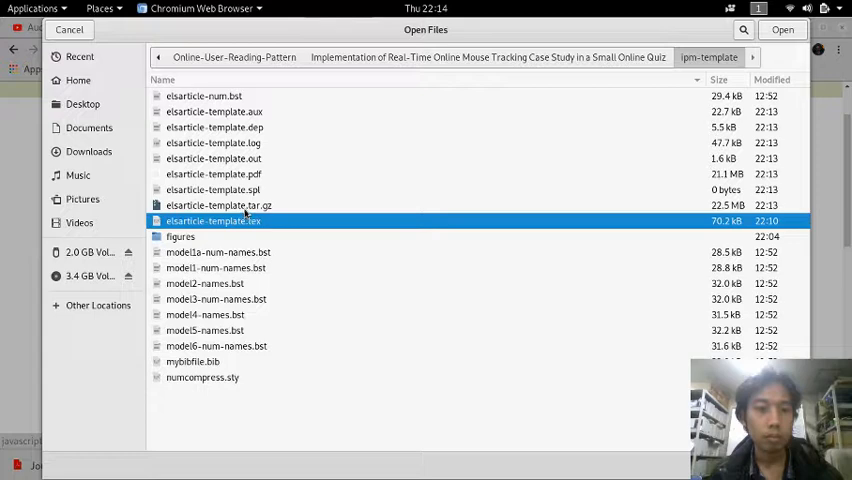
click(784, 28)
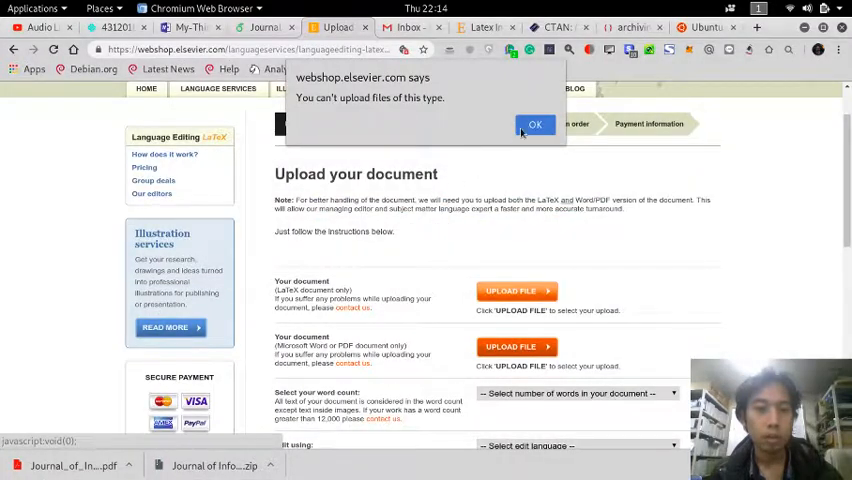
click(534, 124)
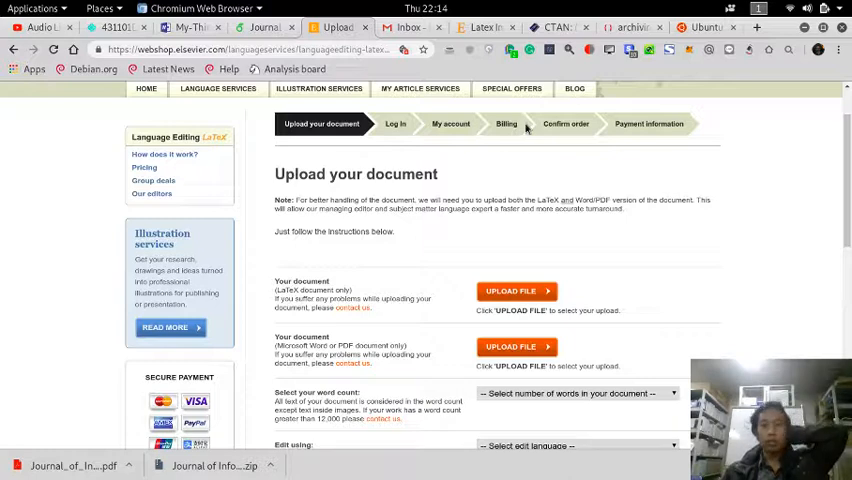
mouse_move(504, 156)
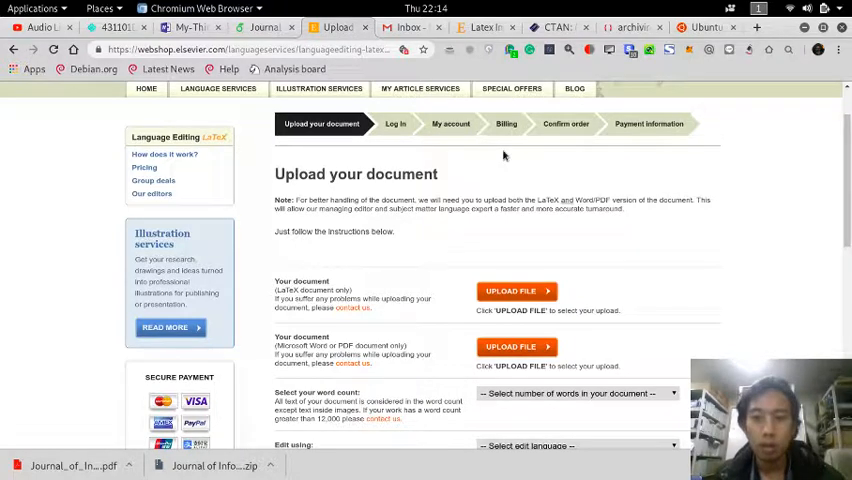
mouse_move(440, 230)
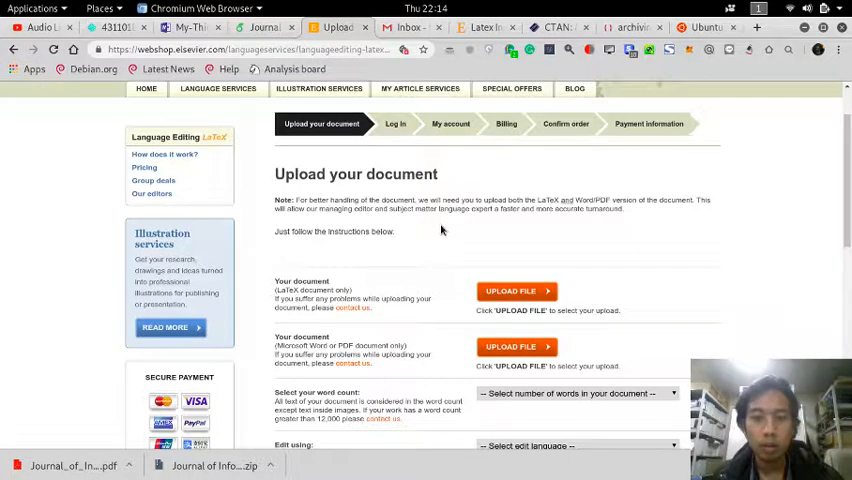
scroll(down, 3)
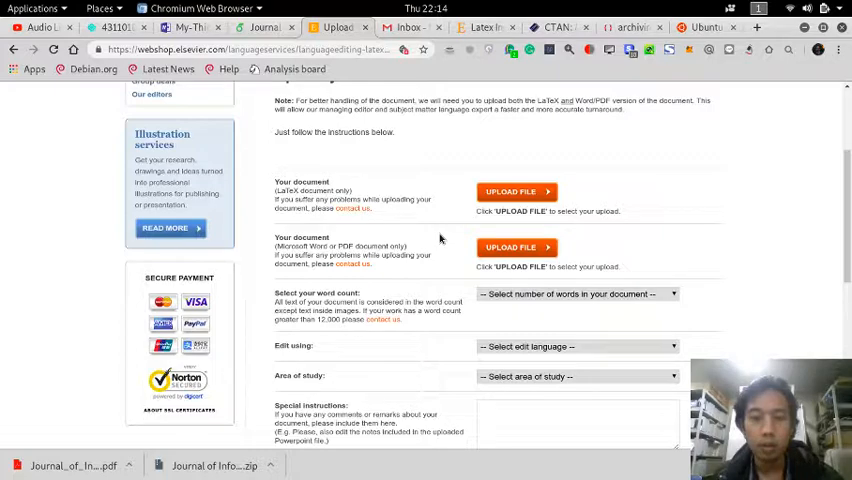
scroll(down, 3)
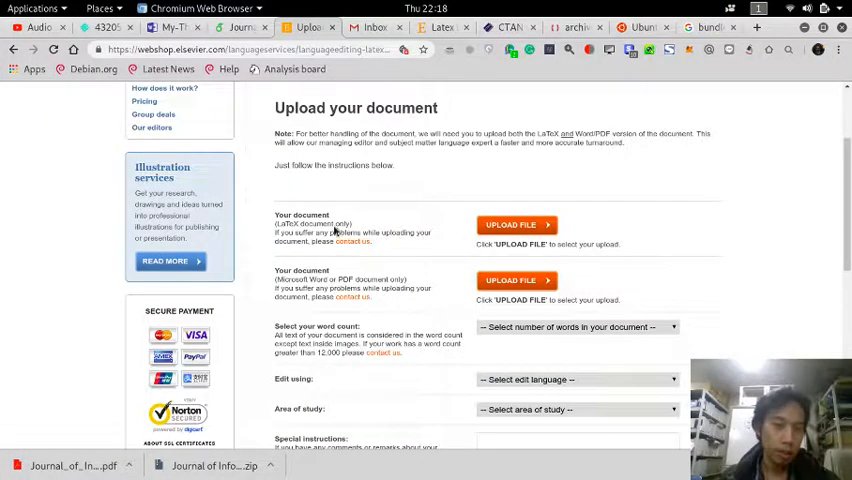
Step: Attach elsarticle-template.tex as the LaTeX document and elsarticle-template.pdf as its PDF version
click(516, 224)
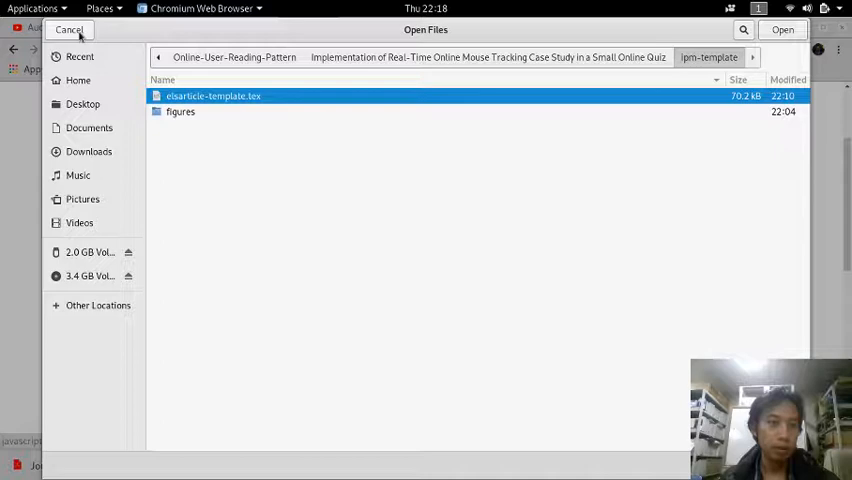
click(784, 28)
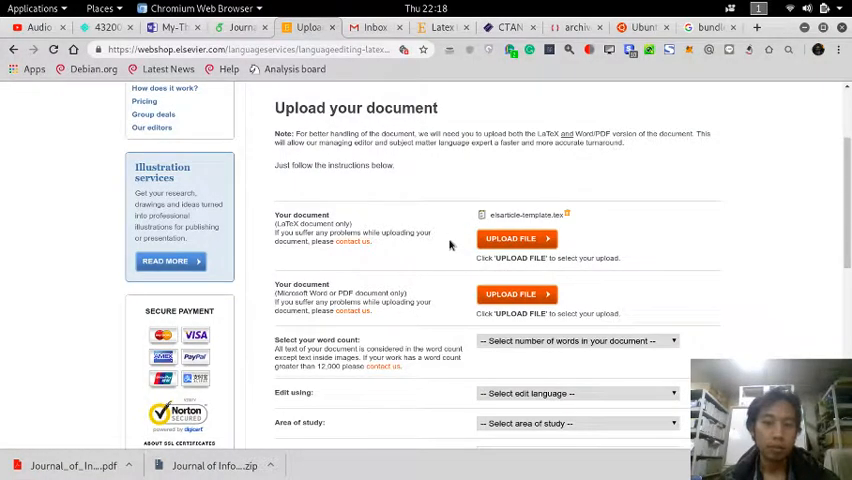
scroll(down, 3)
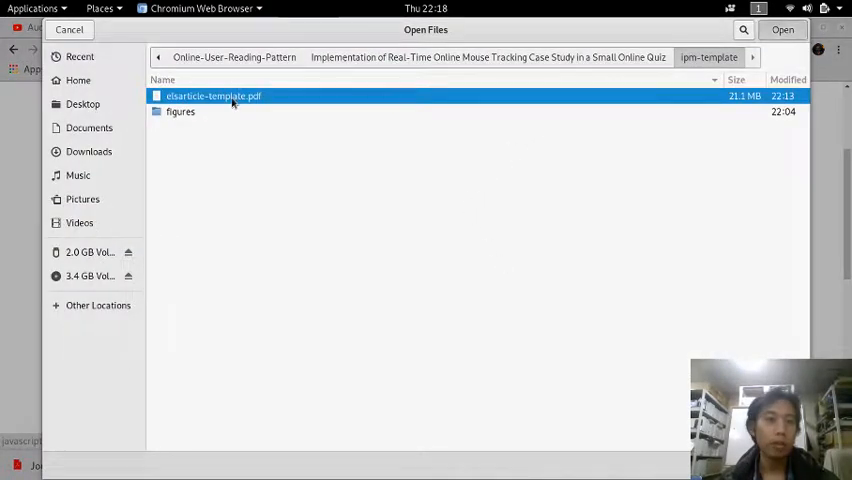
click(784, 28)
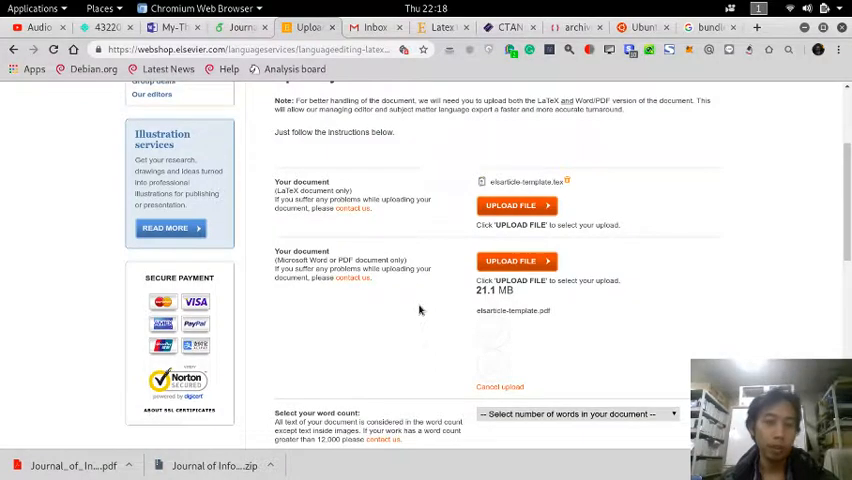
scroll(down, 3)
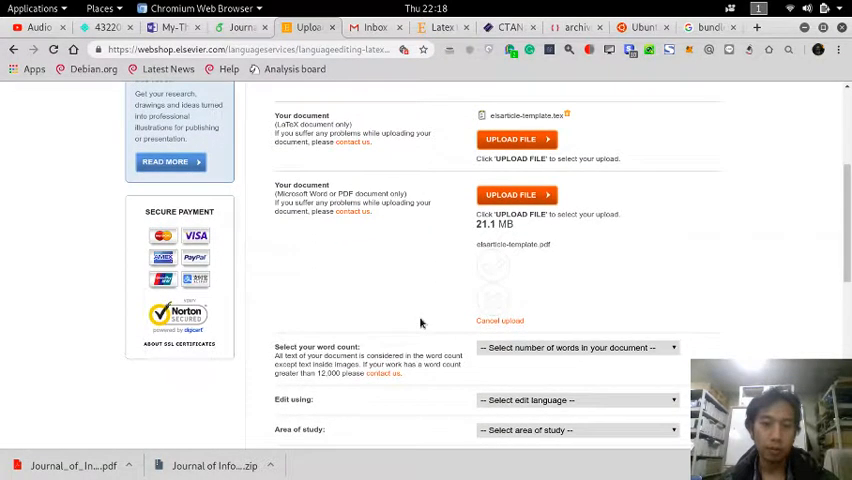
scroll(down, 3)
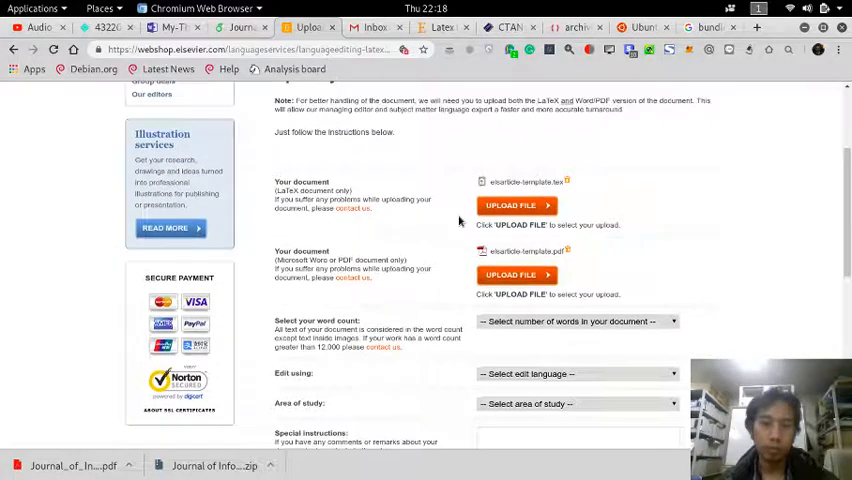
mouse_move(458, 236)
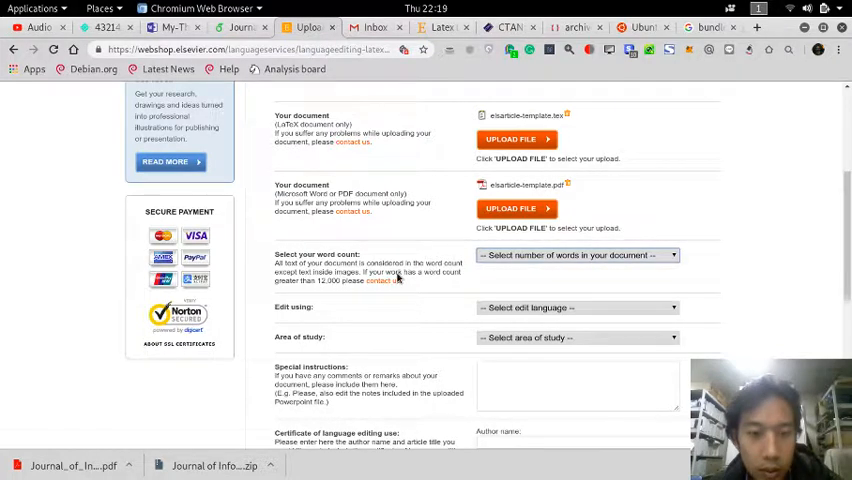
mouse_move(332, 284)
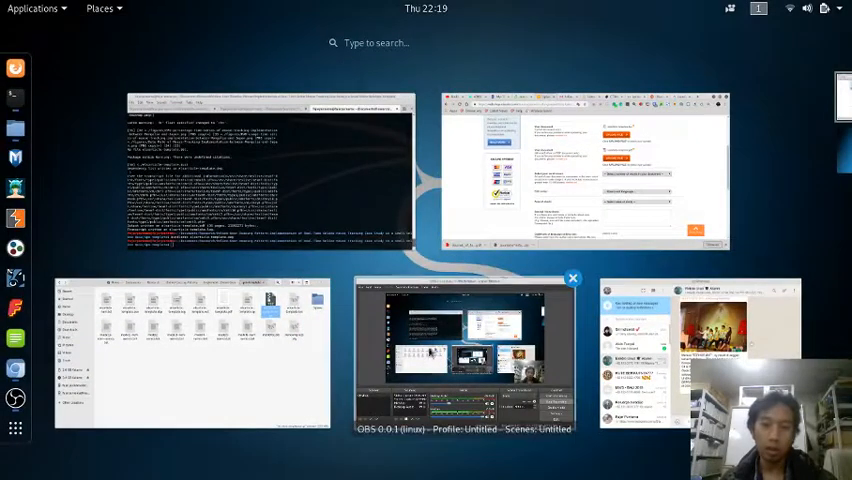
Step: Return from the overview to the WebShop form and list the word count options
click(466, 350)
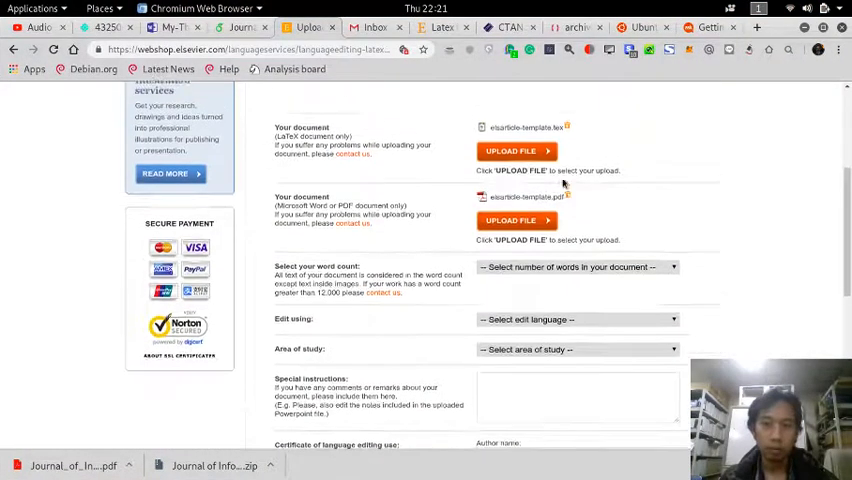
click(576, 288)
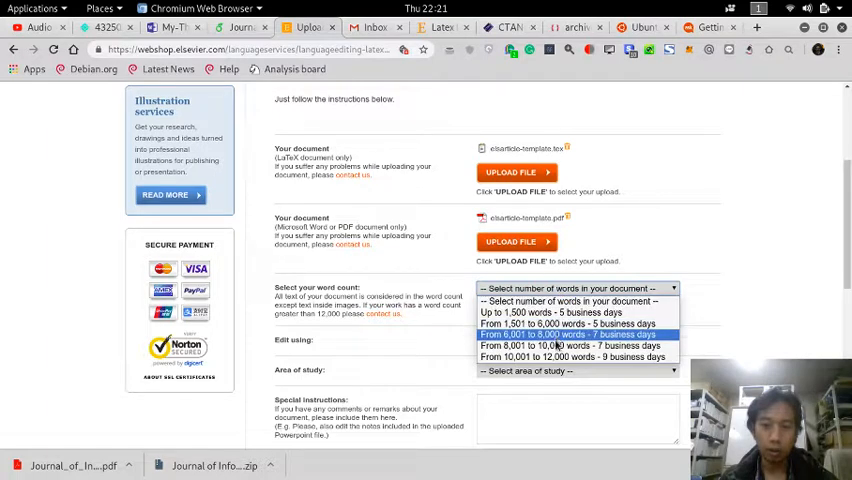
mouse_move(572, 356)
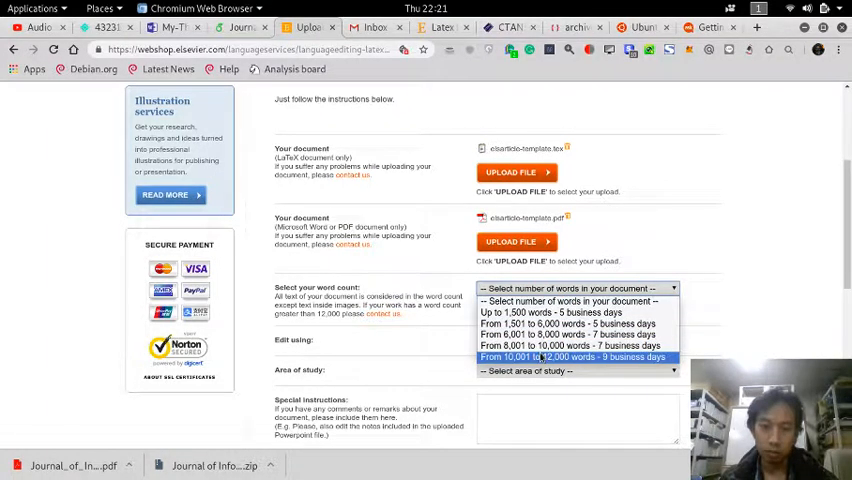
Step: Choose 'From 10,001 to 12,000 words - 9 business days' as the word count
click(572, 356)
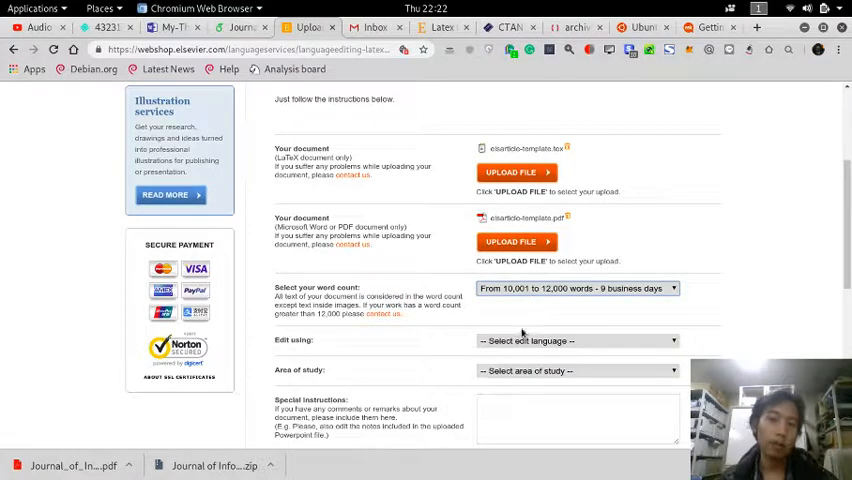
scroll(down, 3)
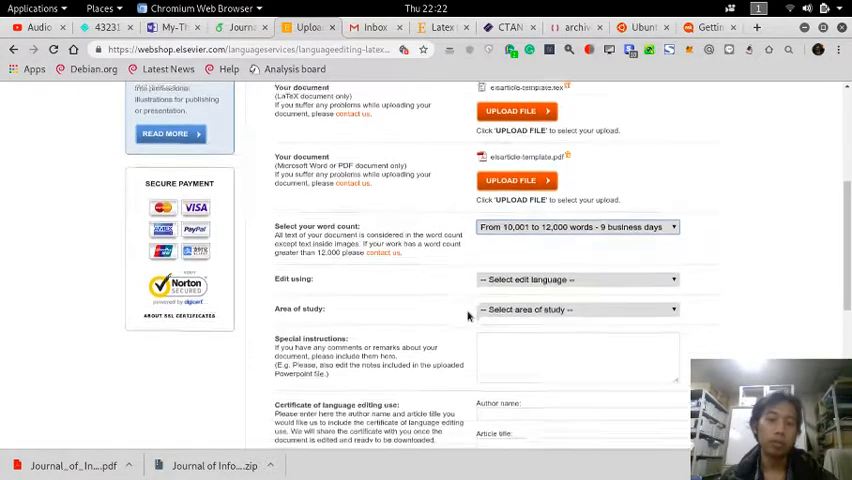
click(576, 280)
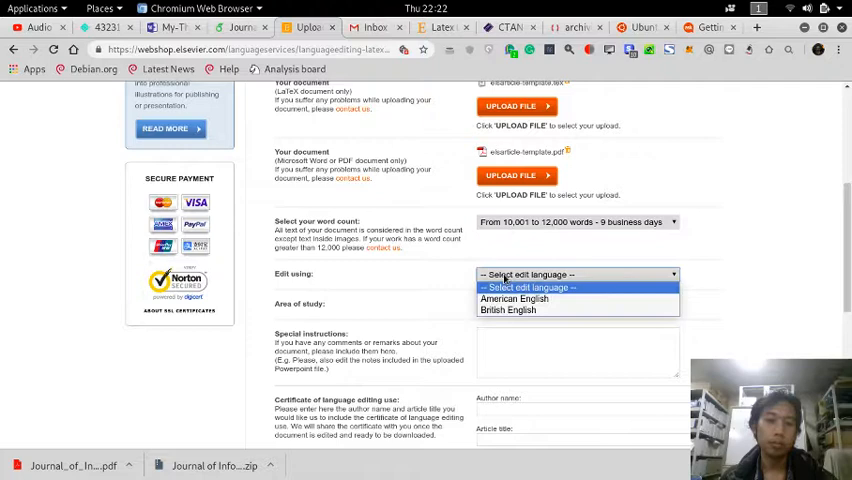
mouse_move(514, 298)
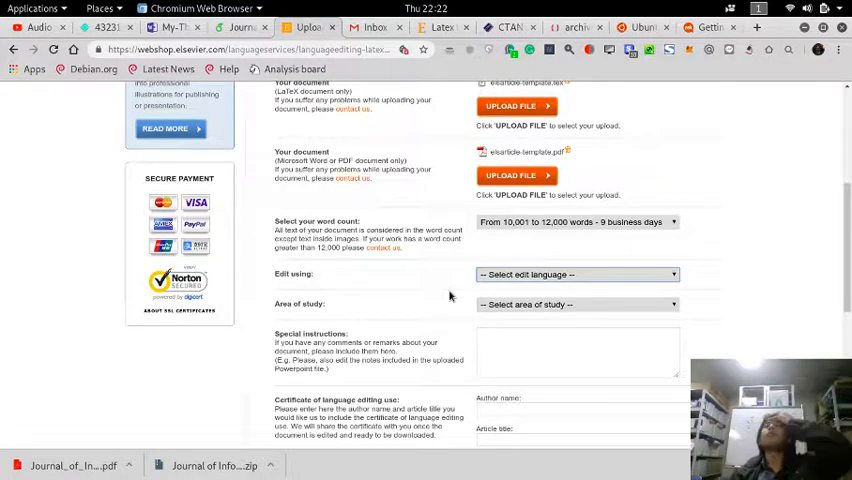
Step: Pick Computer Science from the Area of study list
click(576, 304)
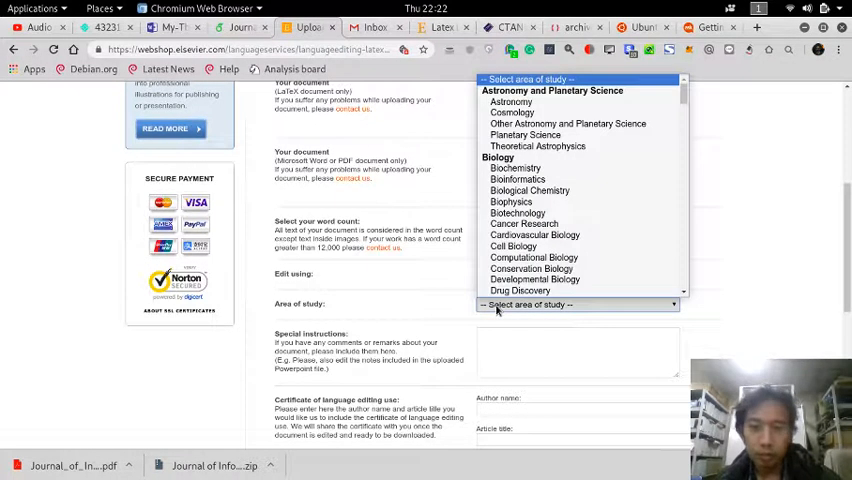
scroll(down, 3)
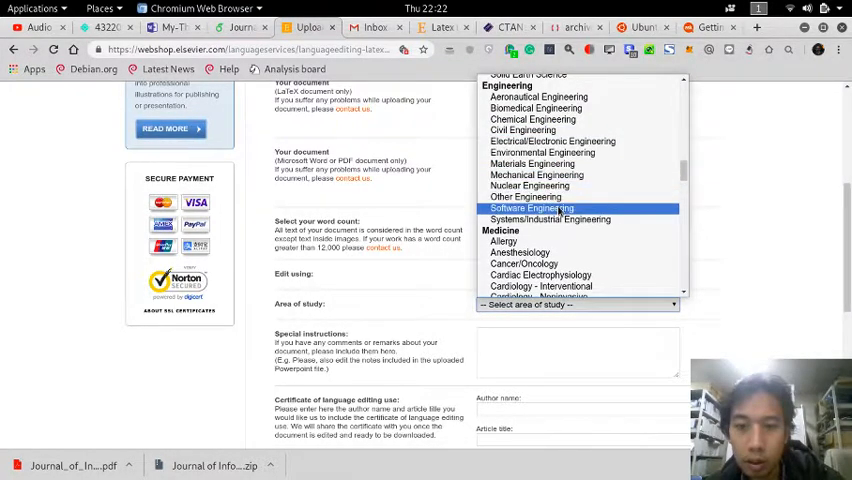
scroll(down, 3)
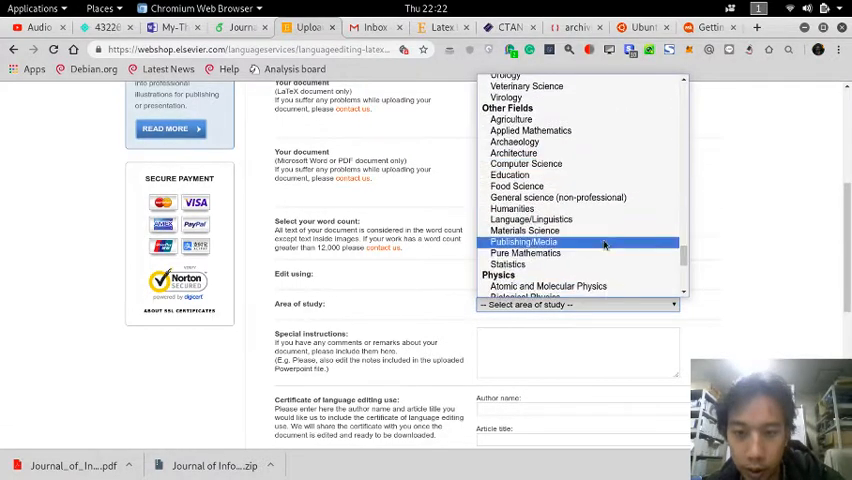
mouse_move(548, 176)
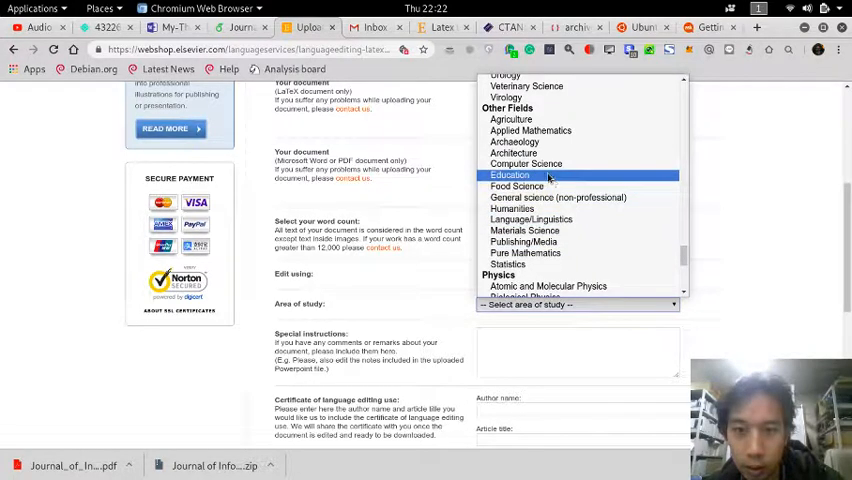
mouse_move(532, 220)
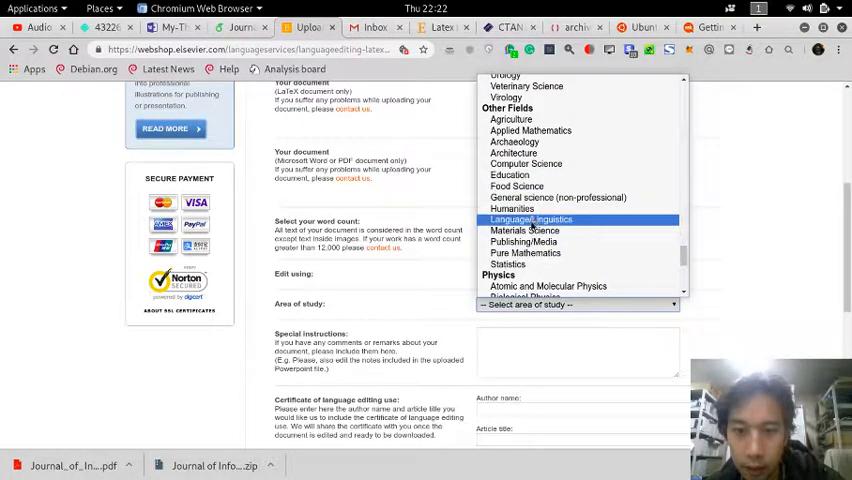
mouse_move(524, 164)
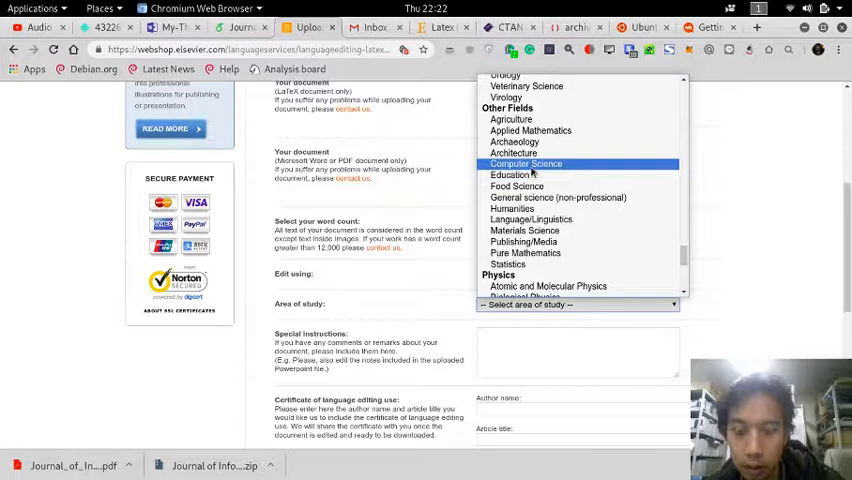
click(524, 164)
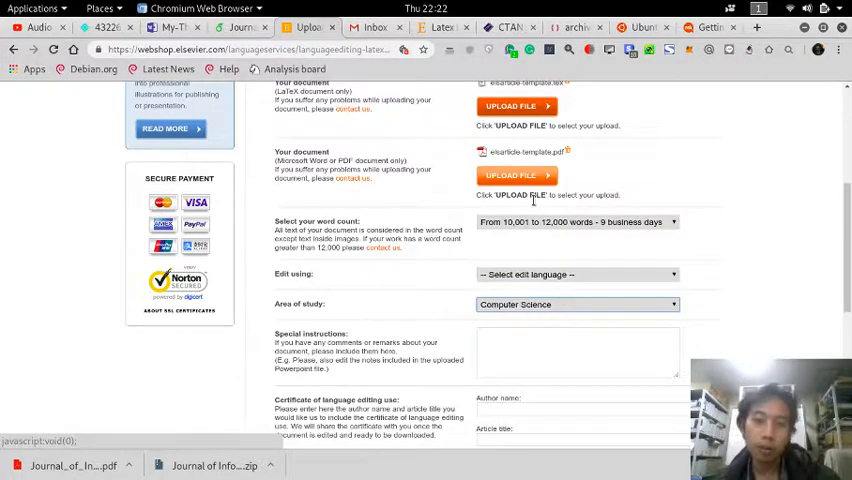
scroll(down, 3)
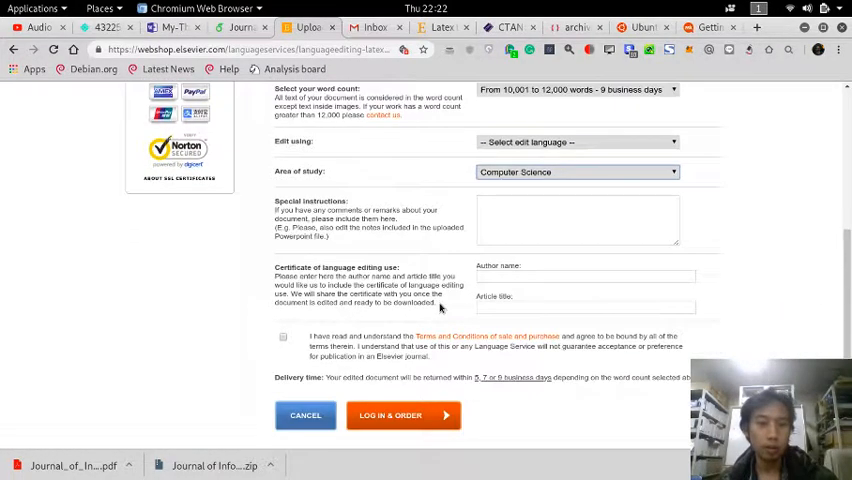
mouse_move(424, 276)
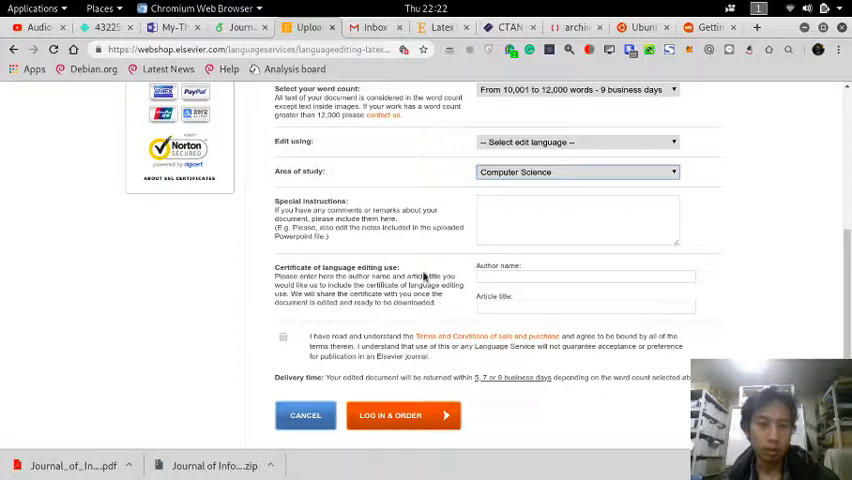
mouse_move(398, 244)
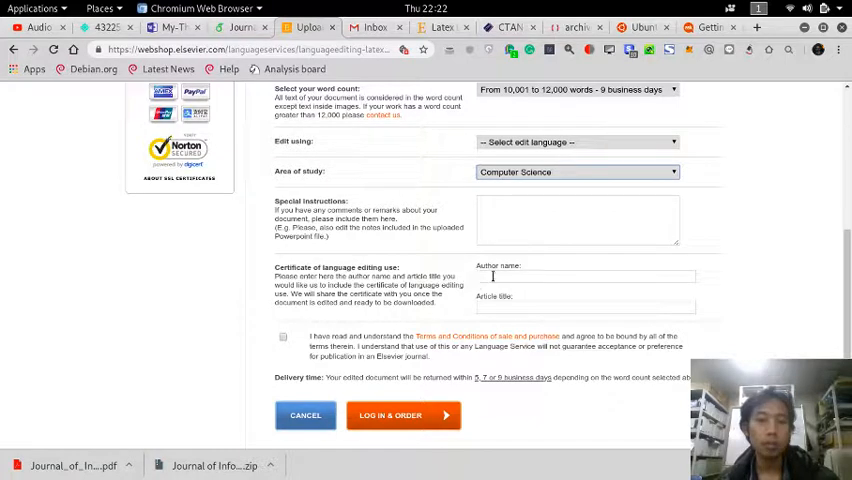
Step: Enter 'Fajar Purnama' as the certificate author name and switch to the Files window
text(Fajar Purnama)
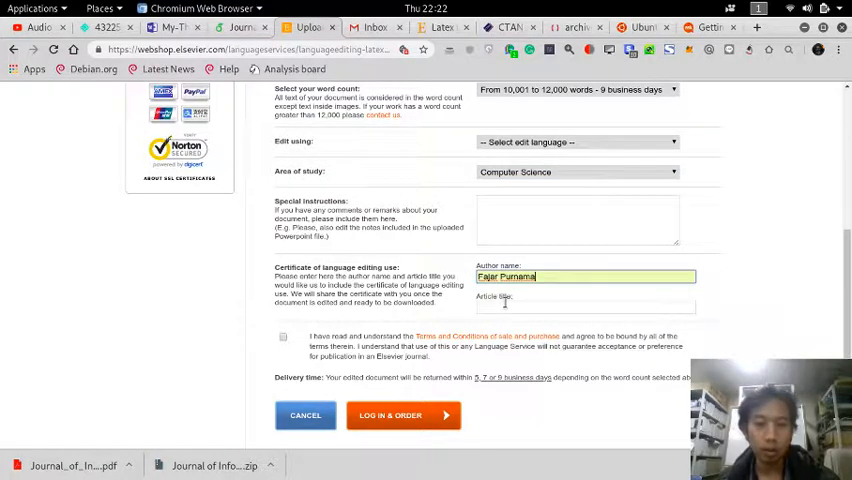
click(584, 306)
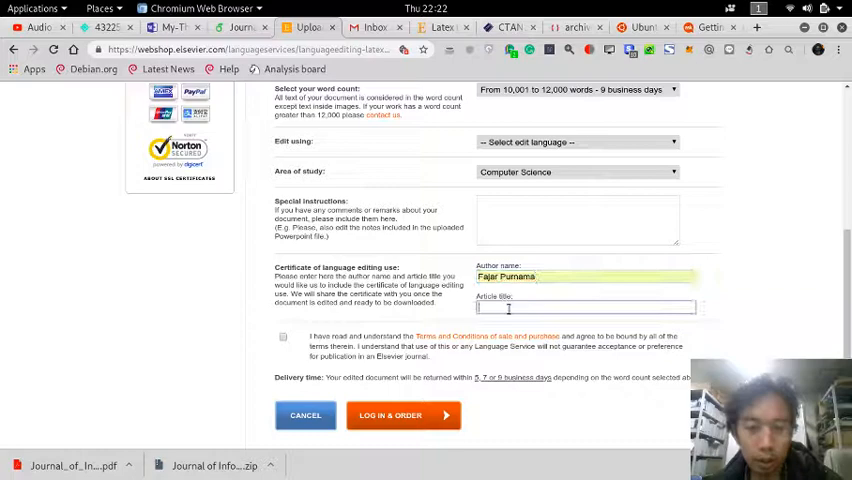
key(super)
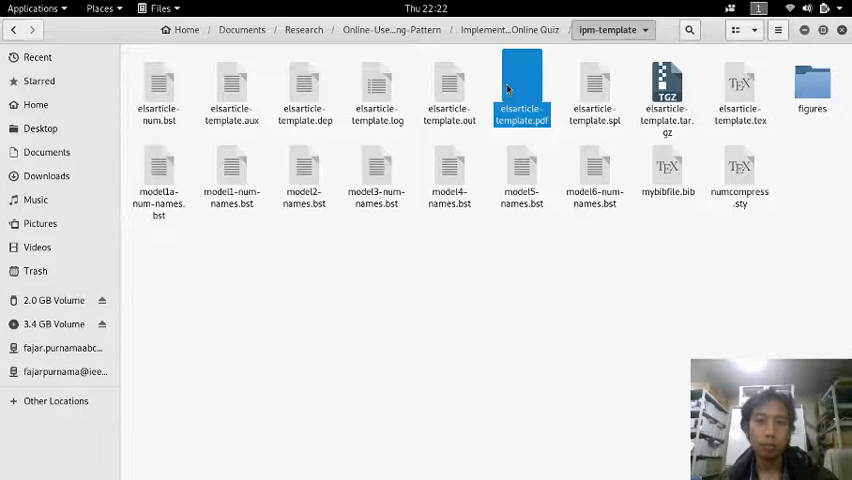
Step: Copy the paper's title from its folder name in Files for the Article title field
double_click(520, 90)
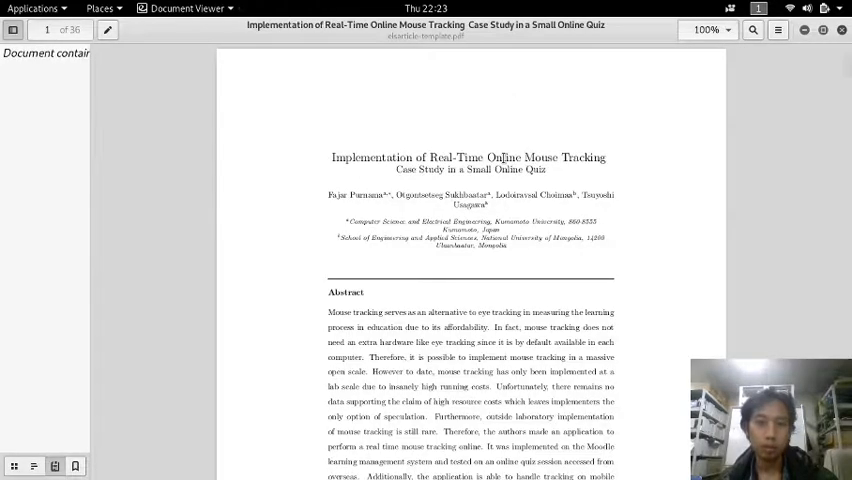
drag(344, 156, 556, 156)
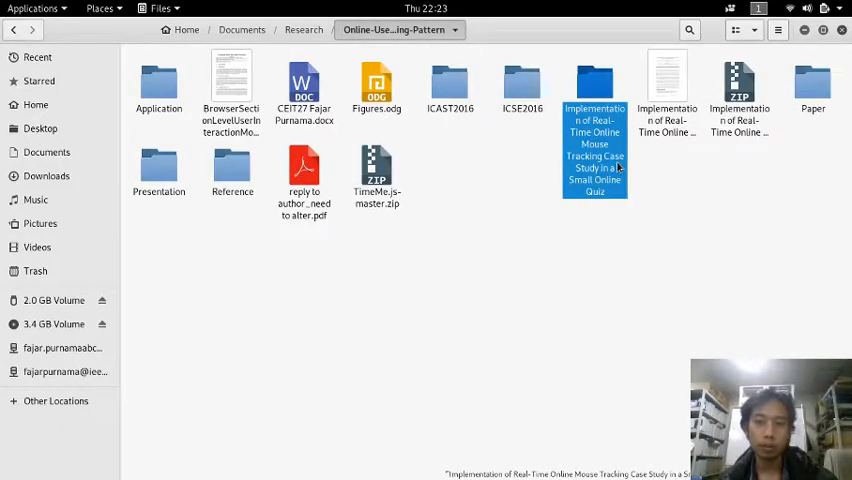
right_click(596, 140)
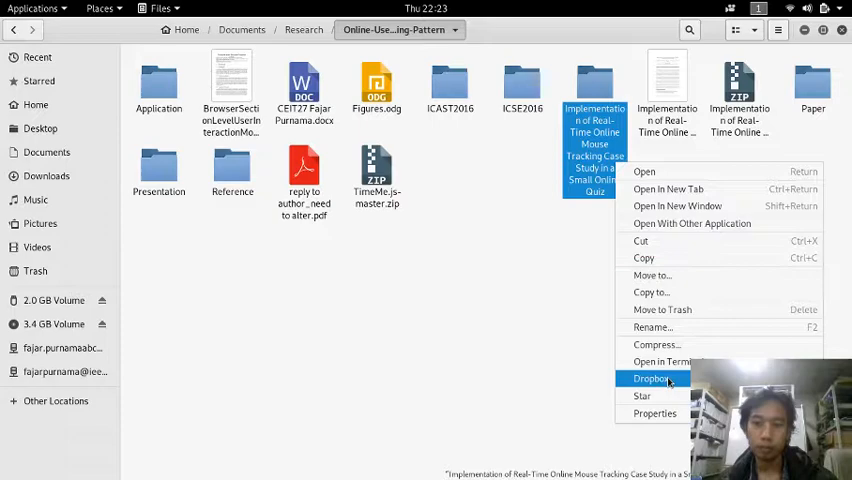
click(652, 328)
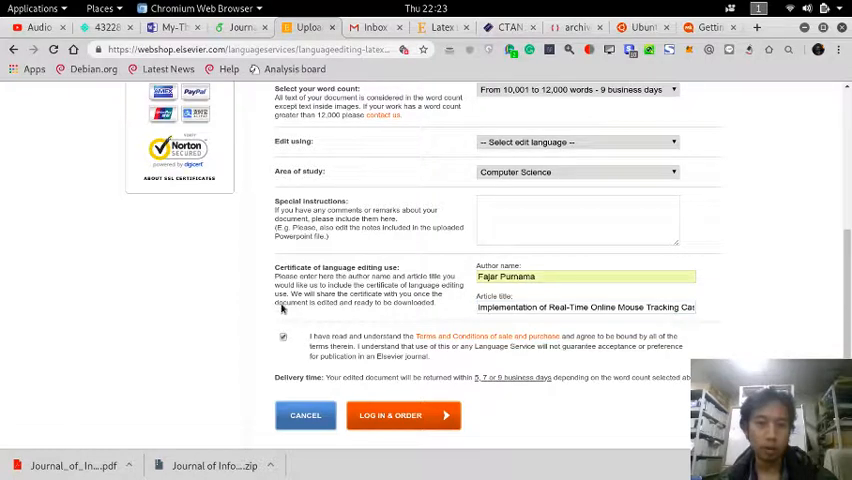
scroll(up, 3)
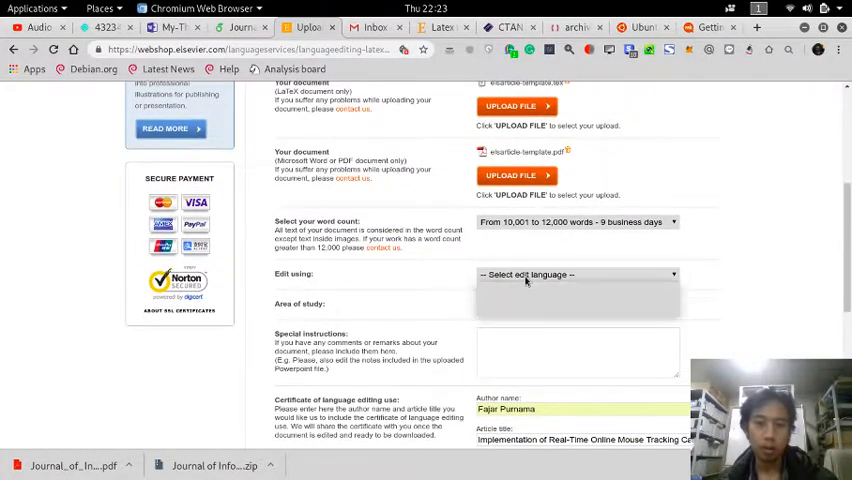
click(576, 274)
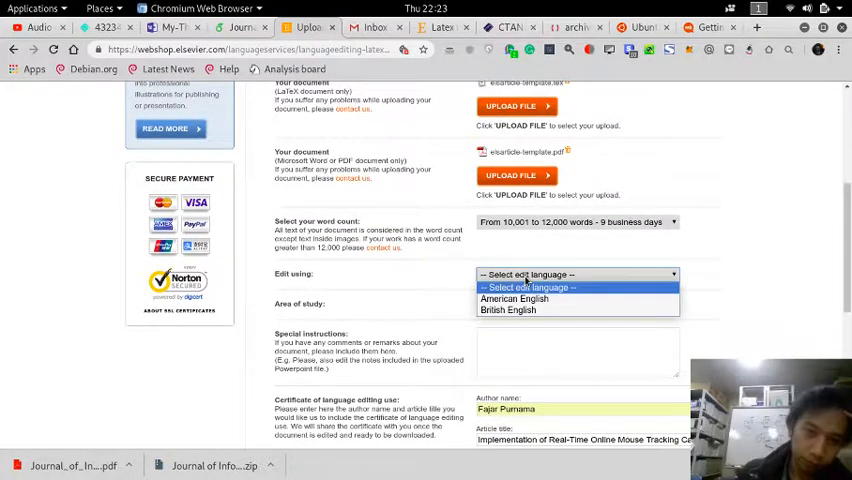
mouse_move(514, 300)
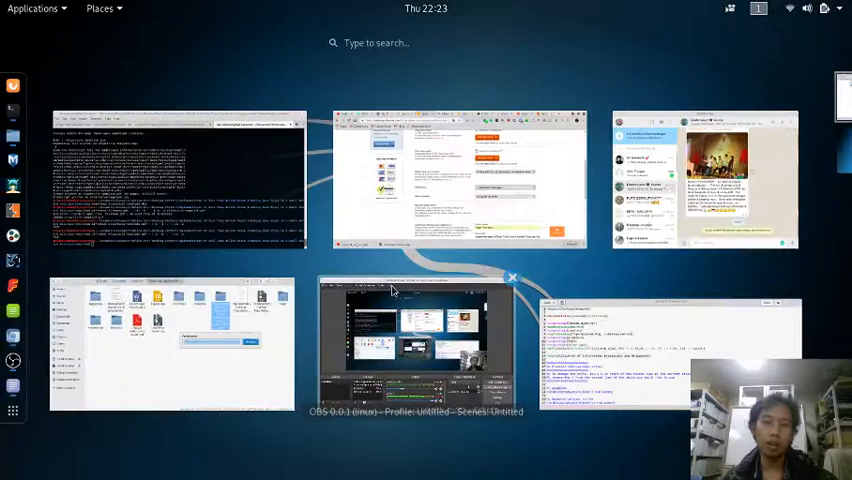
click(424, 344)
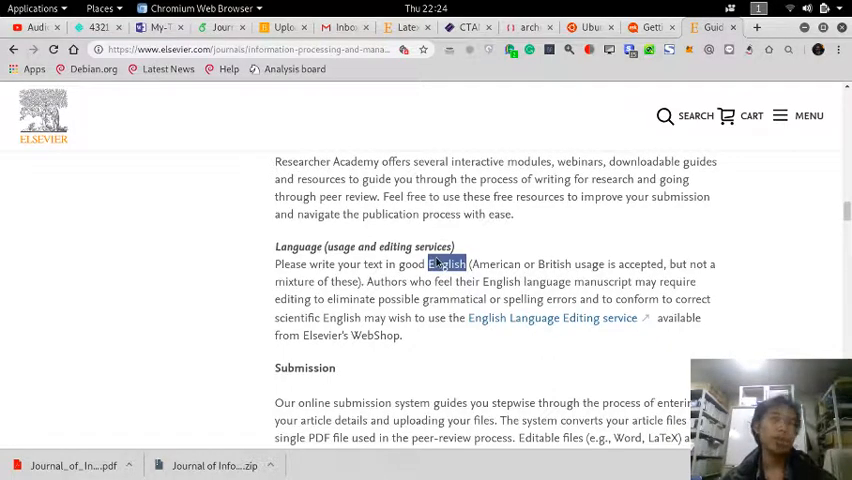
mouse_move(280, 28)
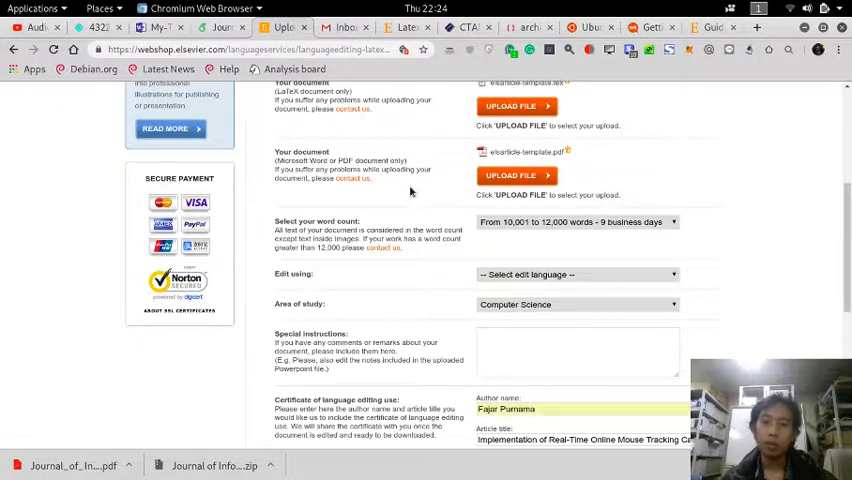
Step: Set the edit language to American English and move to the Special instructions box
click(576, 274)
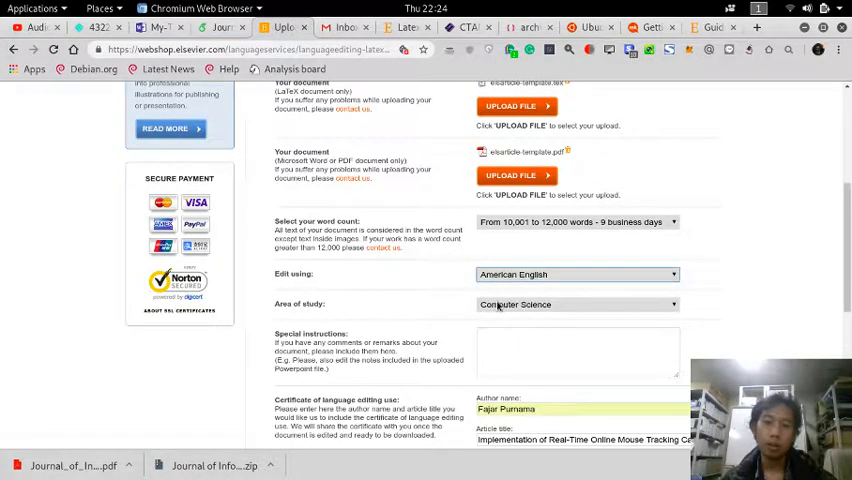
scroll(up, 3)
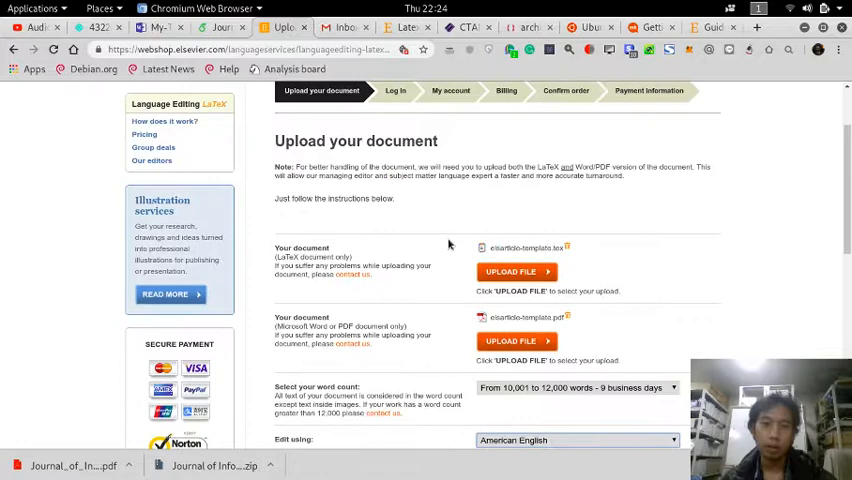
scroll(down, 3)
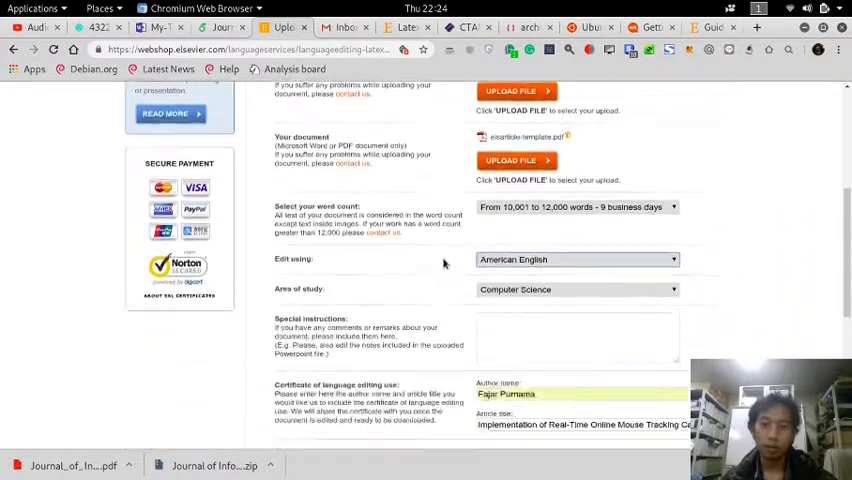
scroll(down, 3)
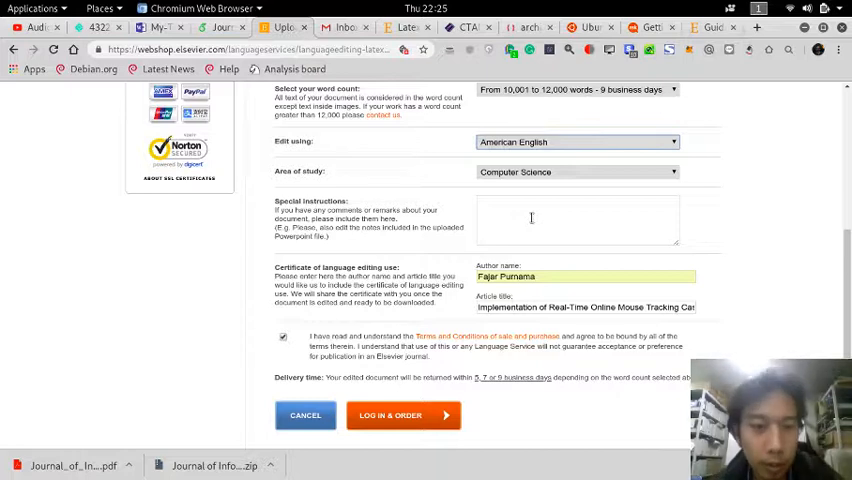
mouse_move(404, 236)
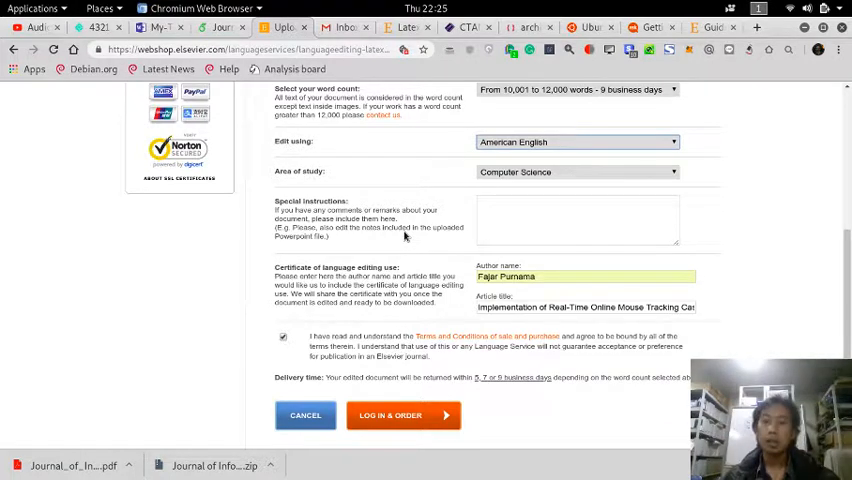
click(528, 224)
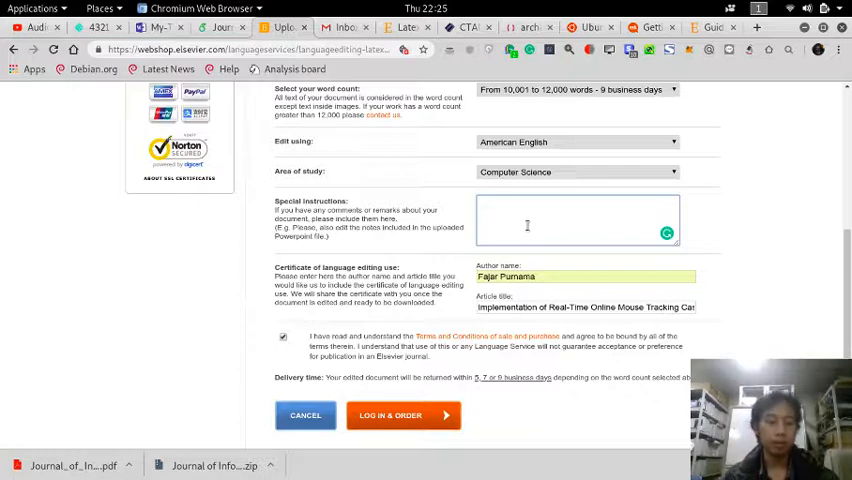
Step: Search the Elsevier author guide for 'latex' and read the LaTeX/CRC article preparation instructions
click(528, 220)
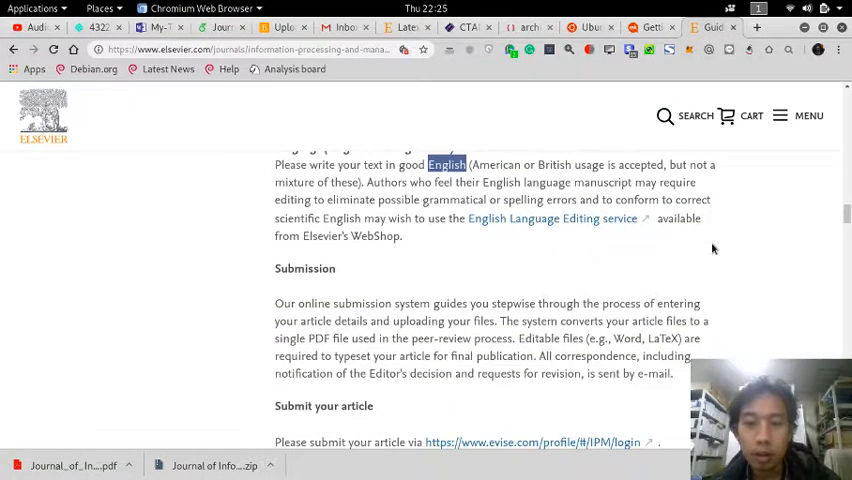
key(ctrl+f)
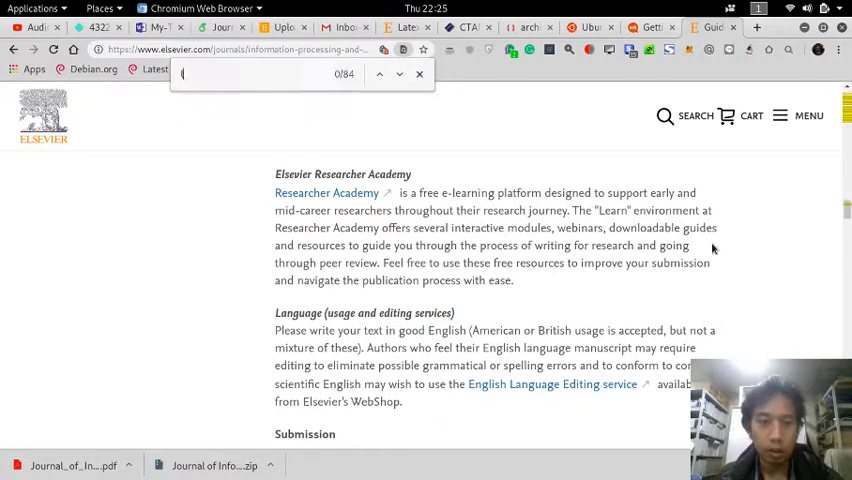
text(atex)
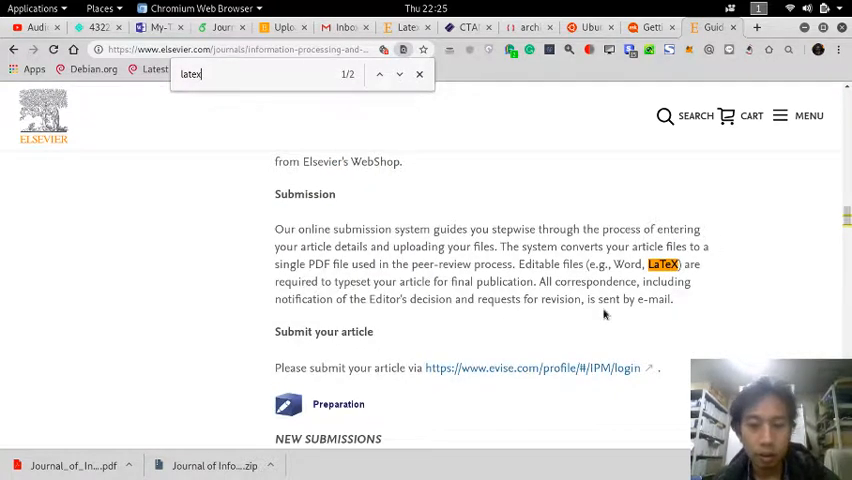
mouse_move(376, 100)
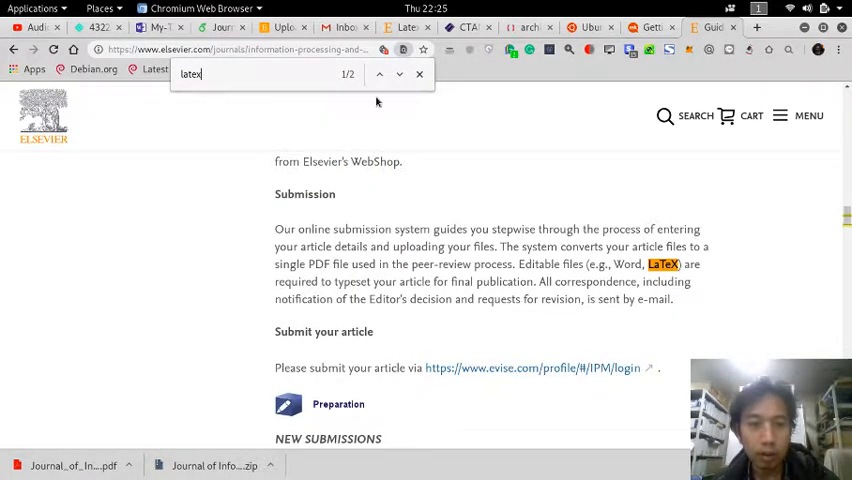
click(380, 74)
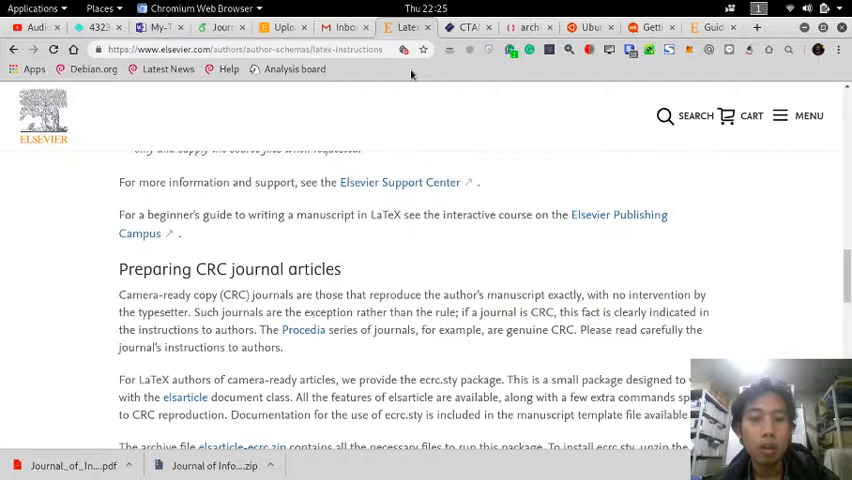
mouse_move(280, 28)
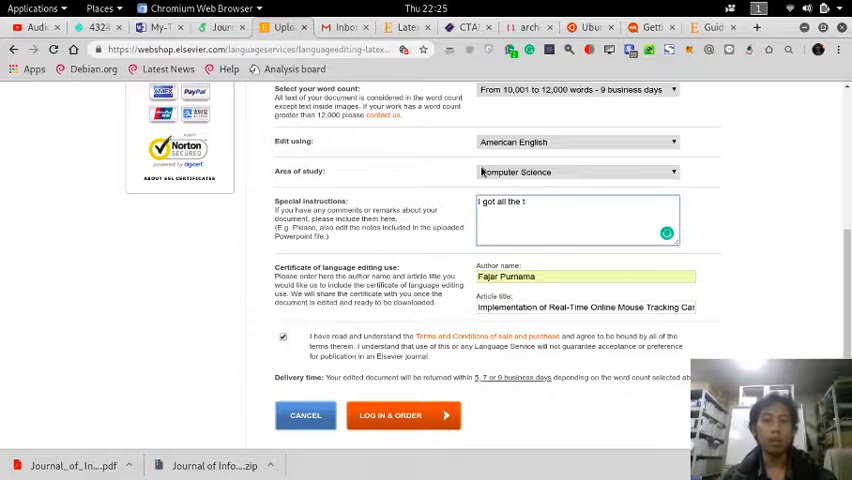
Step: Write special instructions noting LaTeX files are on Google Drive, only the .tex uploaded, and asking about figures and other files
text(latex)
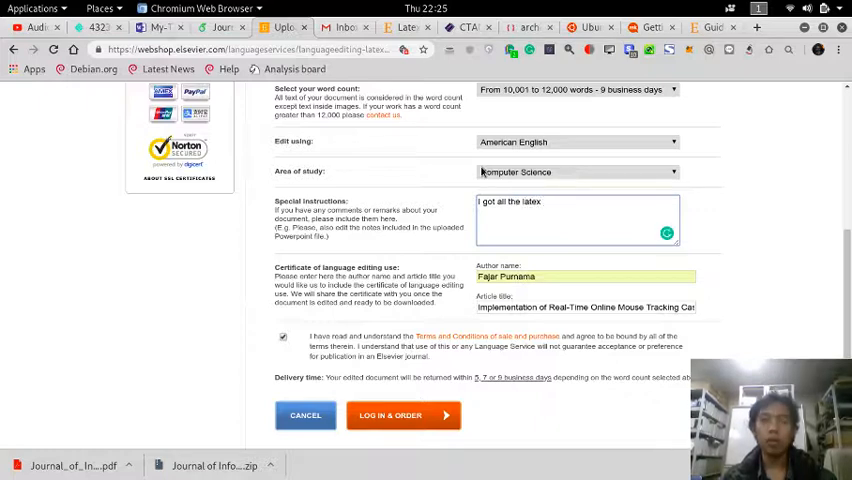
text(files from)
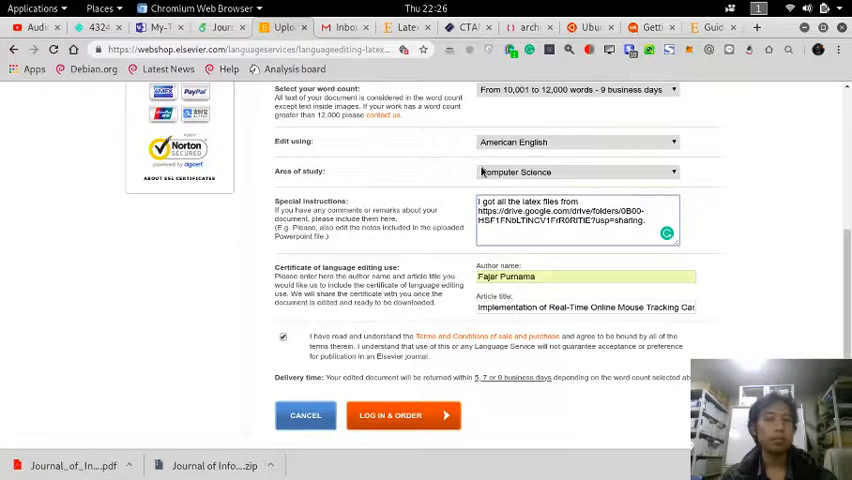
text(However, I can)
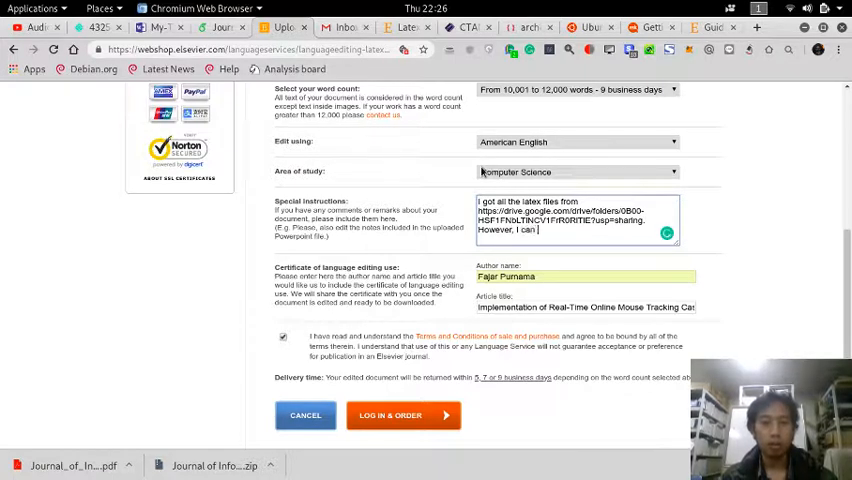
text(only upload the .tex file. I also have some)
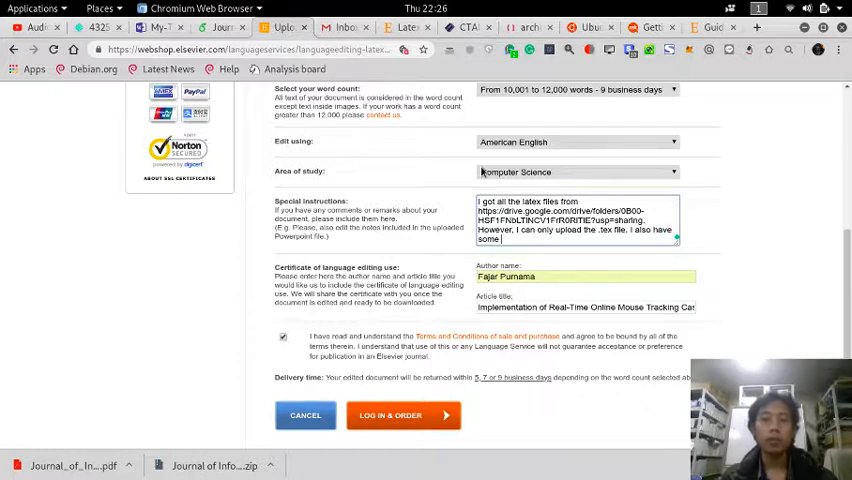
text(Figures)
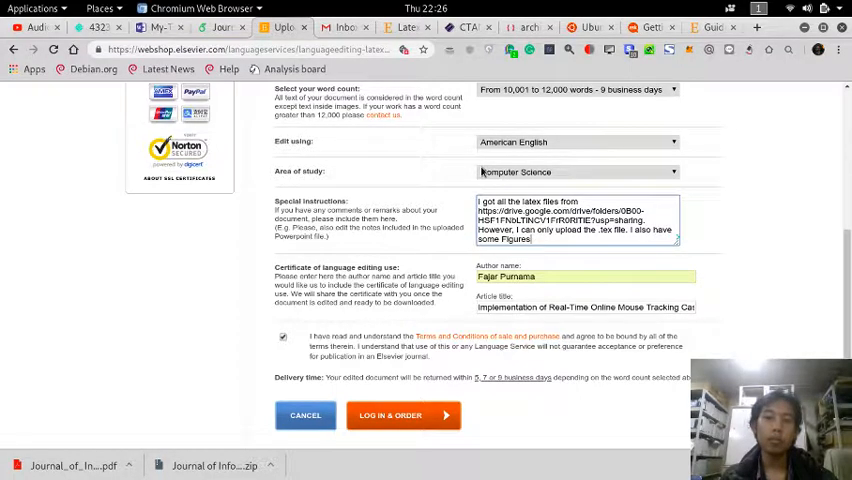
text(Are the)
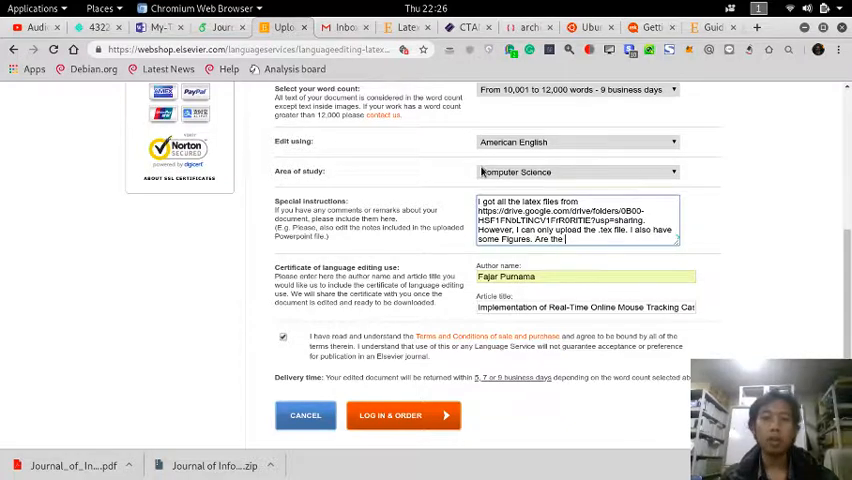
text(other files not necessary?)
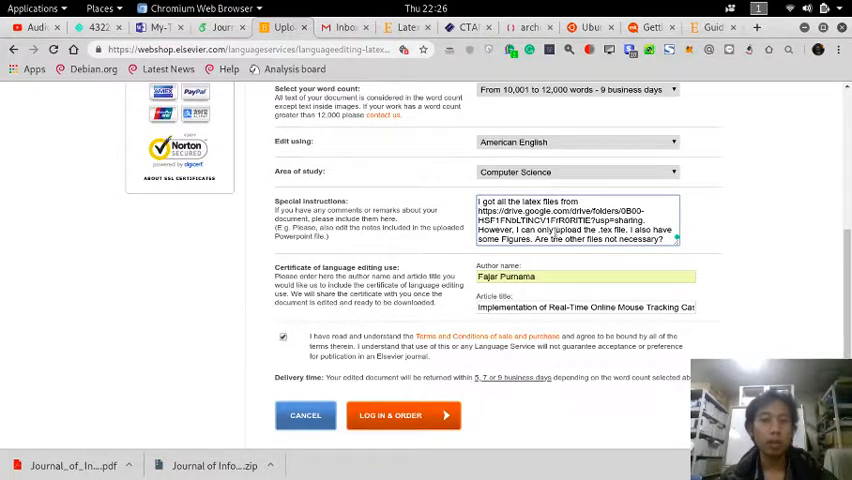
scroll(up, 3)
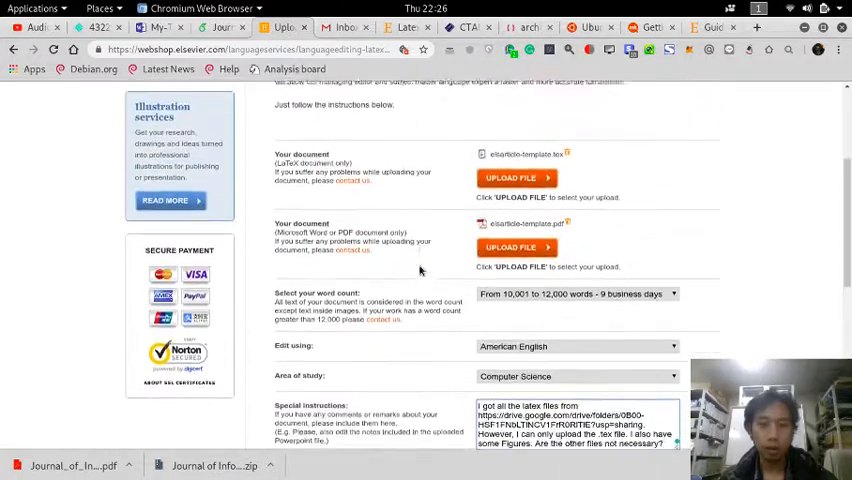
scroll(up, 3)
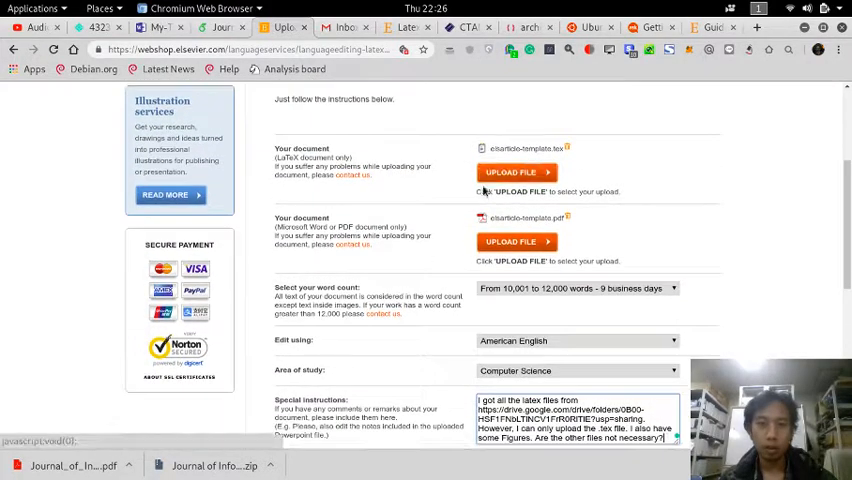
scroll(down, 3)
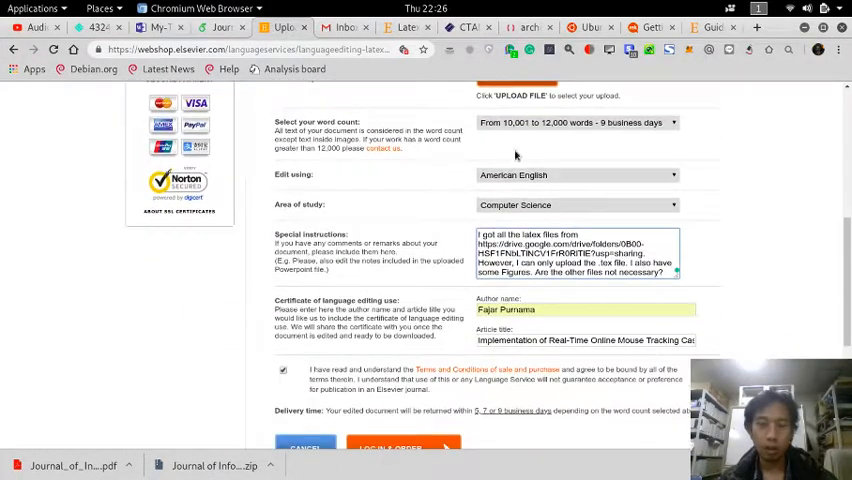
scroll(down, 3)
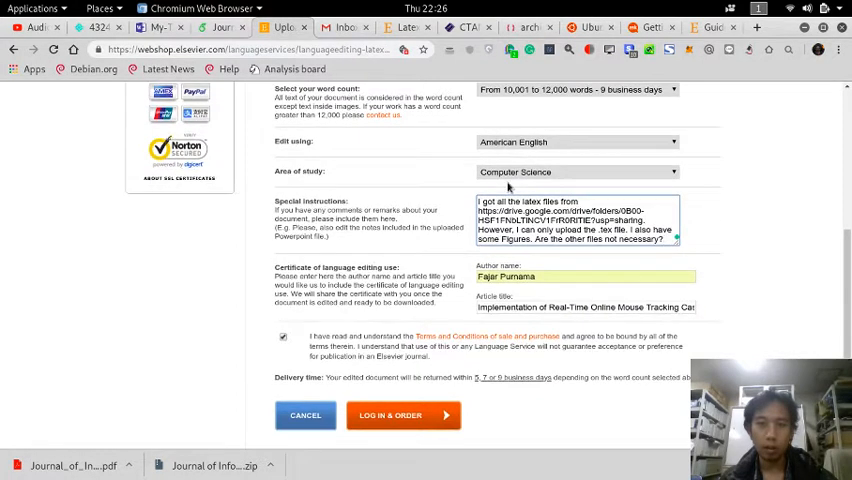
scroll(down, 3)
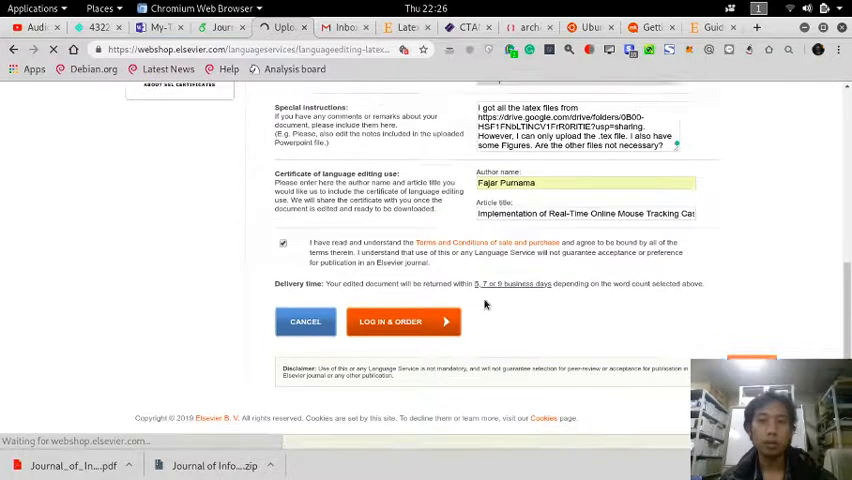
Step: Proceed with 'Log in & order' and review the pre-filled My account details
click(390, 320)
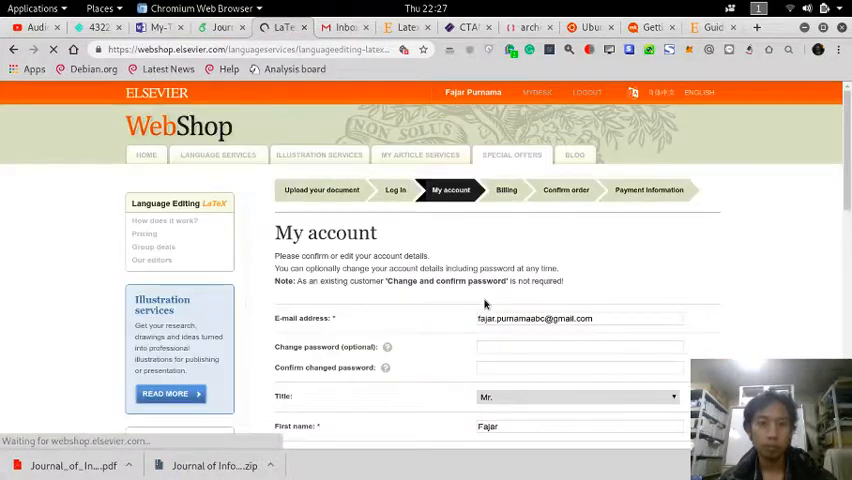
scroll(down, 3)
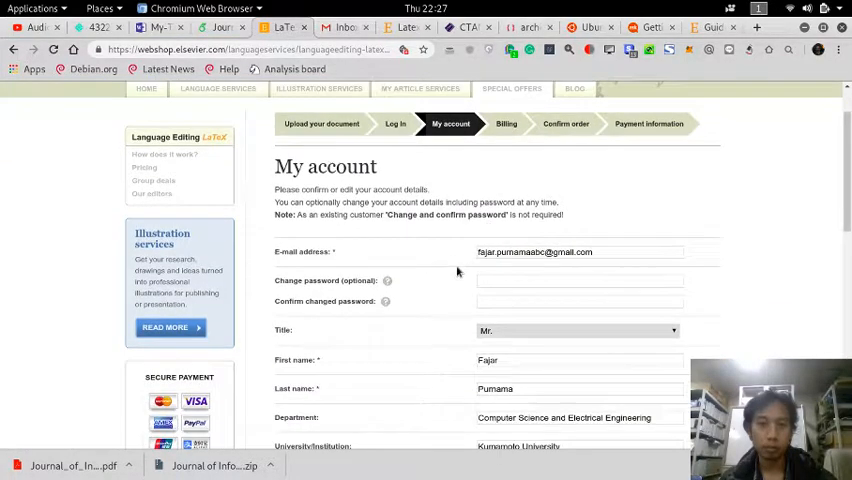
scroll(down, 3)
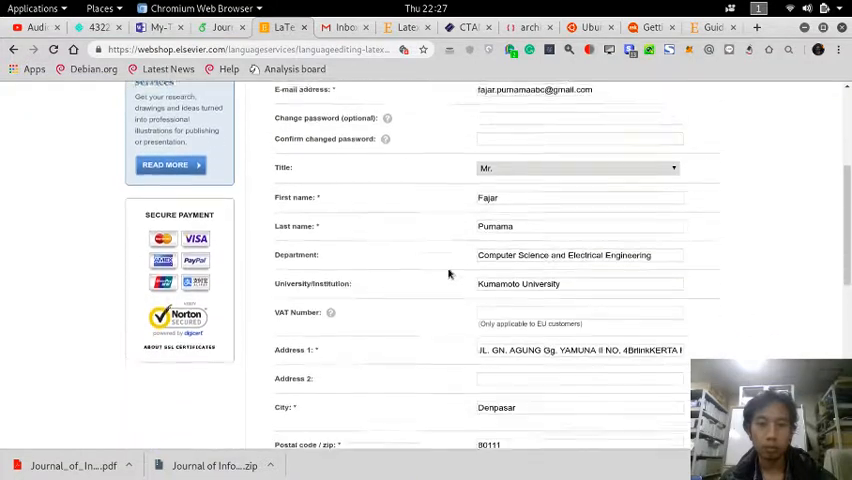
scroll(up, 3)
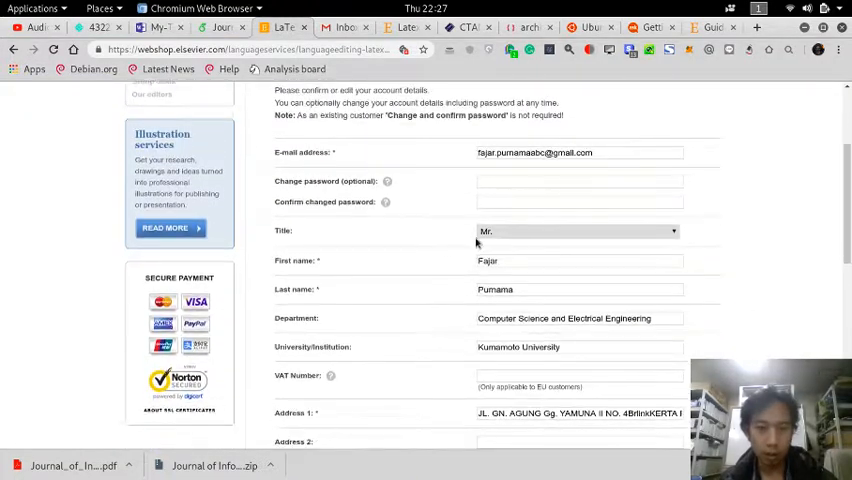
scroll(down, 3)
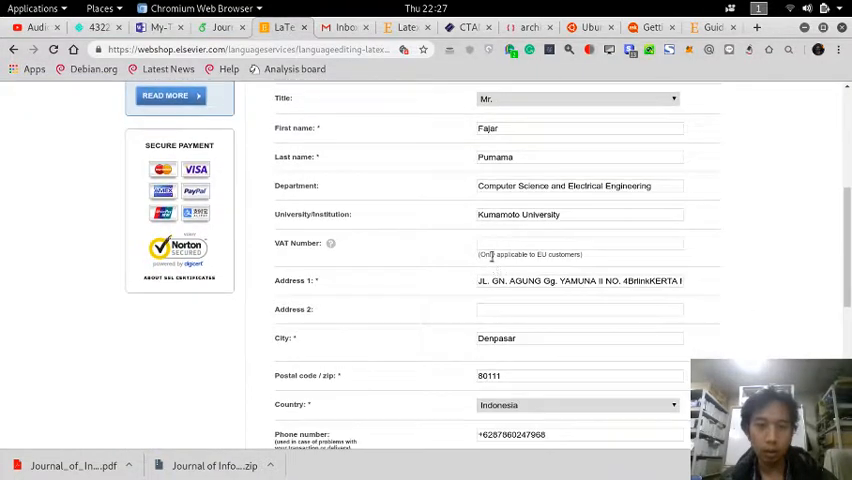
scroll(down, 3)
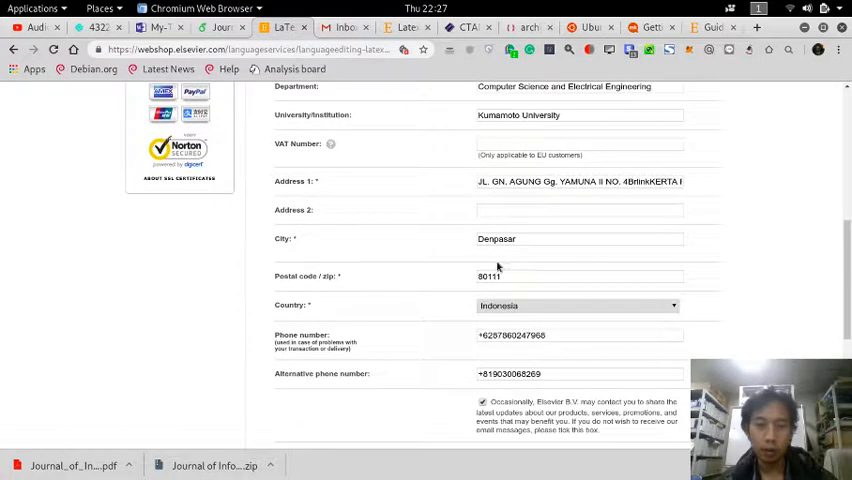
scroll(down, 3)
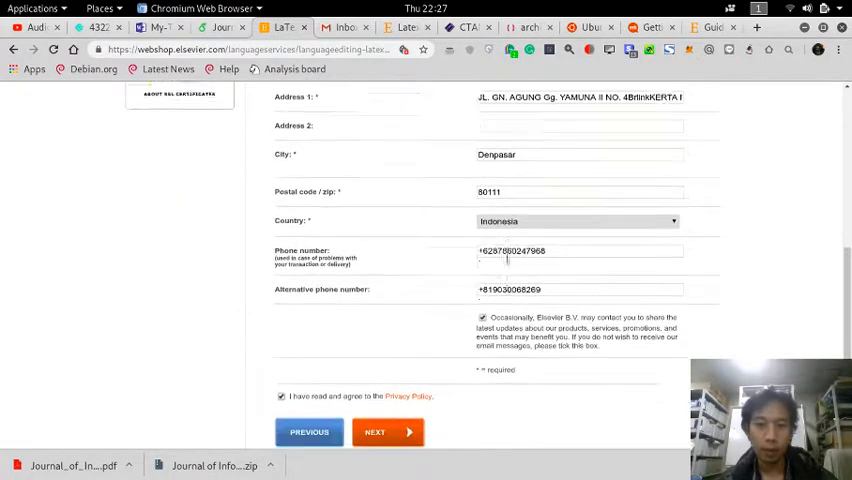
scroll(down, 3)
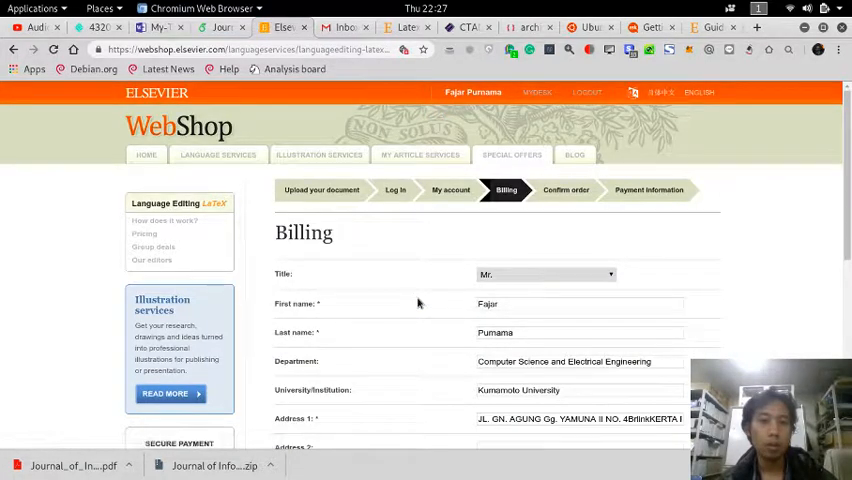
Step: Review the Billing form and enter Kumamoto as the city
scroll(down, 3)
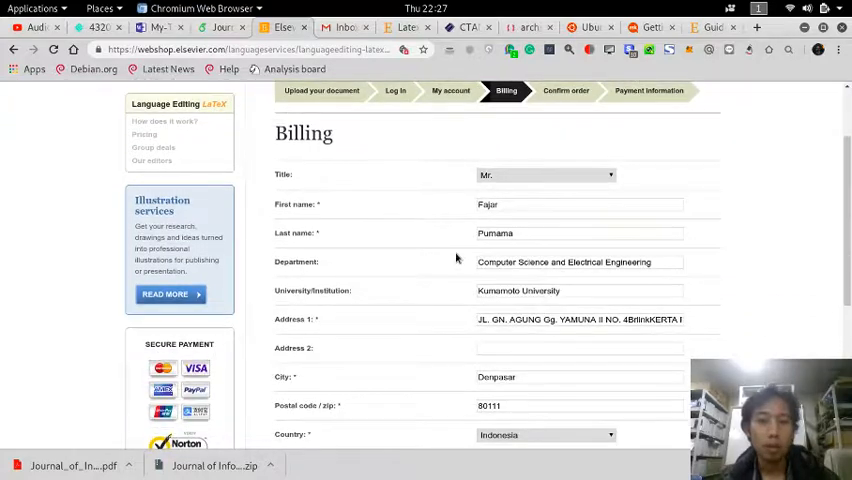
scroll(down, 3)
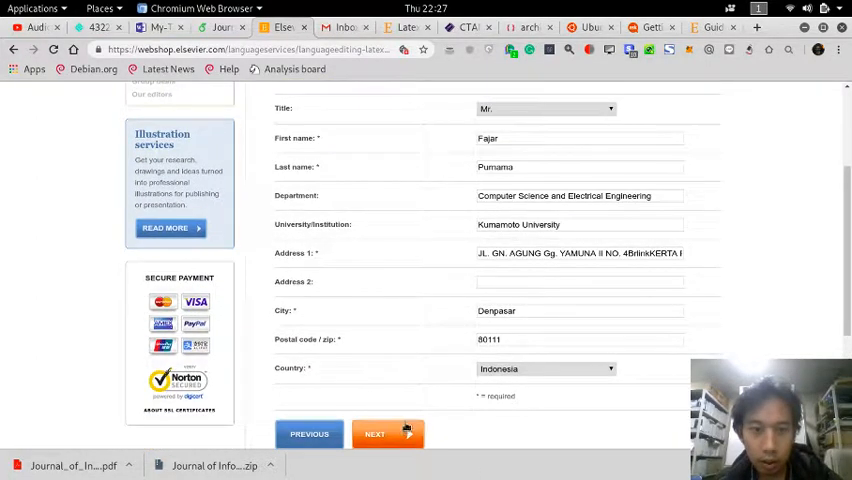
scroll(up, 3)
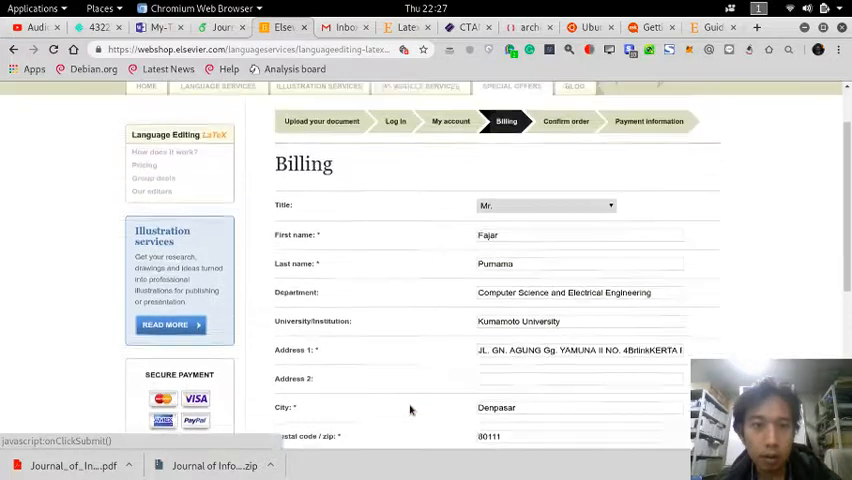
scroll(down, 3)
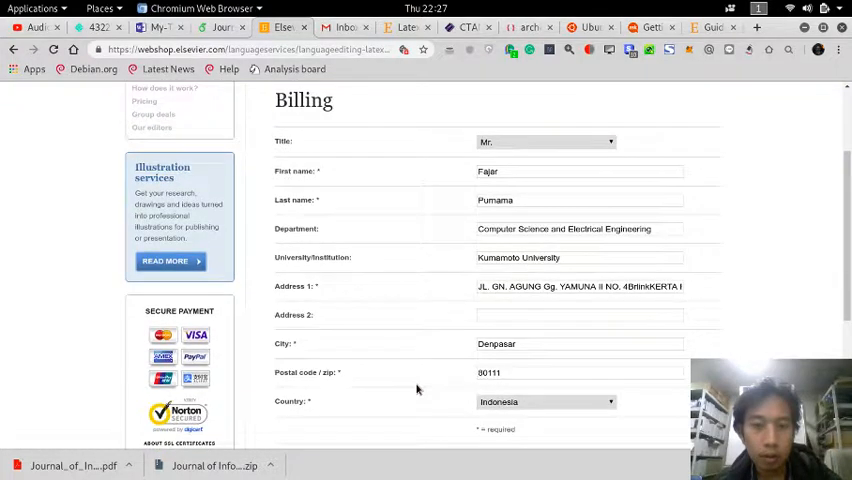
scroll(up, 3)
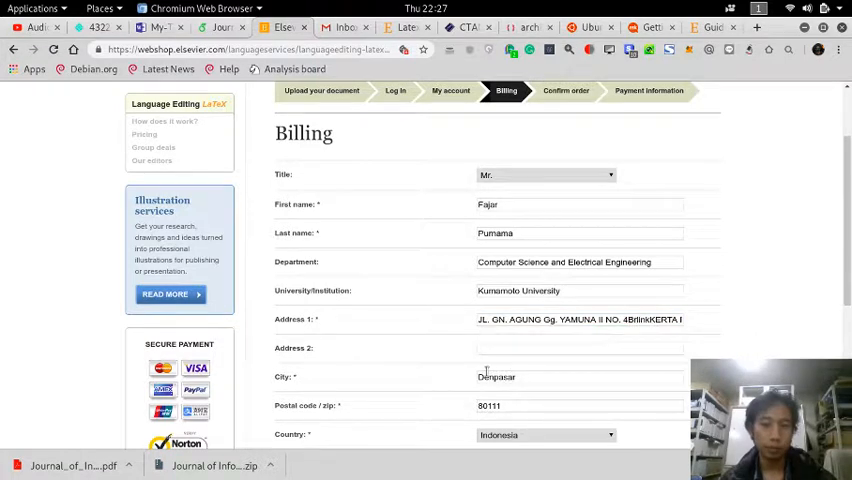
click(578, 376)
text(Japan)
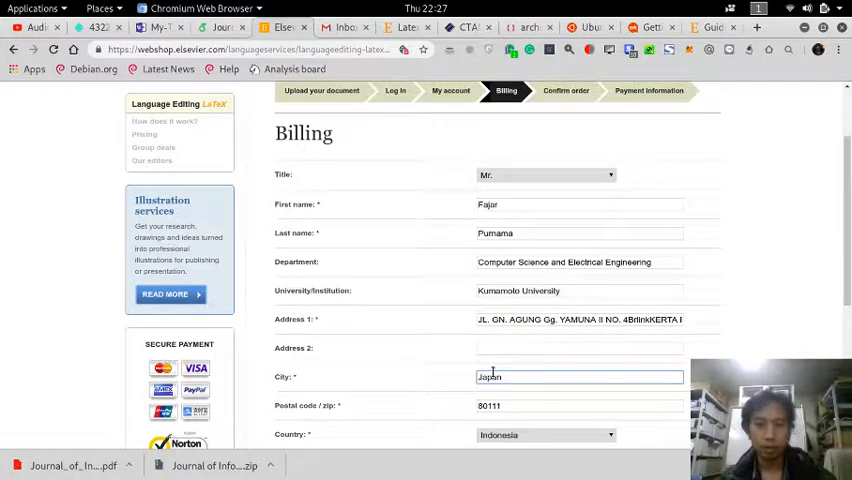
scroll(up, 3)
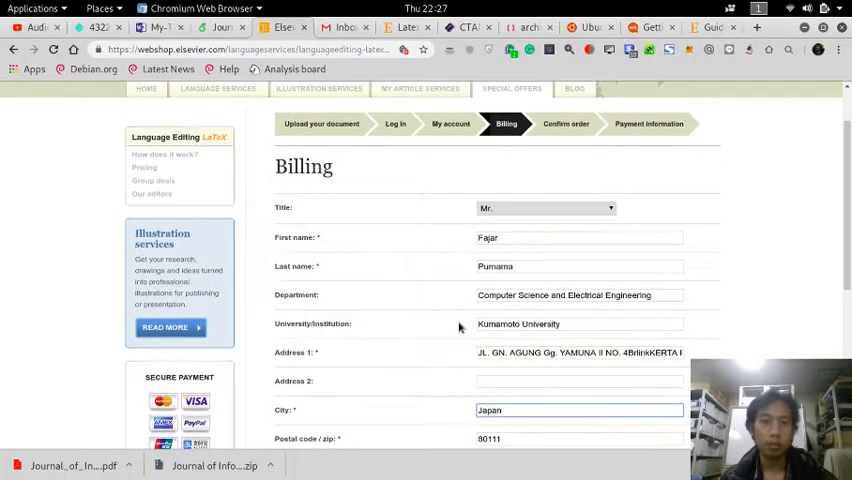
scroll(down, 3)
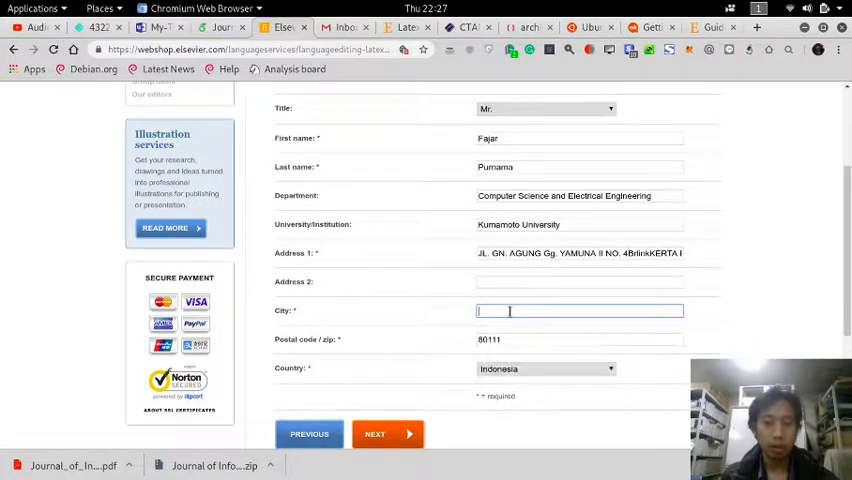
text(Kumamoto)
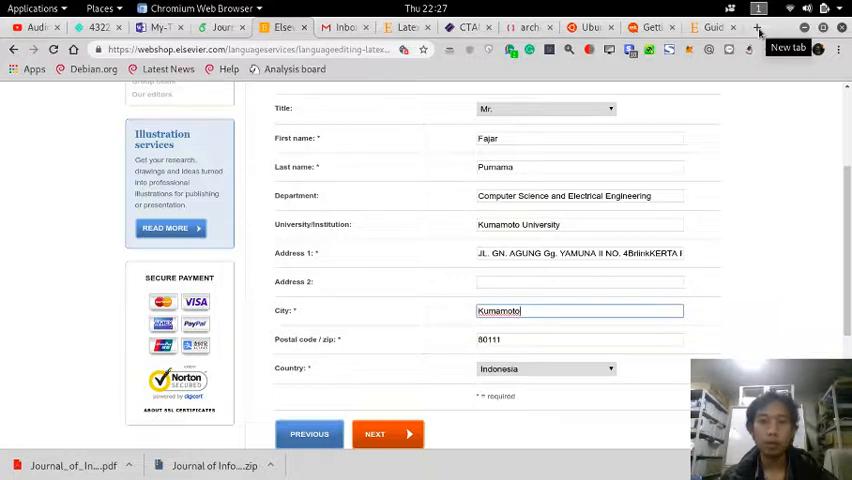
scroll(up, 3)
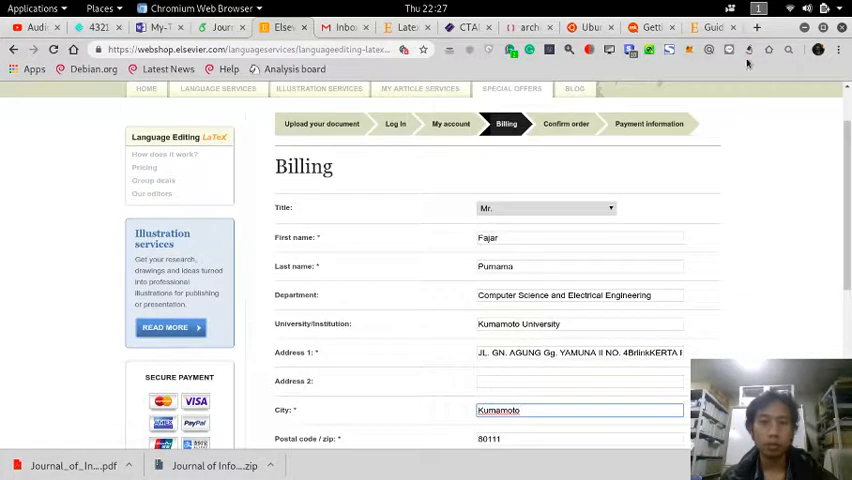
Step: Start a new browser tab to look up the address
click(756, 28)
text(ma)
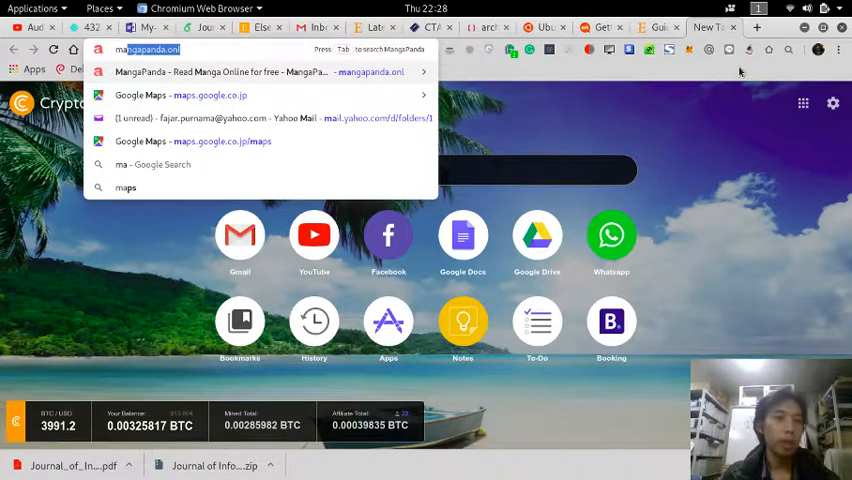
click(192, 140)
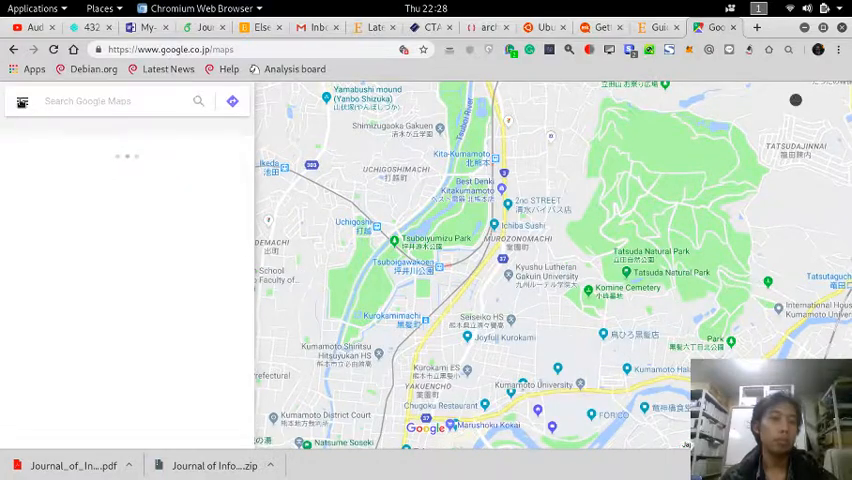
click(22, 100)
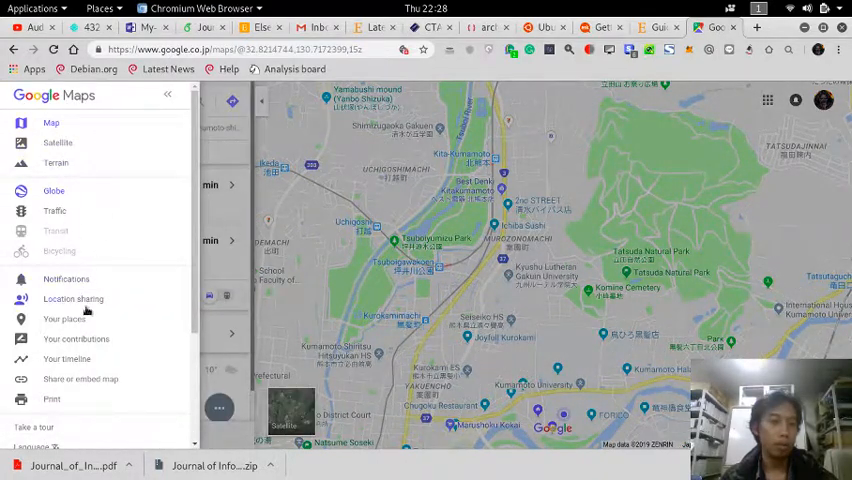
click(64, 318)
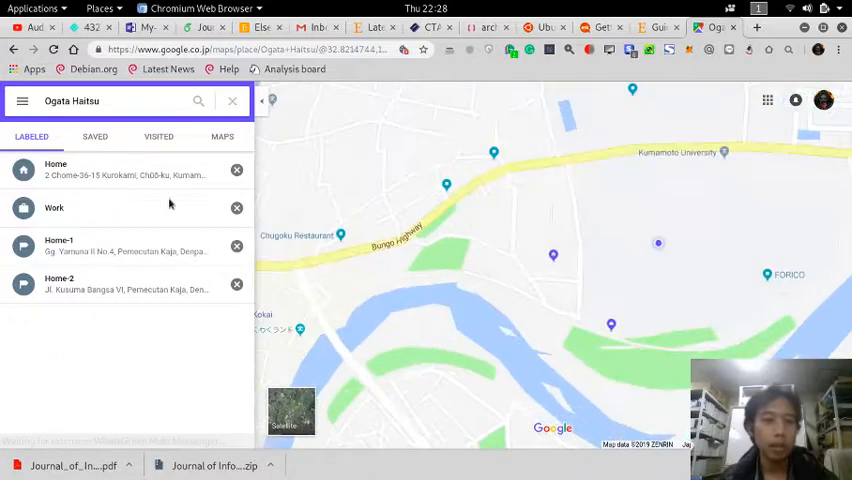
click(56, 168)
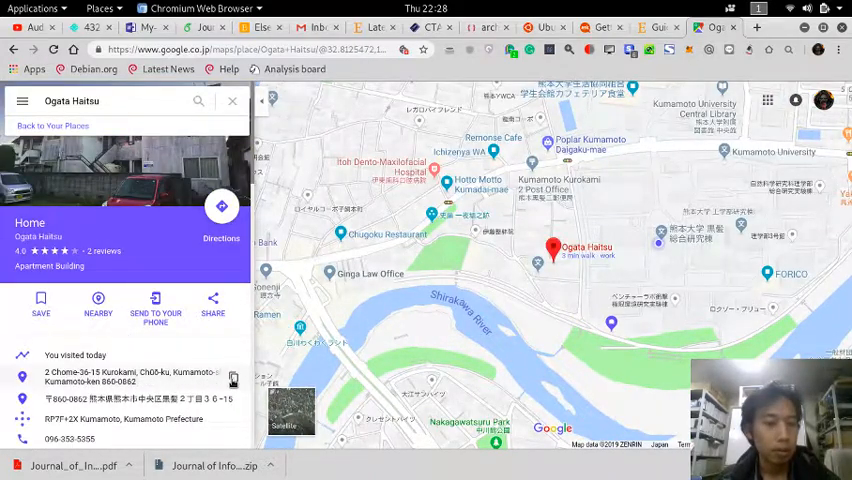
click(232, 376)
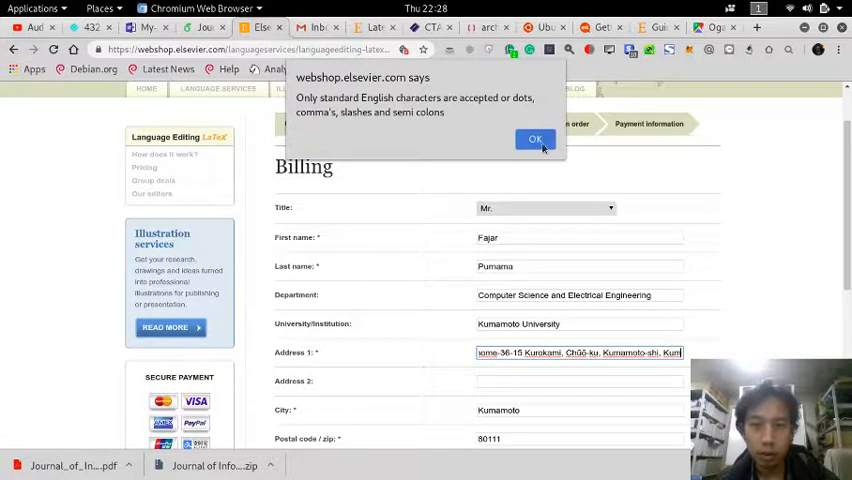
Step: Dismiss the non-English characters warning and select the whole pasted Address 1 text
click(536, 140)
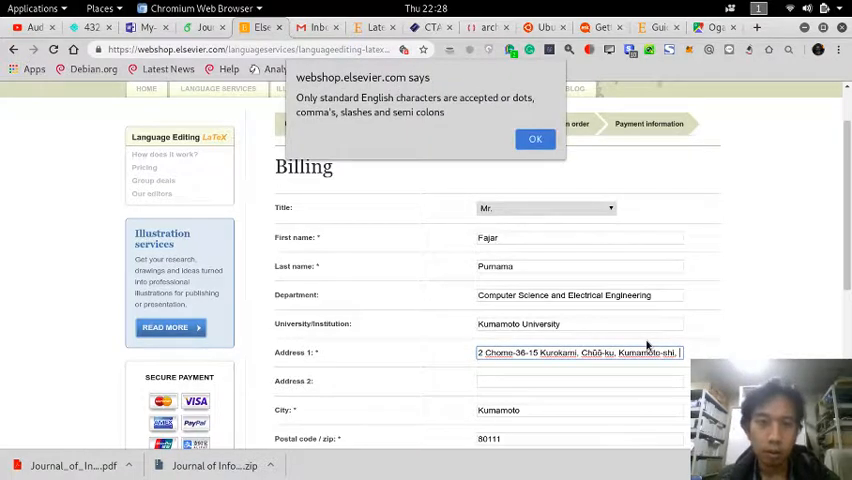
click(536, 140)
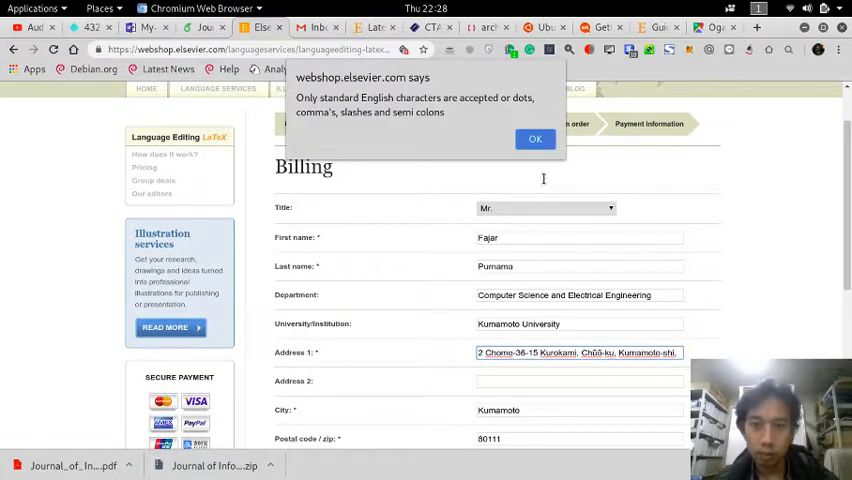
click(536, 138)
text(uo)
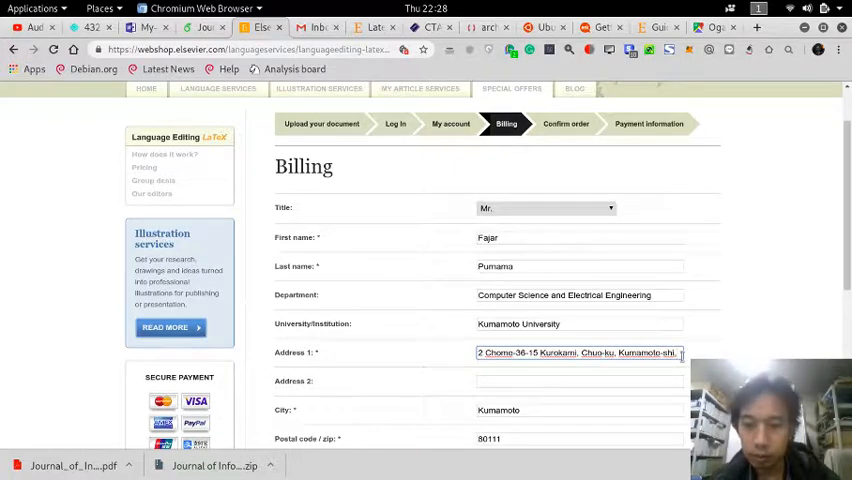
triple_click(578, 352)
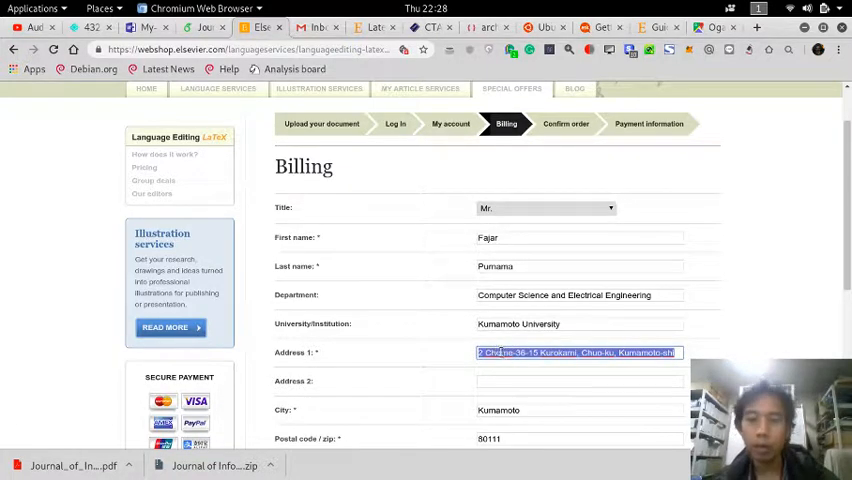
scroll(down, 3)
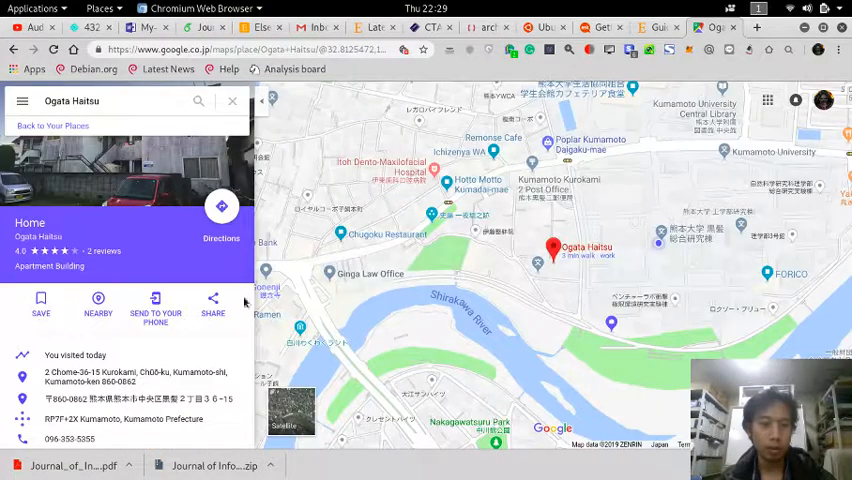
double_click(124, 382)
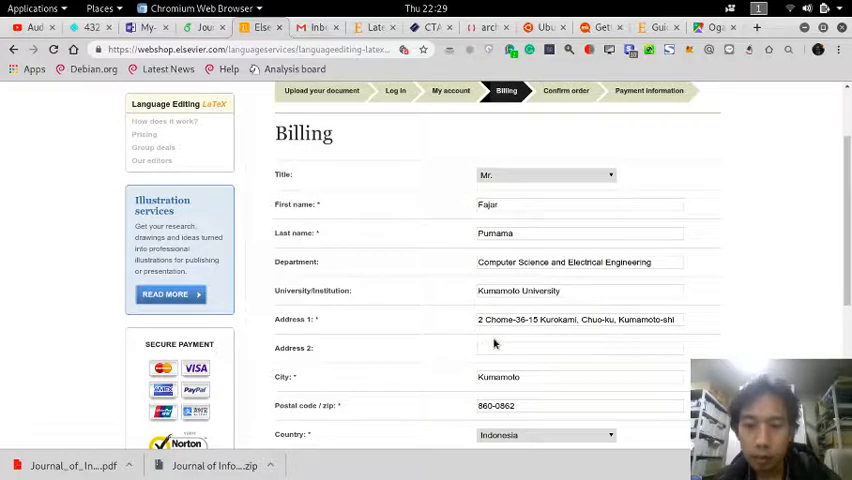
click(580, 348)
text(Ogatamatsu 10)
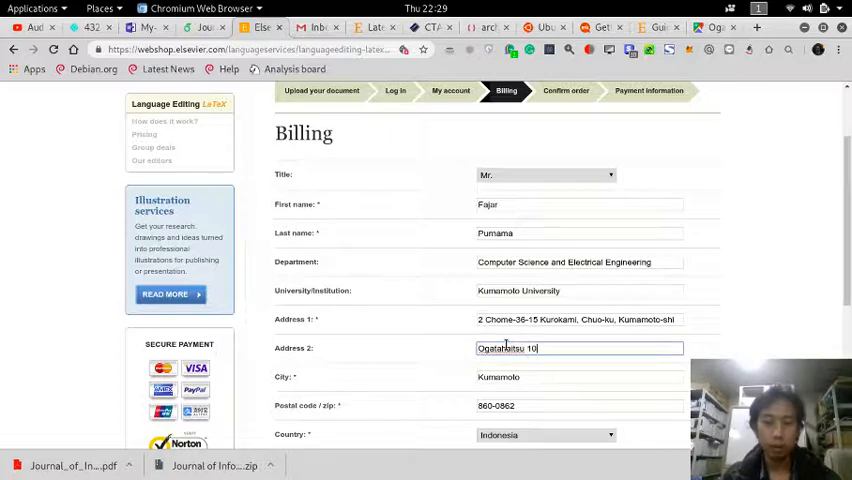
text(7)
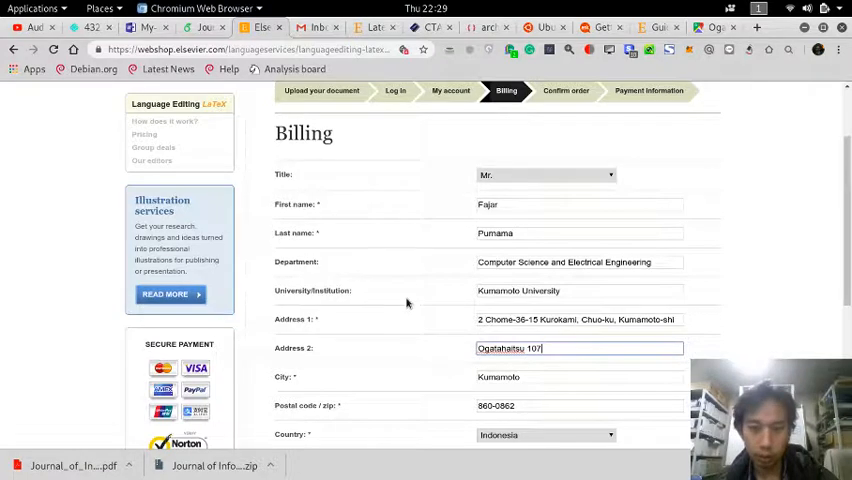
scroll(down, 3)
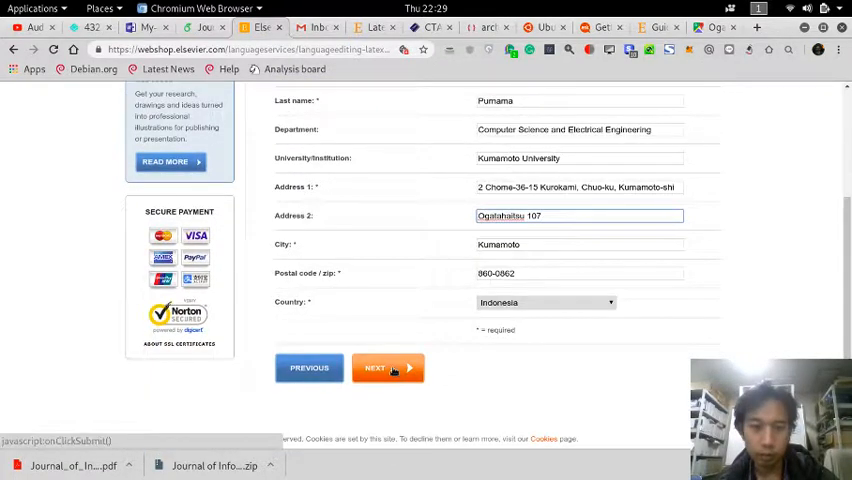
click(544, 302)
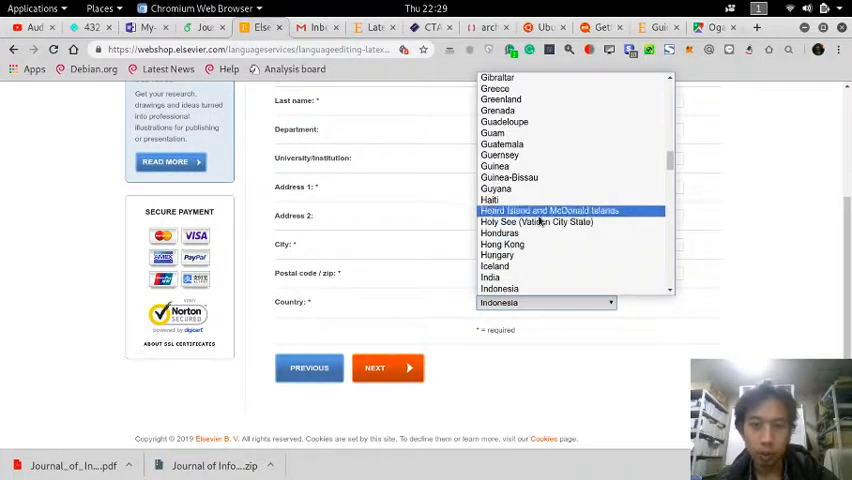
scroll(down, 3)
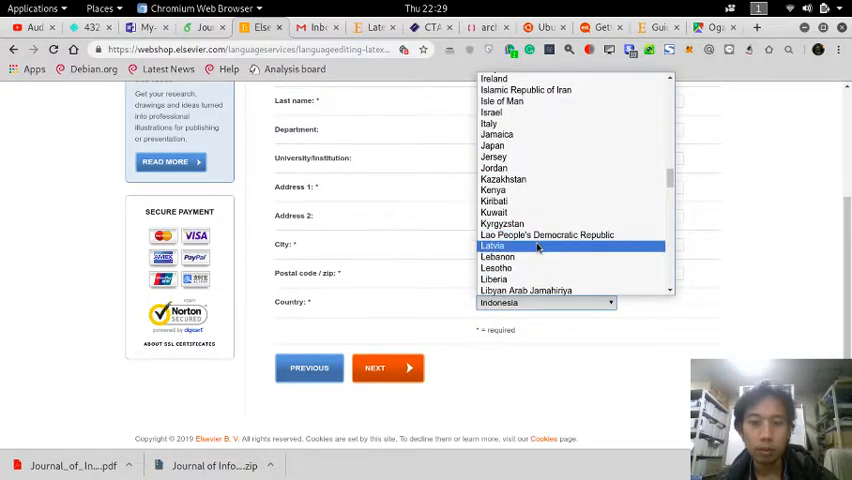
scroll(down, 3)
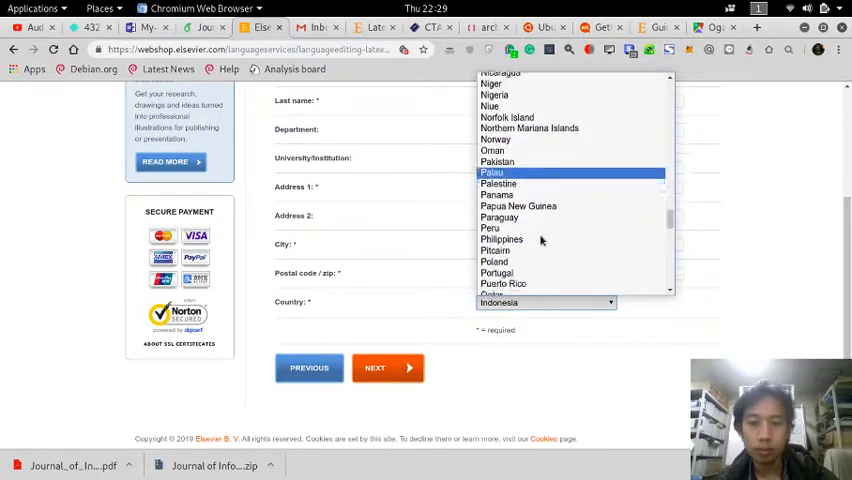
scroll(up, 3)
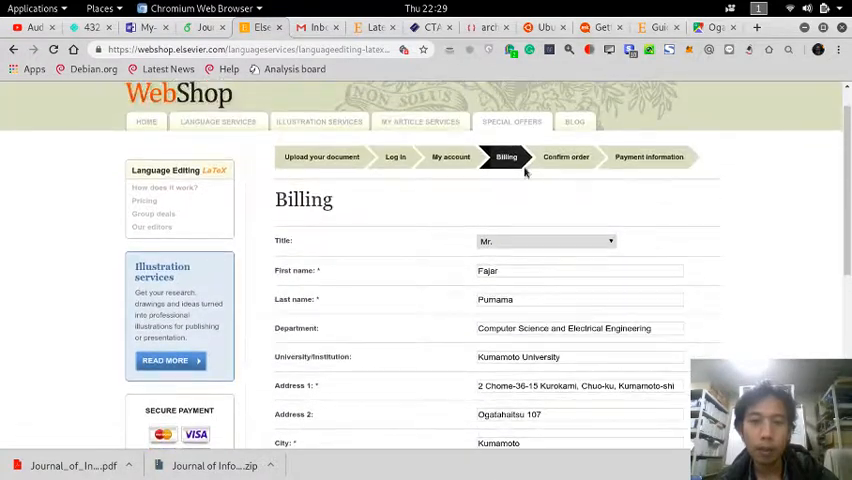
scroll(down, 3)
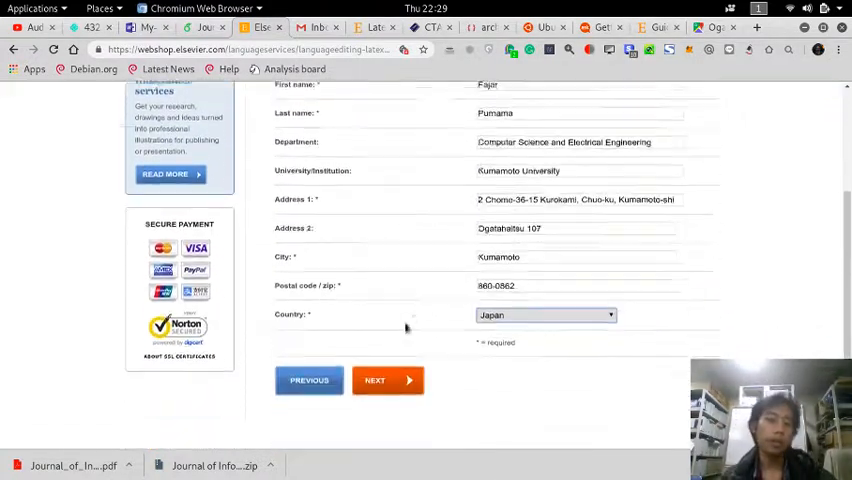
click(376, 380)
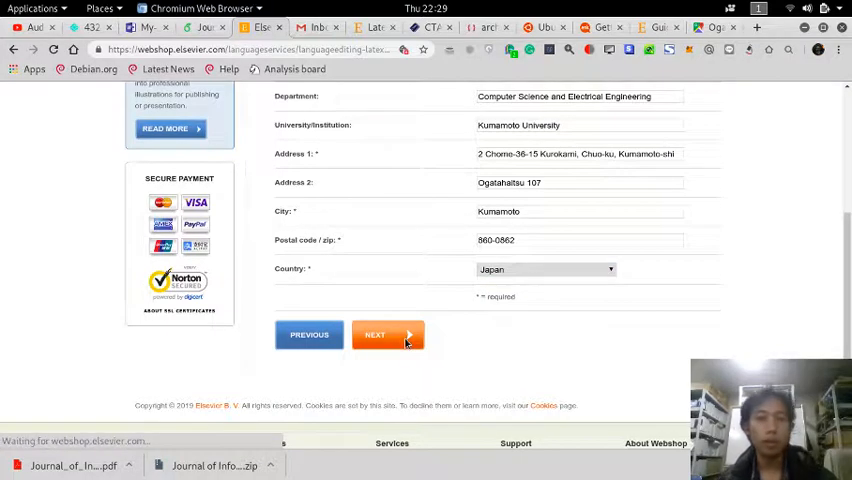
Step: Review the Confirm order summary: elsarticle-template files, American English editing, USD 473.00
click(374, 334)
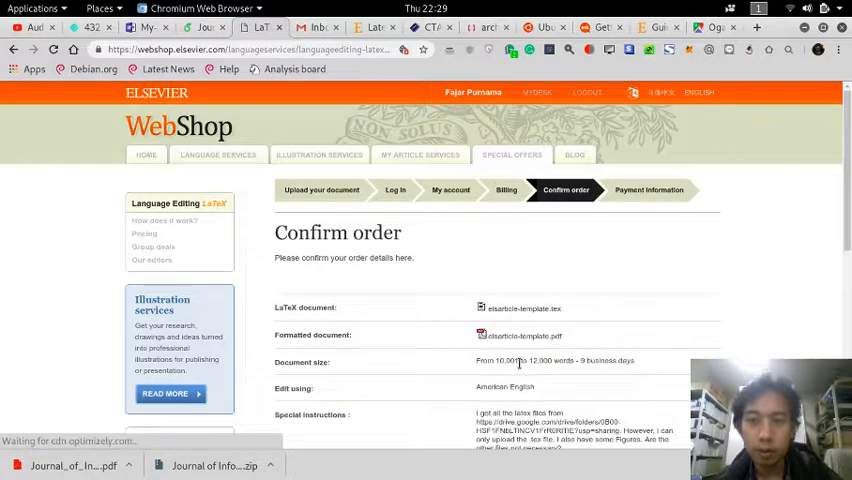
scroll(down, 3)
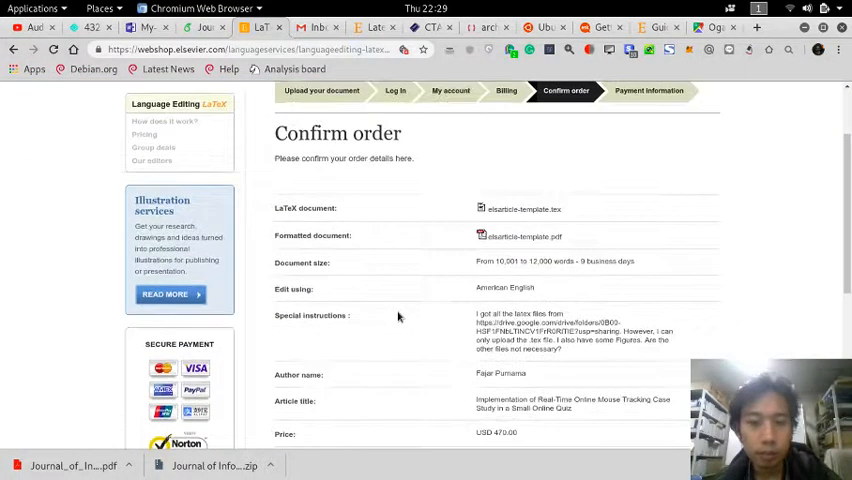
scroll(down, 3)
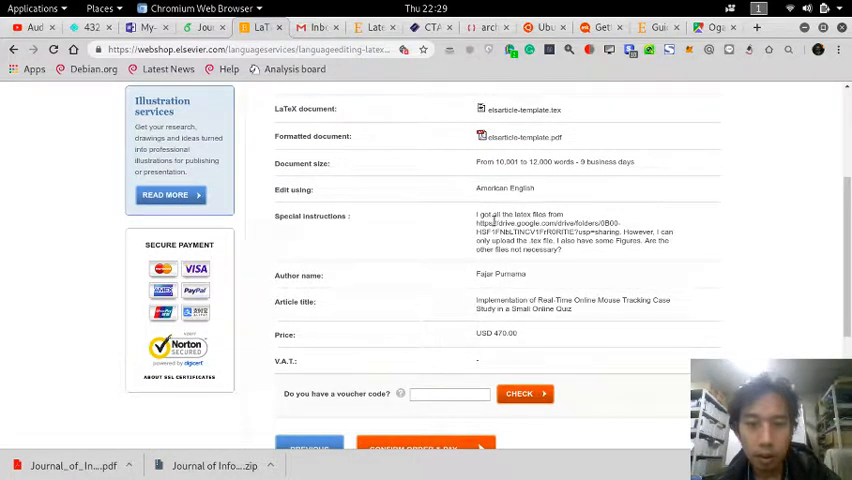
scroll(down, 3)
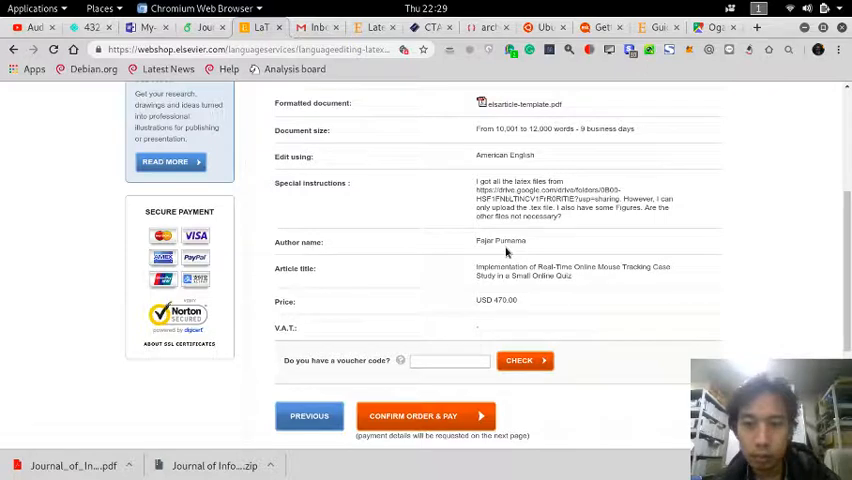
mouse_move(518, 224)
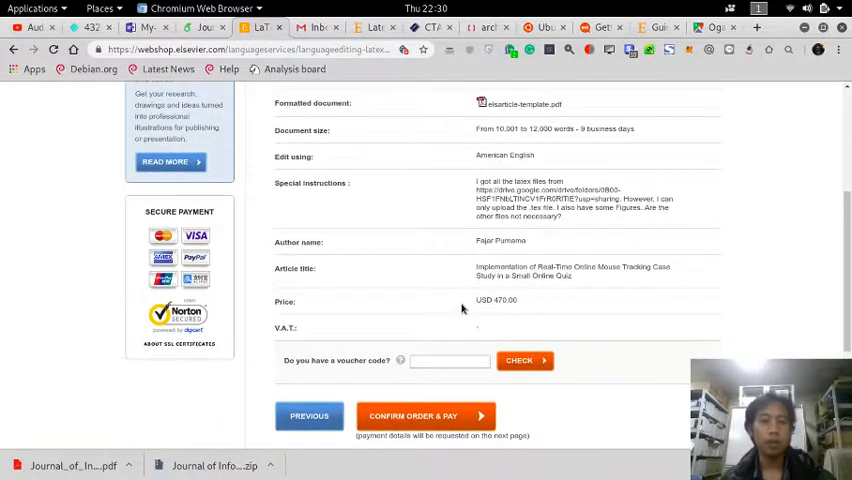
scroll(up, 3)
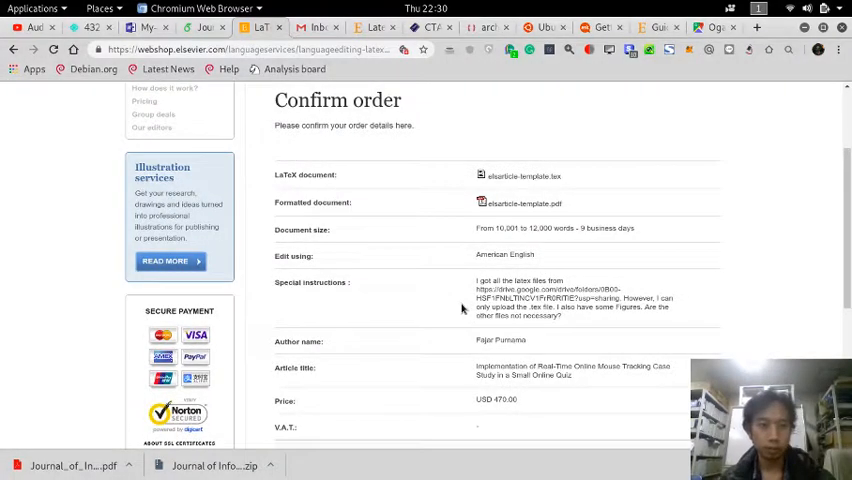
scroll(up, 3)
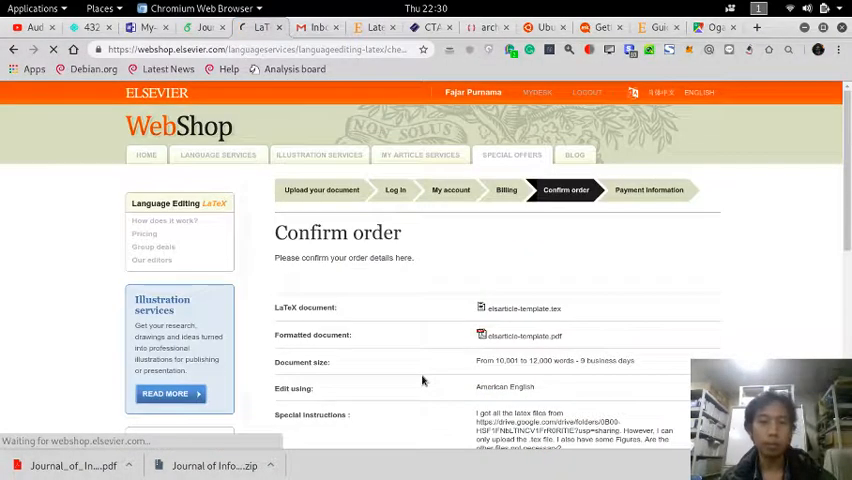
Step: Confirm the order, then set billing country Japan and payment method Visa so the card fields appear
click(648, 190)
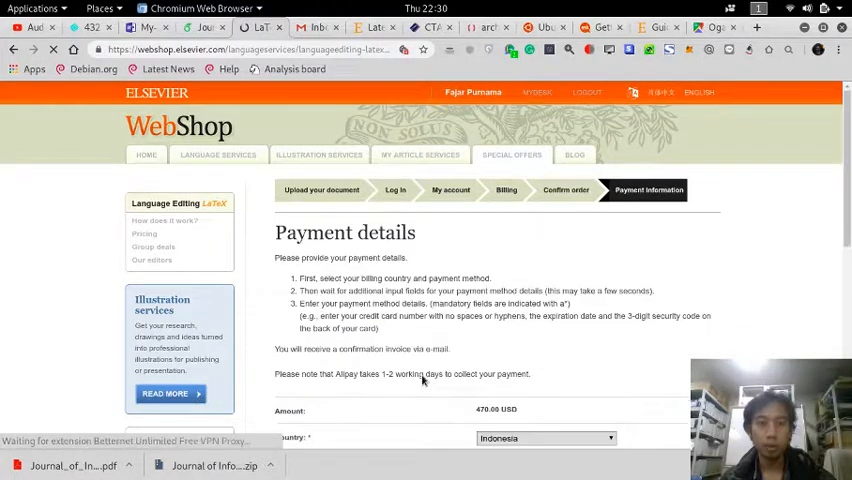
scroll(down, 3)
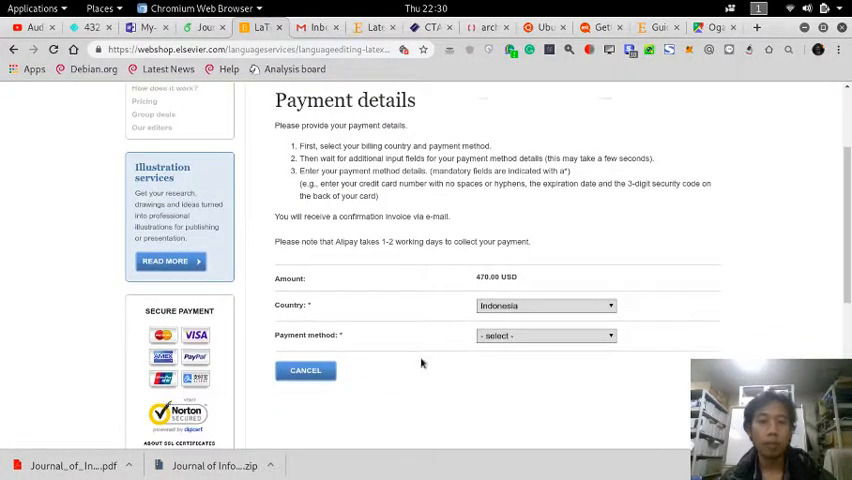
click(544, 304)
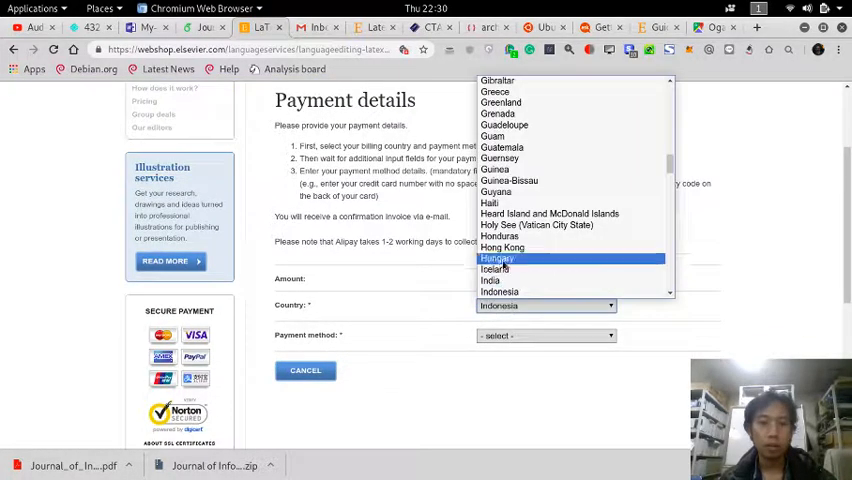
scroll(down, 3)
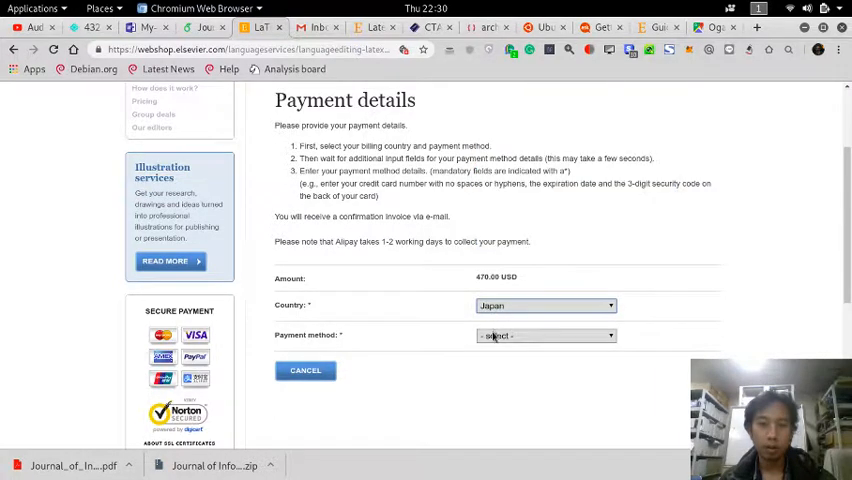
click(544, 336)
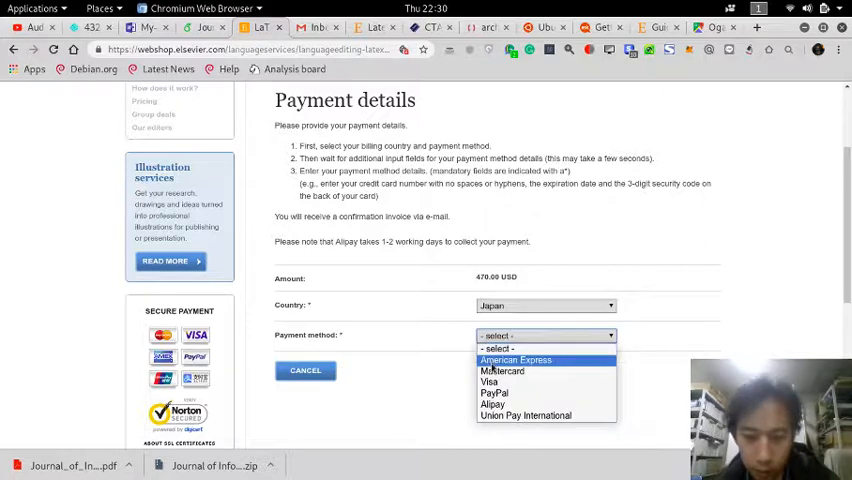
click(488, 382)
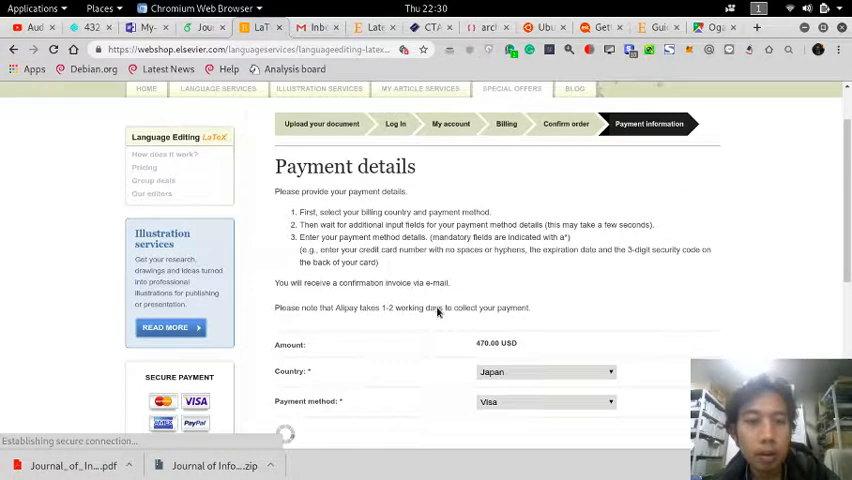
scroll(down, 3)
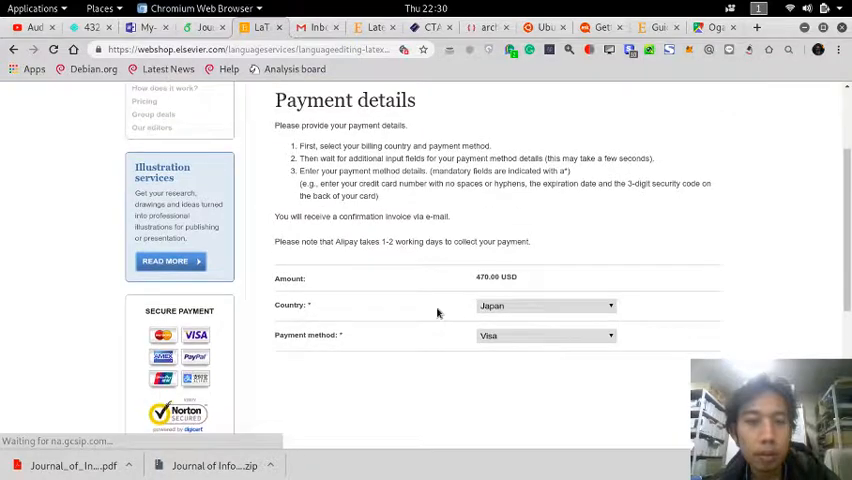
scroll(down, 3)
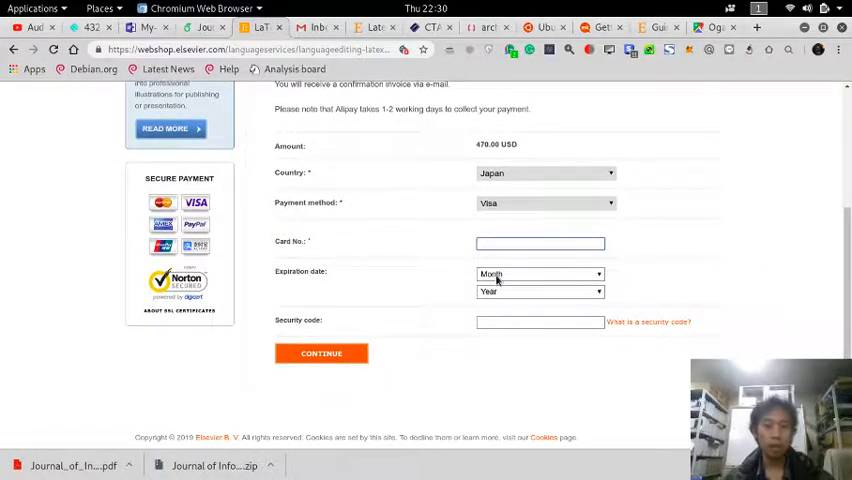
scroll(up, 3)
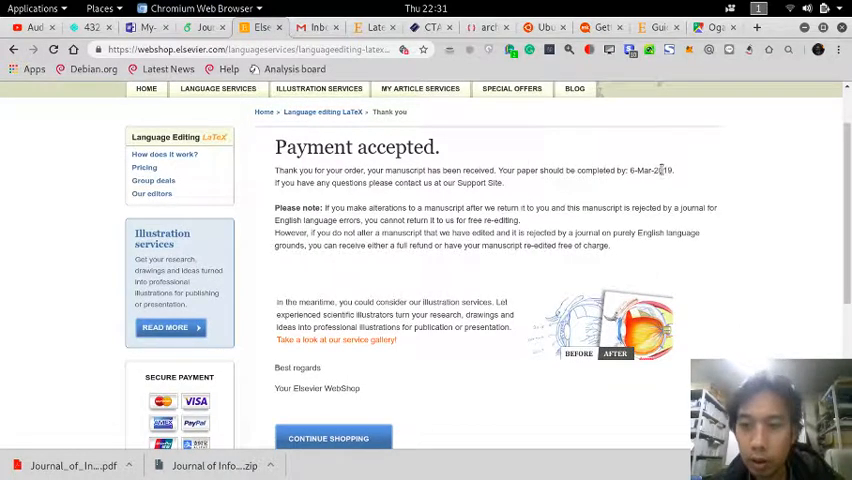
mouse_move(484, 196)
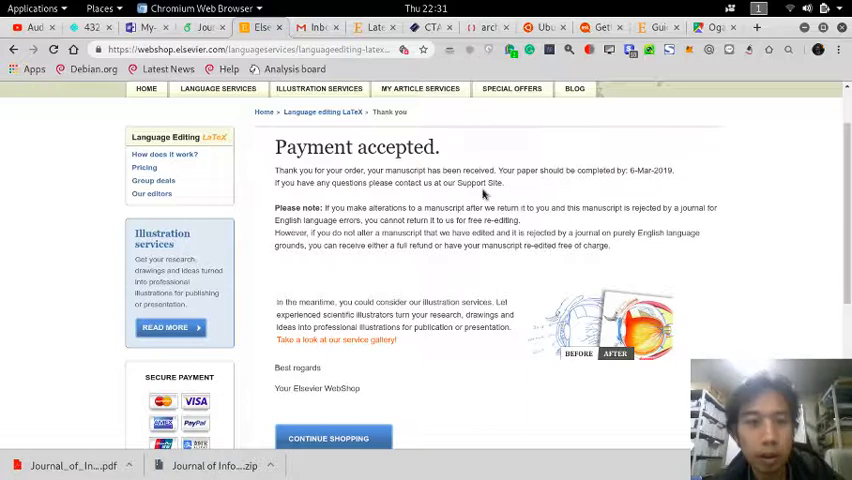
Step: Read through the Payment accepted confirmation for the editing order
scroll(down, 3)
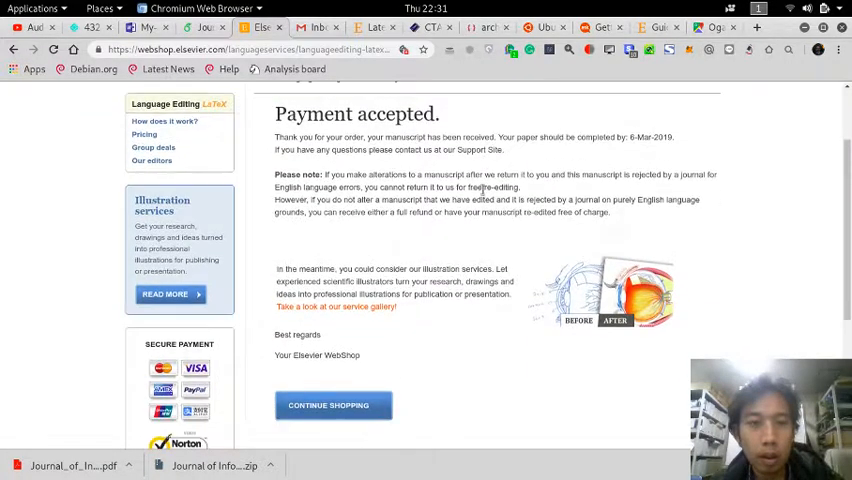
scroll(up, 3)
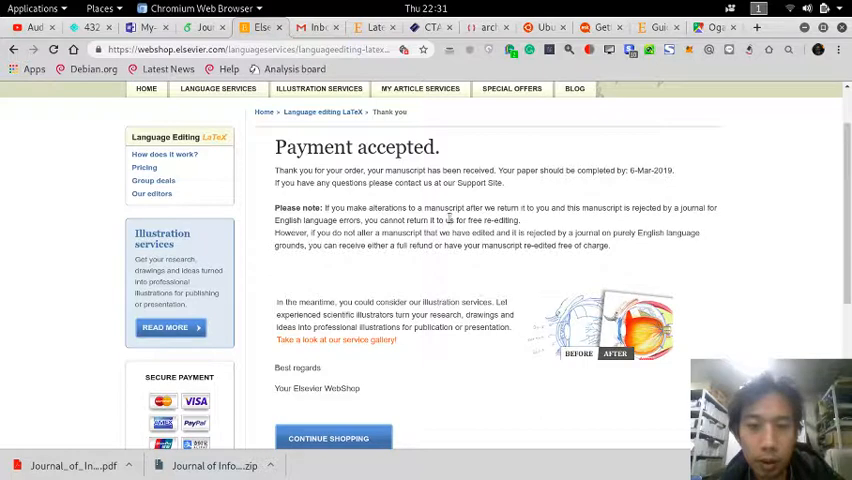
mouse_move(548, 218)
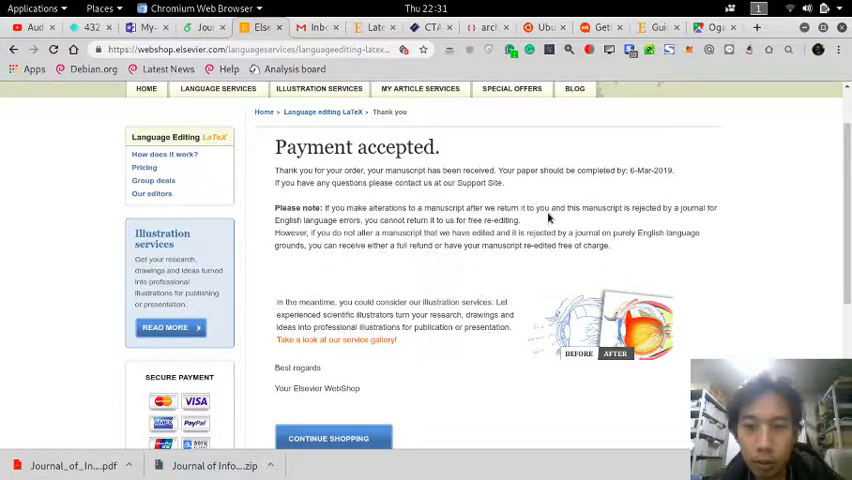
mouse_move(676, 216)
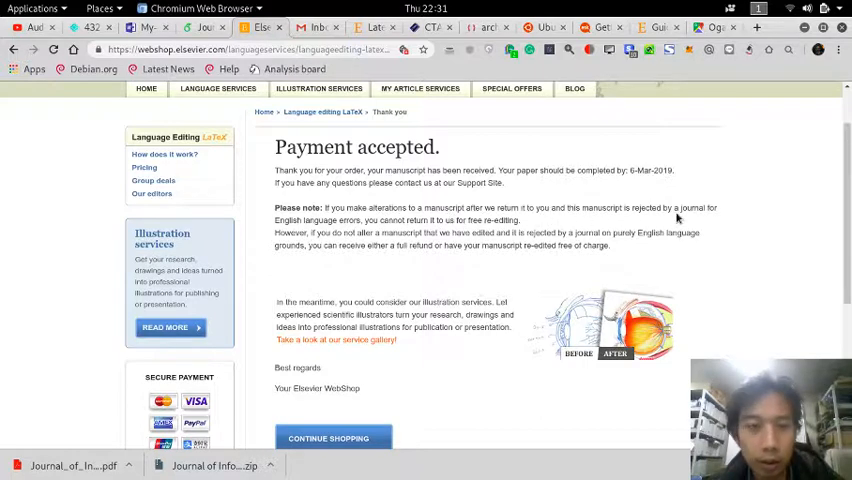
mouse_move(348, 220)
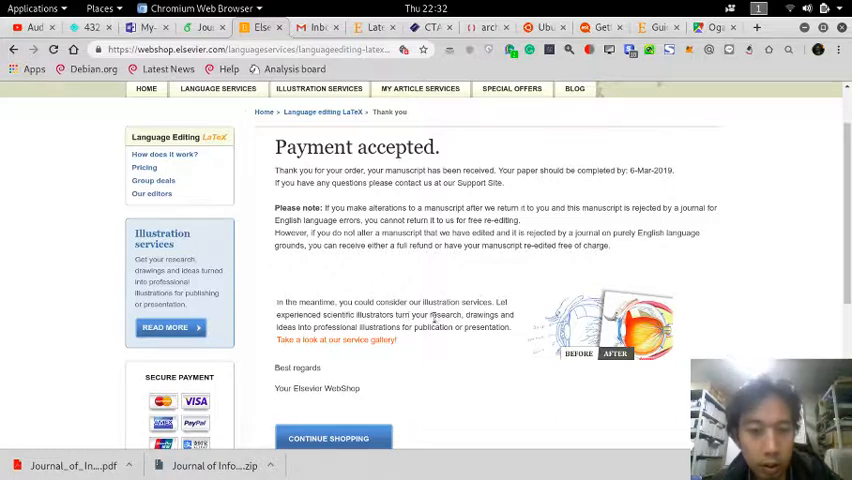
mouse_move(418, 416)
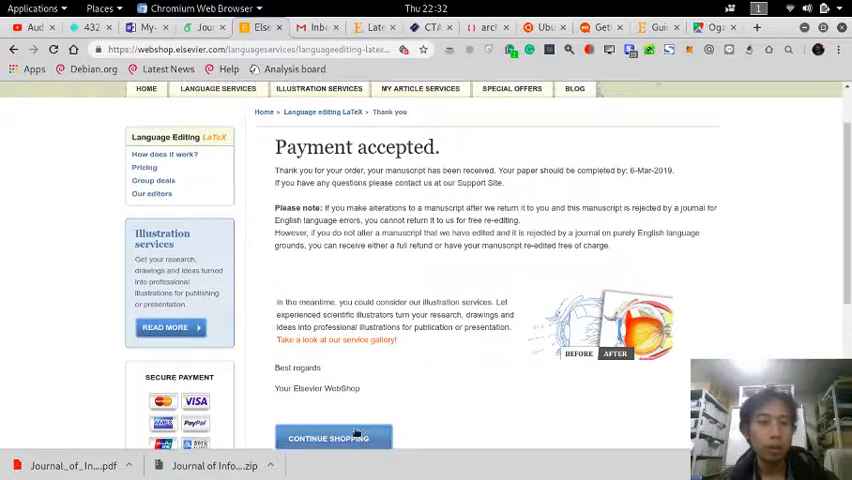
scroll(down, 3)
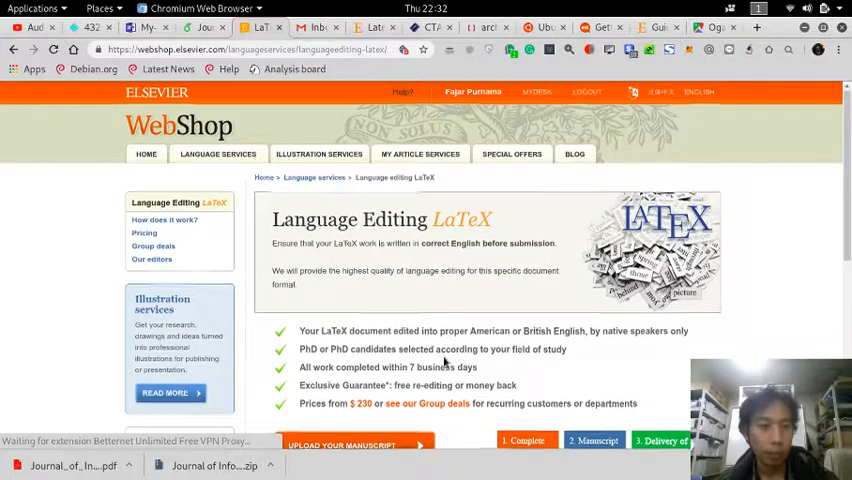
Step: Go to the MyDesk overview and download the Language editing LaTeX invoice
scroll(down, 3)
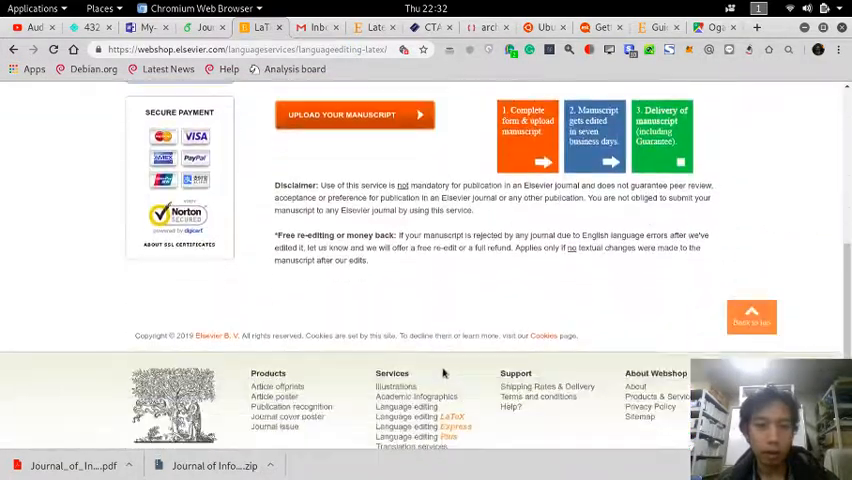
scroll(up, 3)
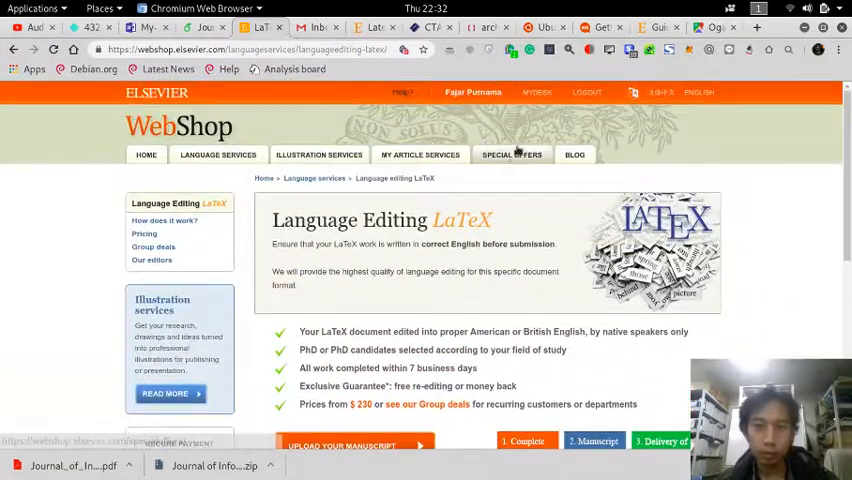
click(536, 92)
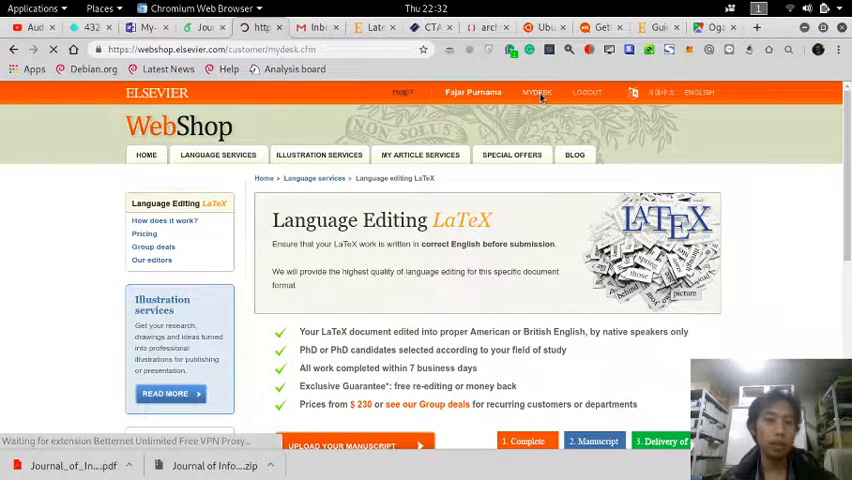
click(536, 92)
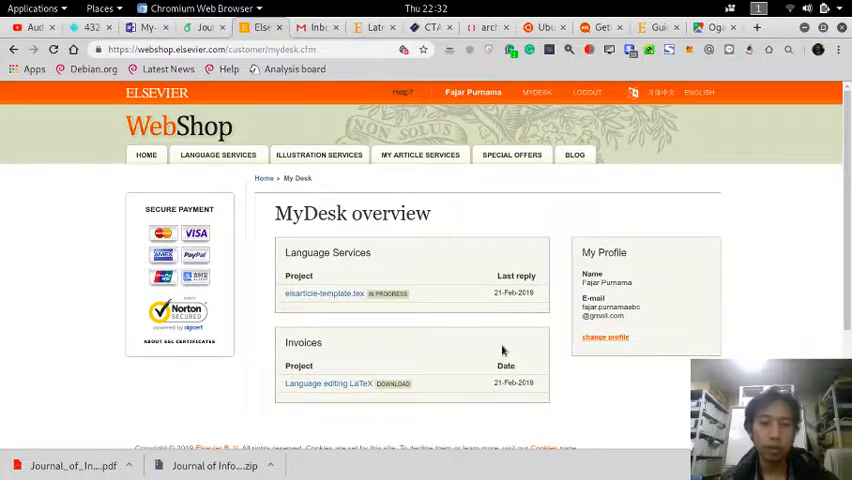
scroll(down, 3)
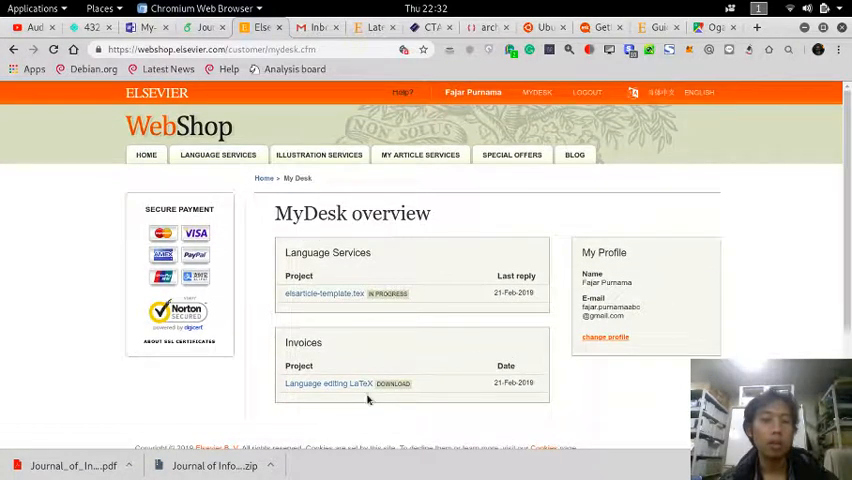
mouse_move(356, 384)
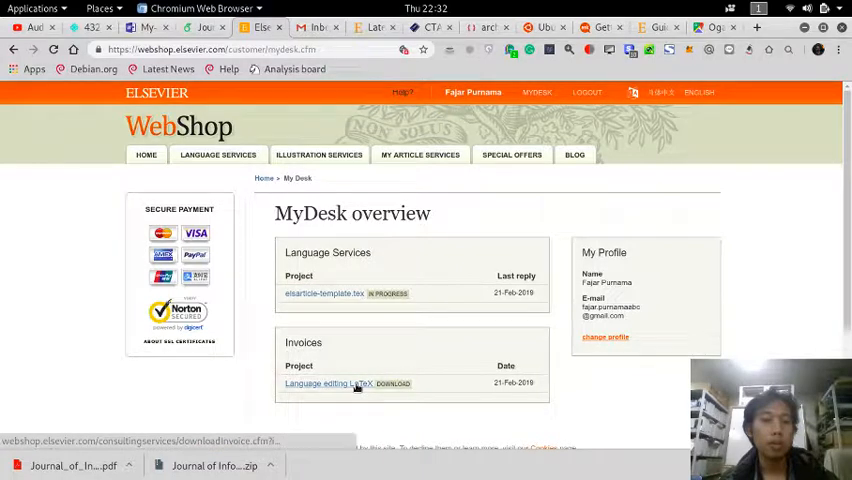
click(392, 384)
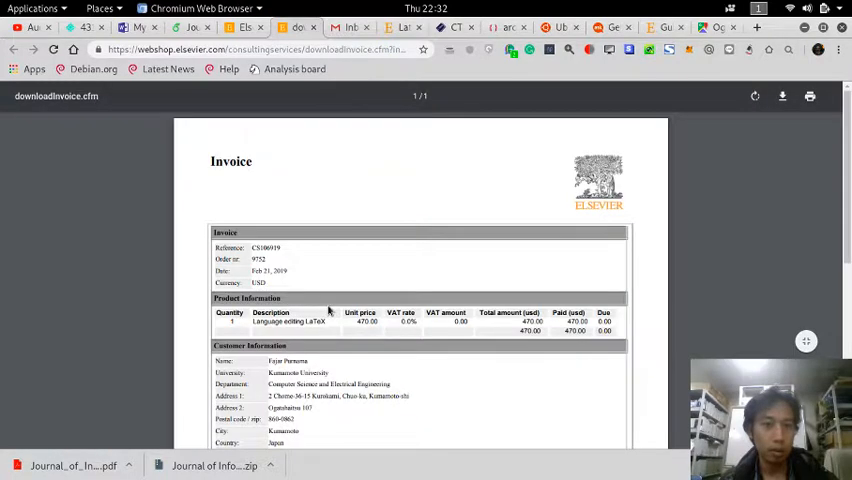
Step: Review the Paid in Full invoice and save it as a PDF file
scroll(down, 3)
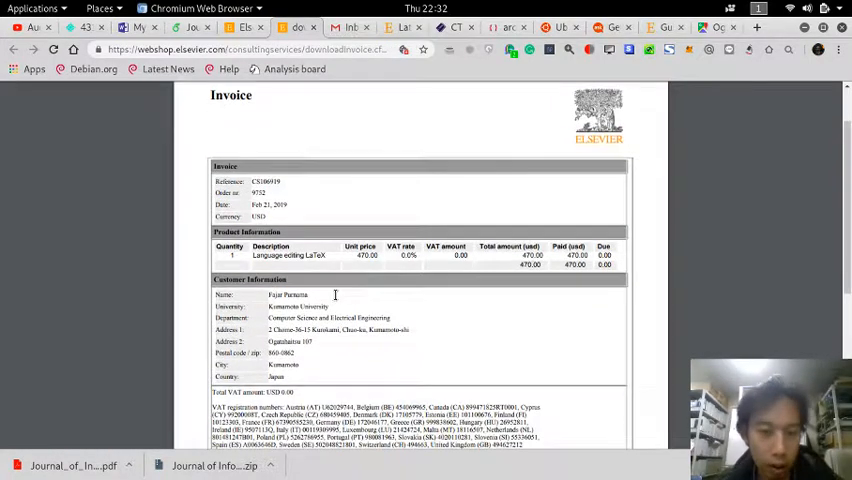
scroll(down, 3)
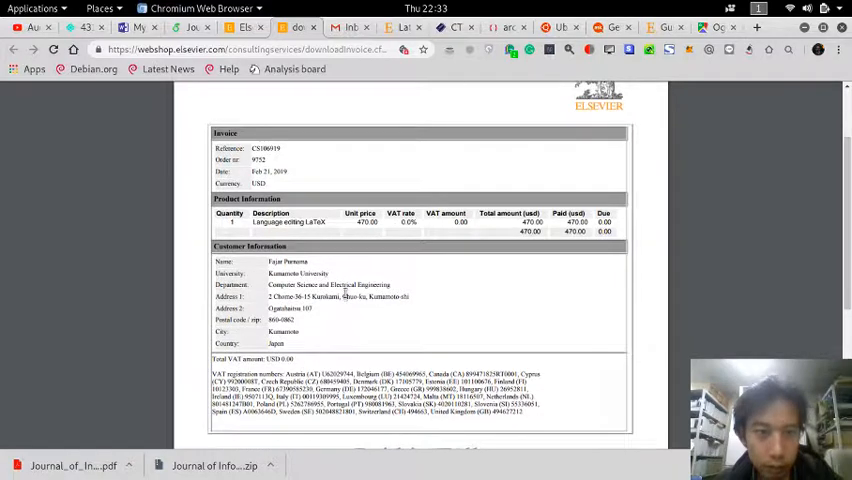
scroll(down, 3)
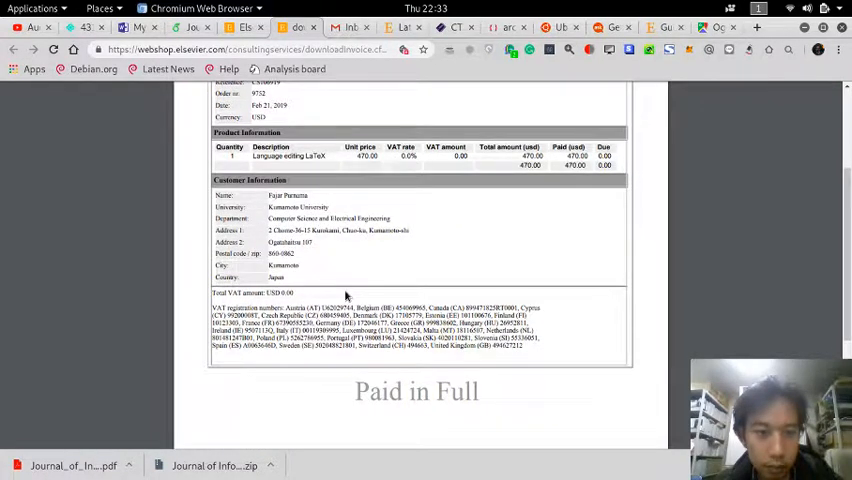
scroll(down, 3)
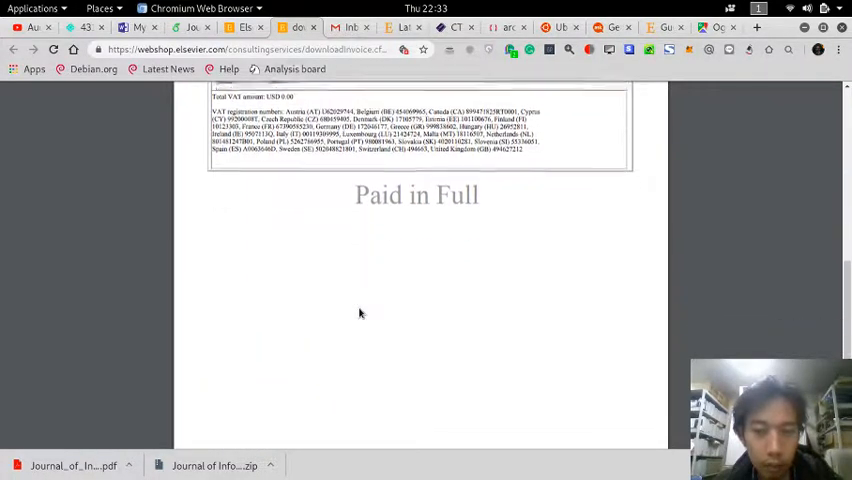
scroll(up, 3)
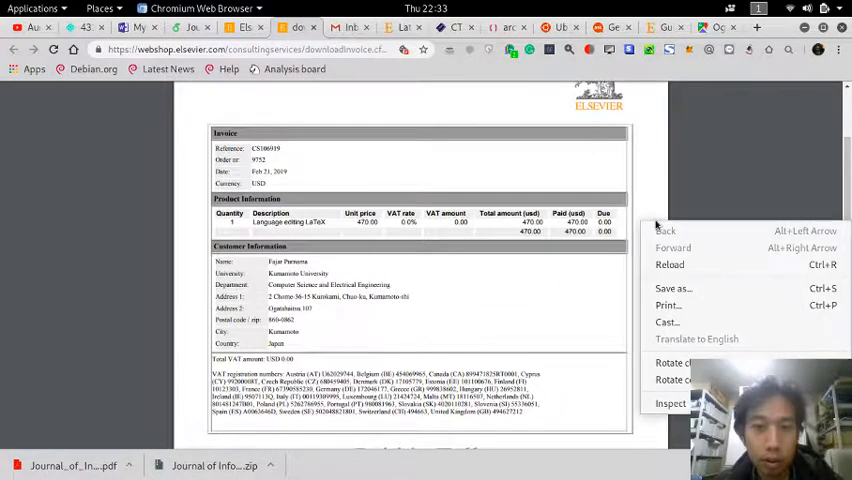
click(672, 288)
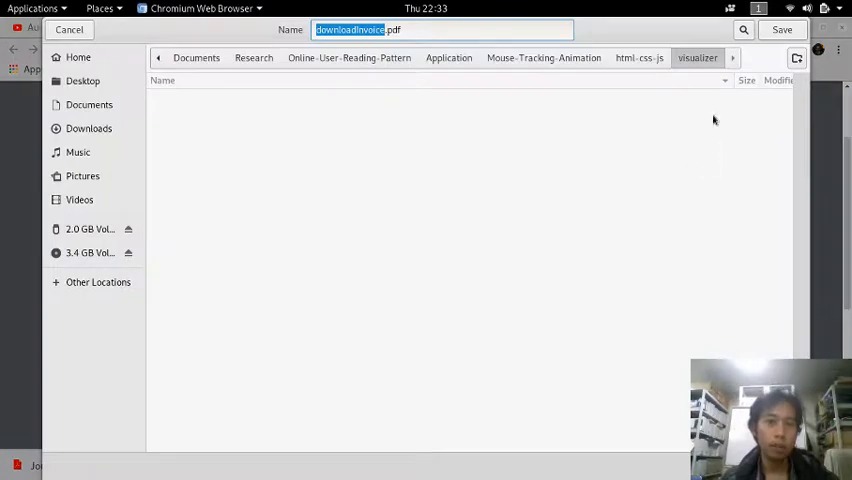
click(782, 28)
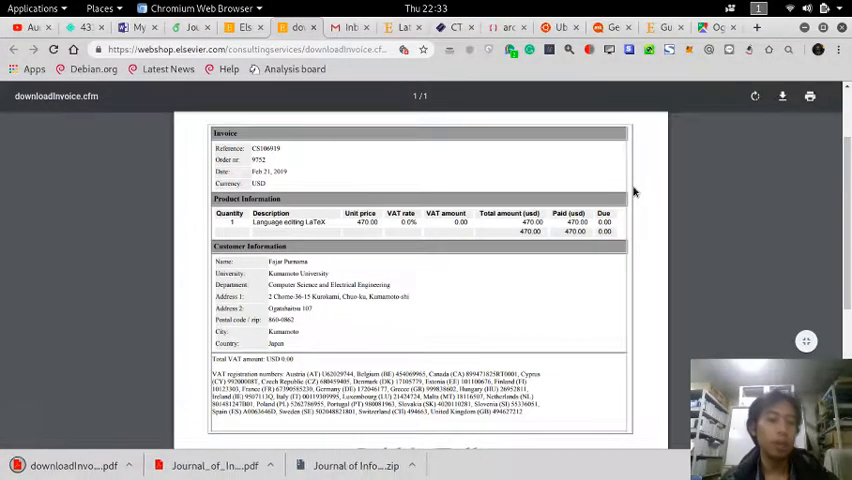